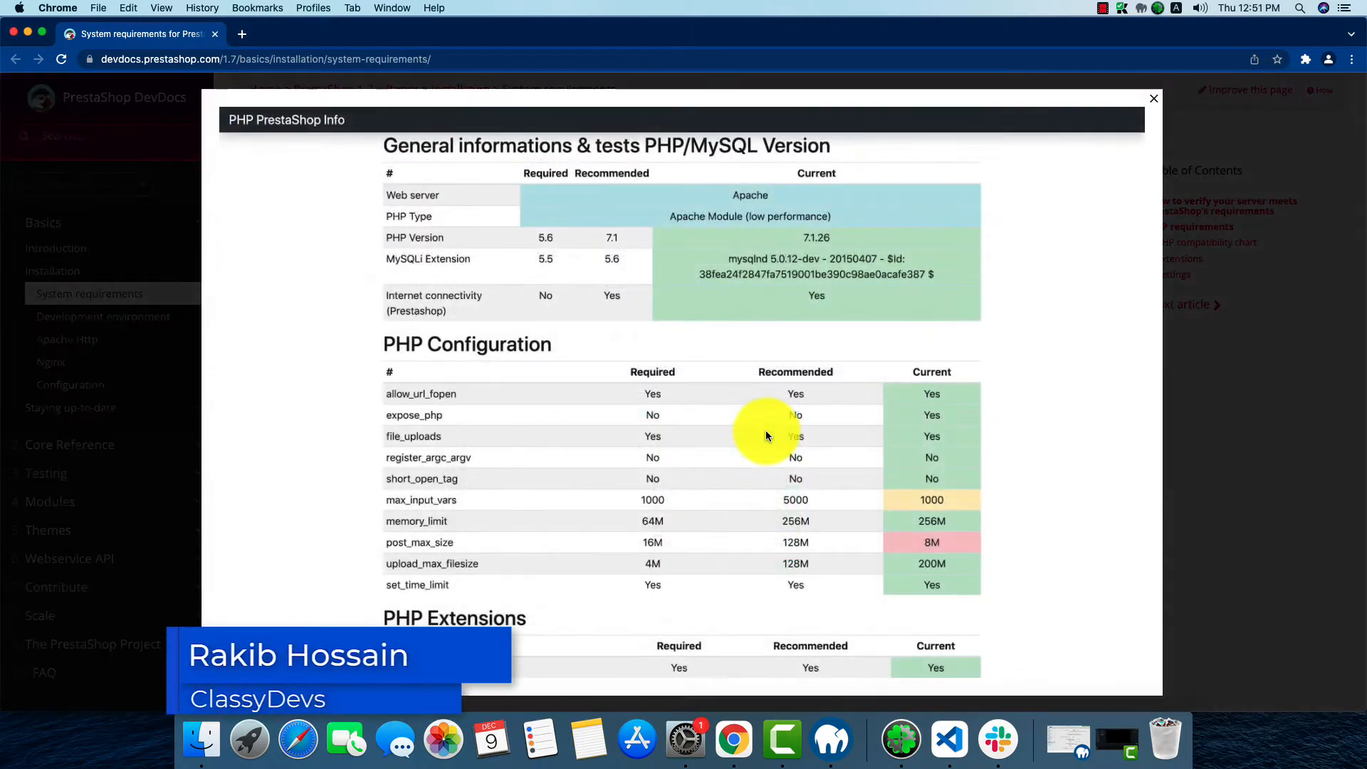
mouse_move(638, 516)
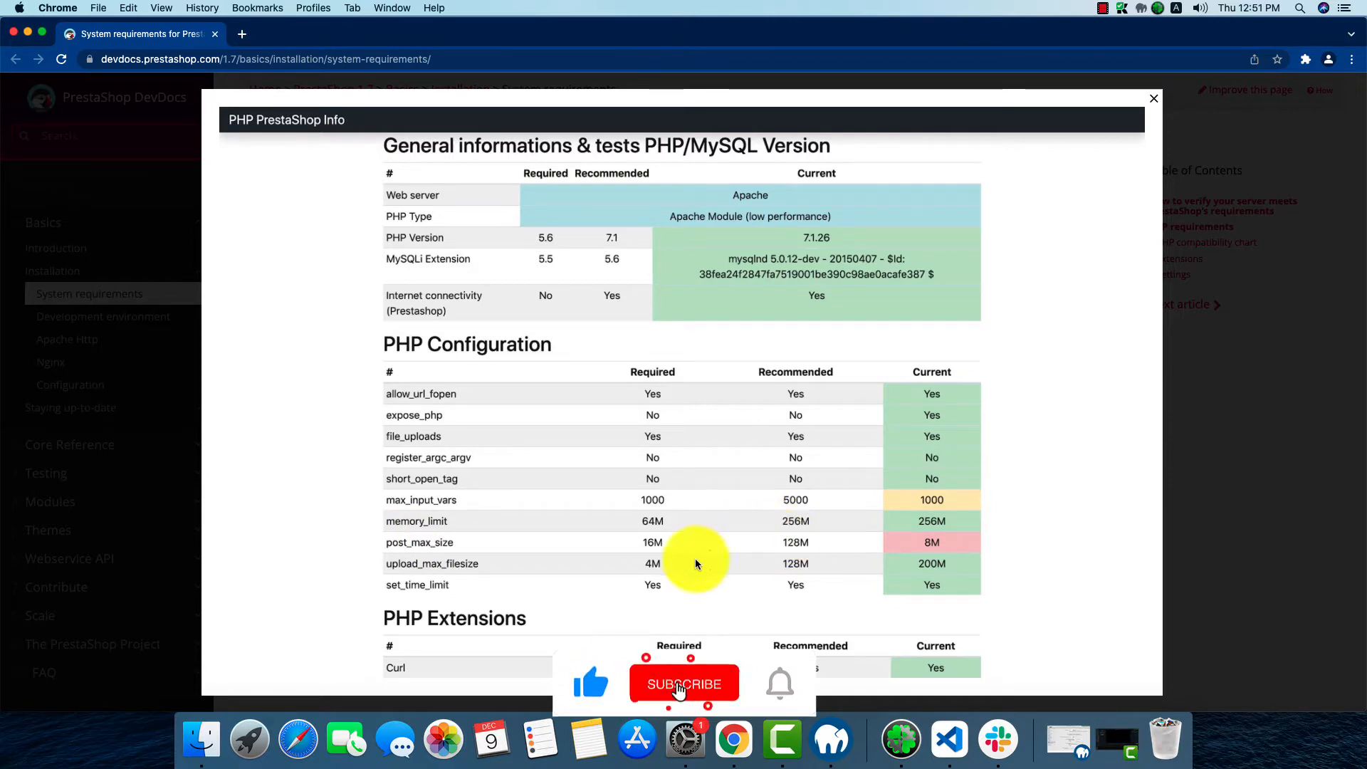
Step: Enlarge the PHP requirements tool sample report, then close the lightbox to return to the article
left_click(684, 684)
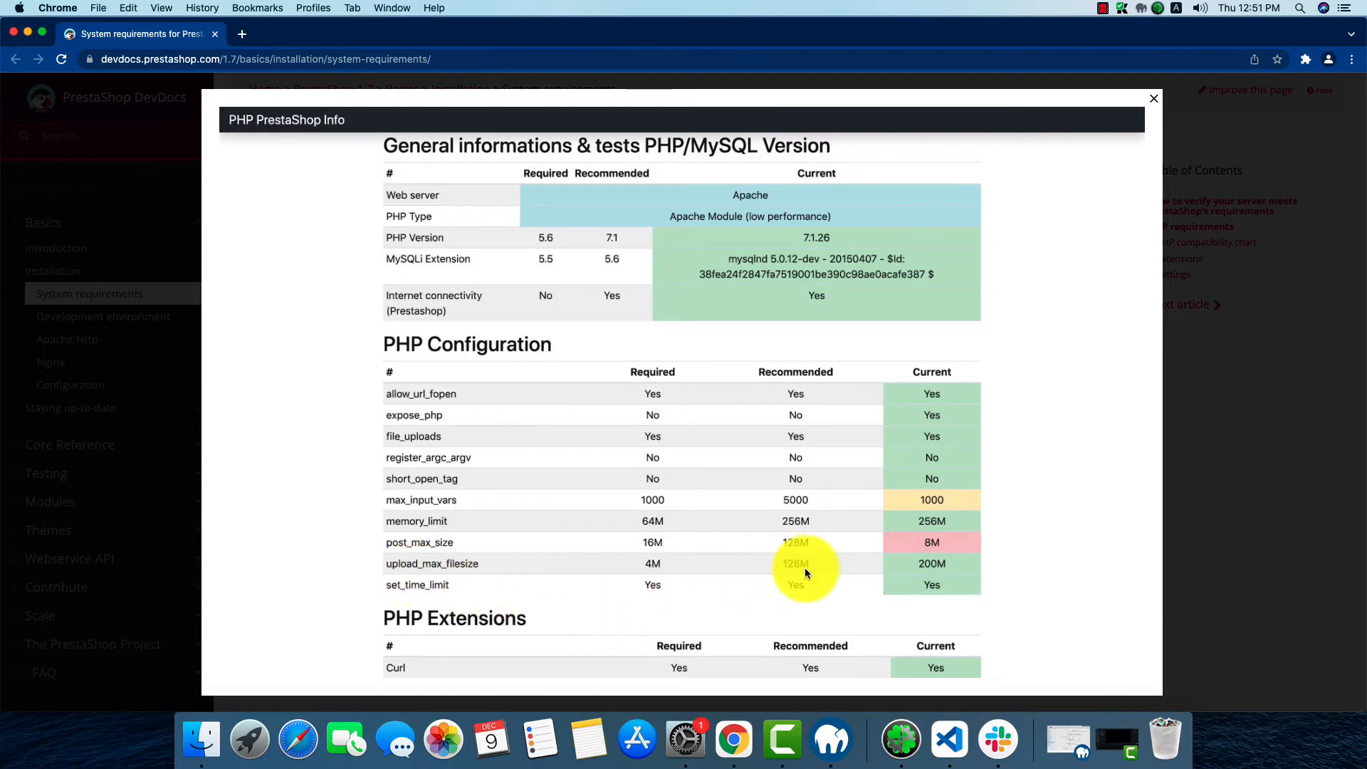
left_click(1154, 98)
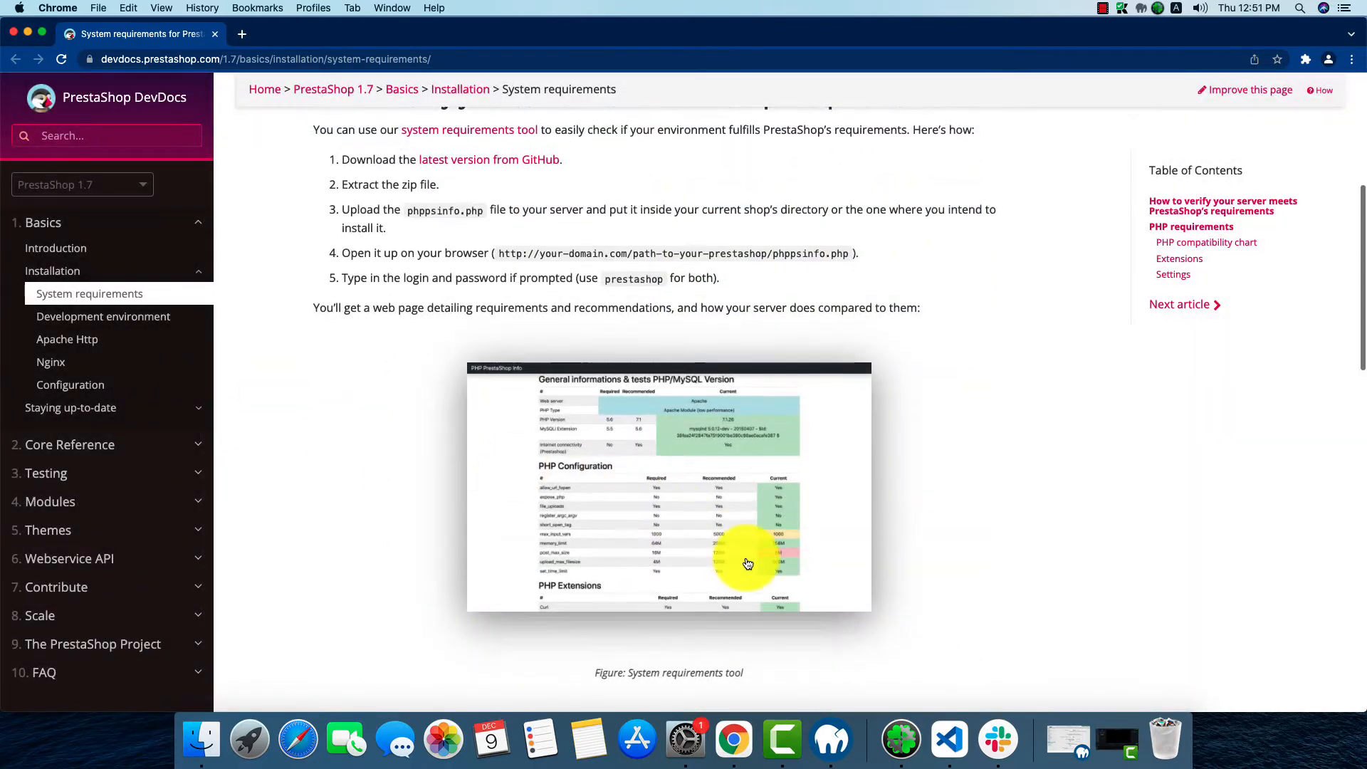
Step: Review the PHP compatibility chart further down the page and start a new browser tab
scroll("down", 3)
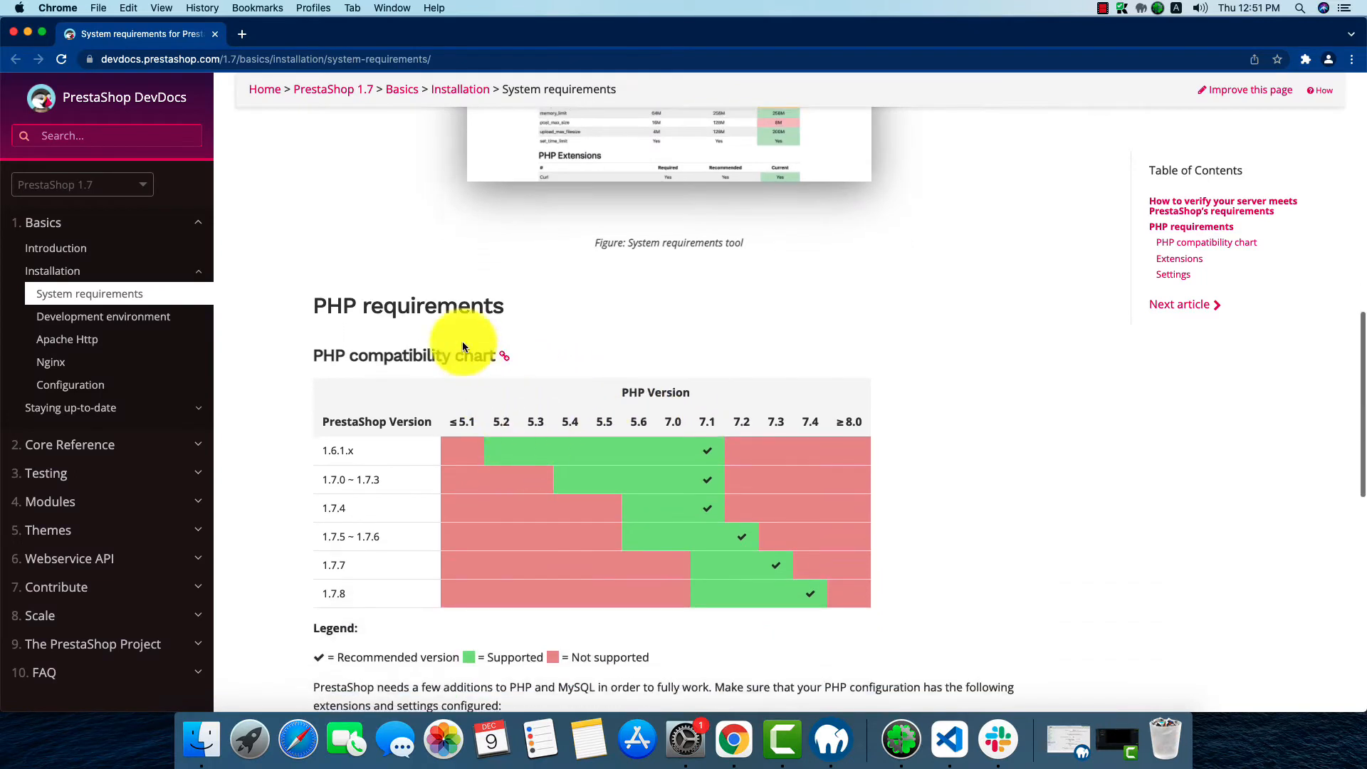
mouse_move(577, 336)
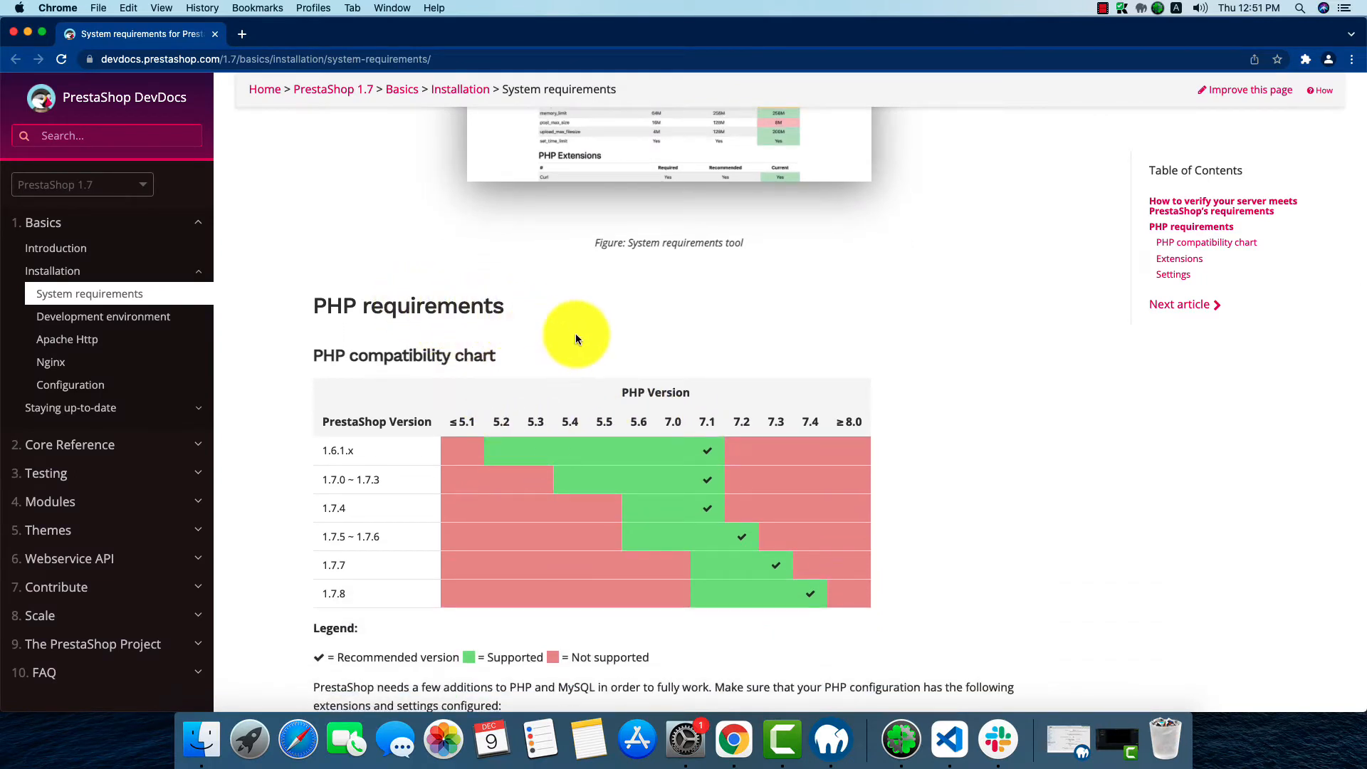
mouse_move(333, 612)
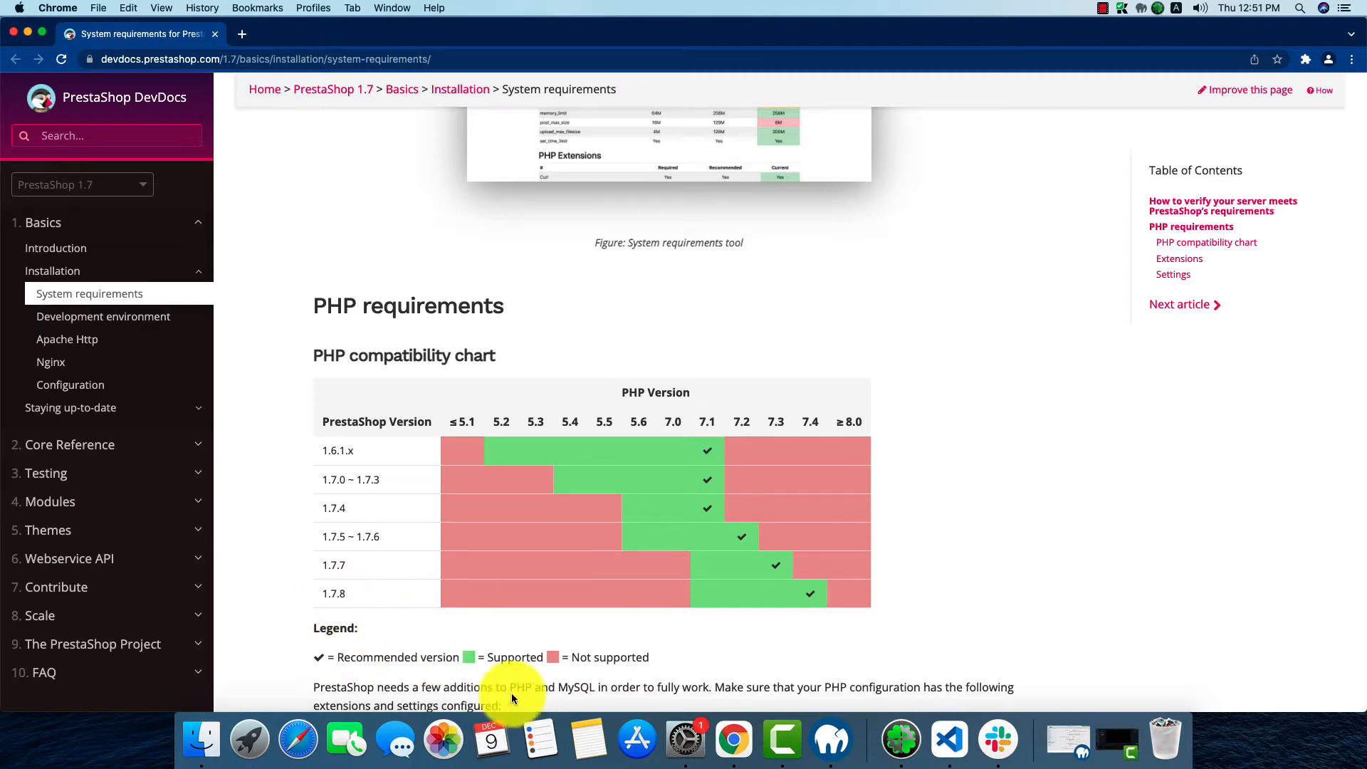
mouse_move(812, 427)
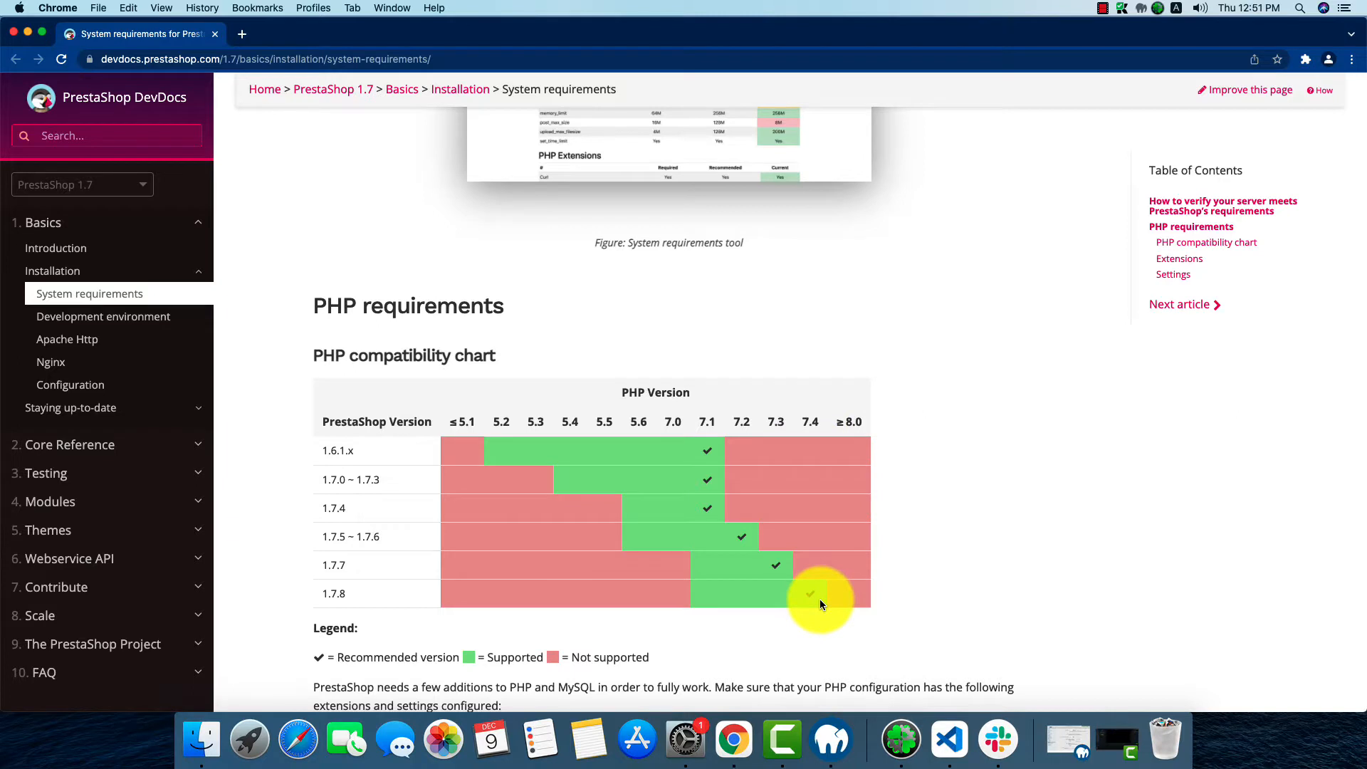
mouse_move(801, 307)
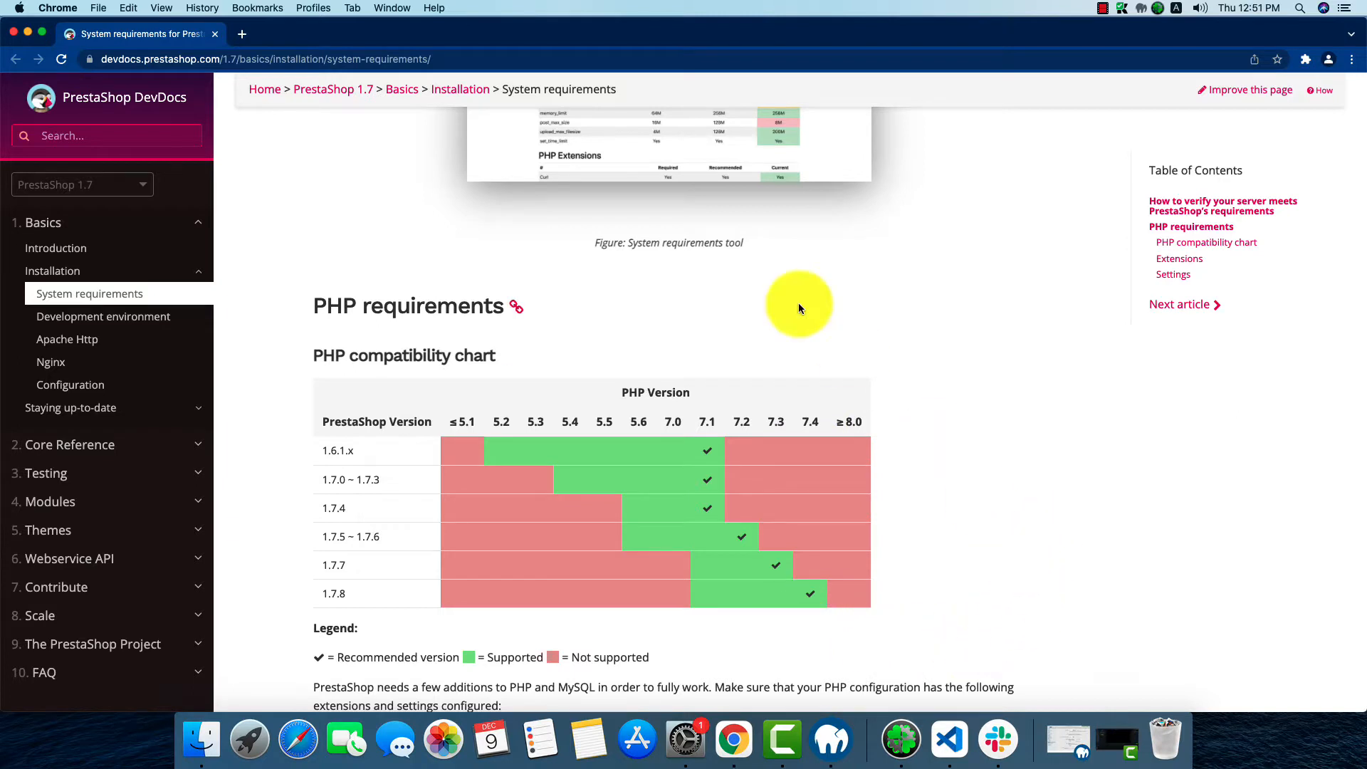
left_click(241, 34)
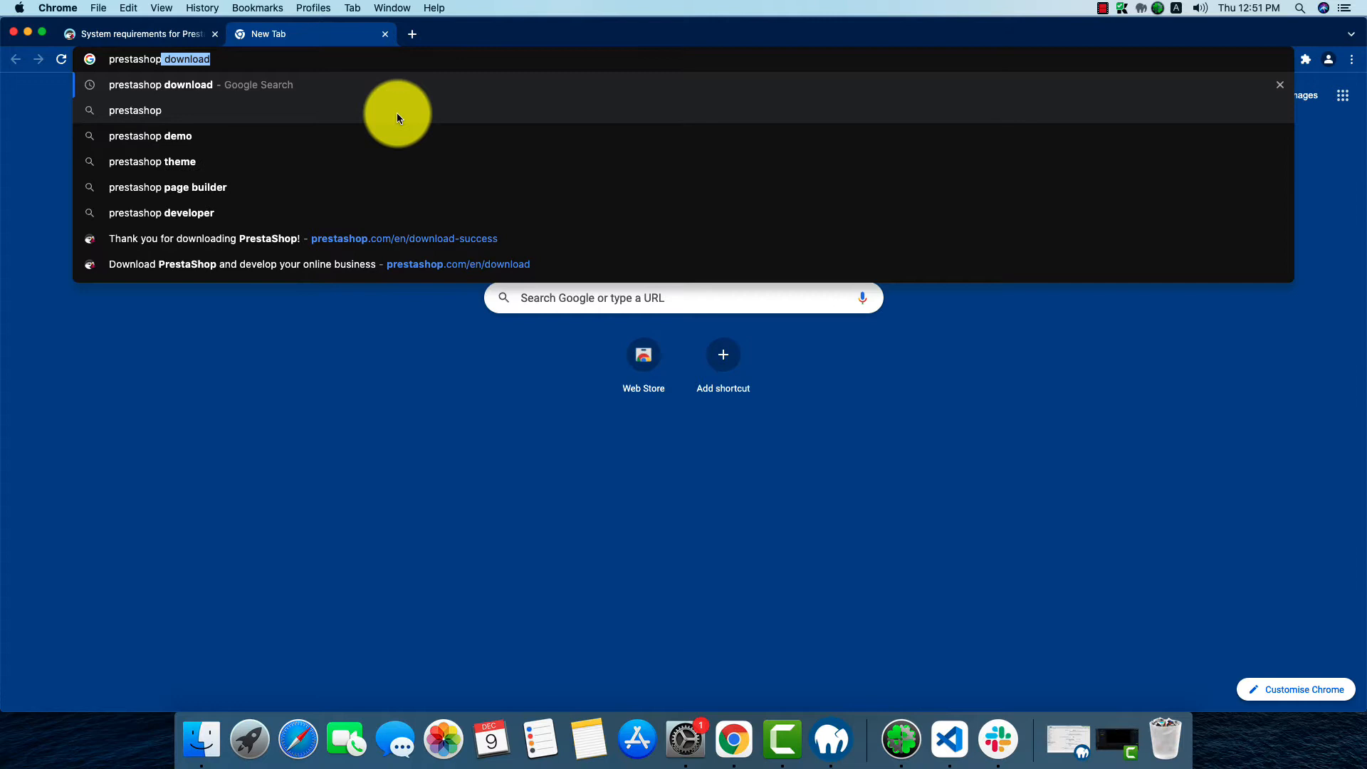
Step: Search 'prestashop download' and open the official Download PrestaShop result in a new tab
left_click(161, 85)
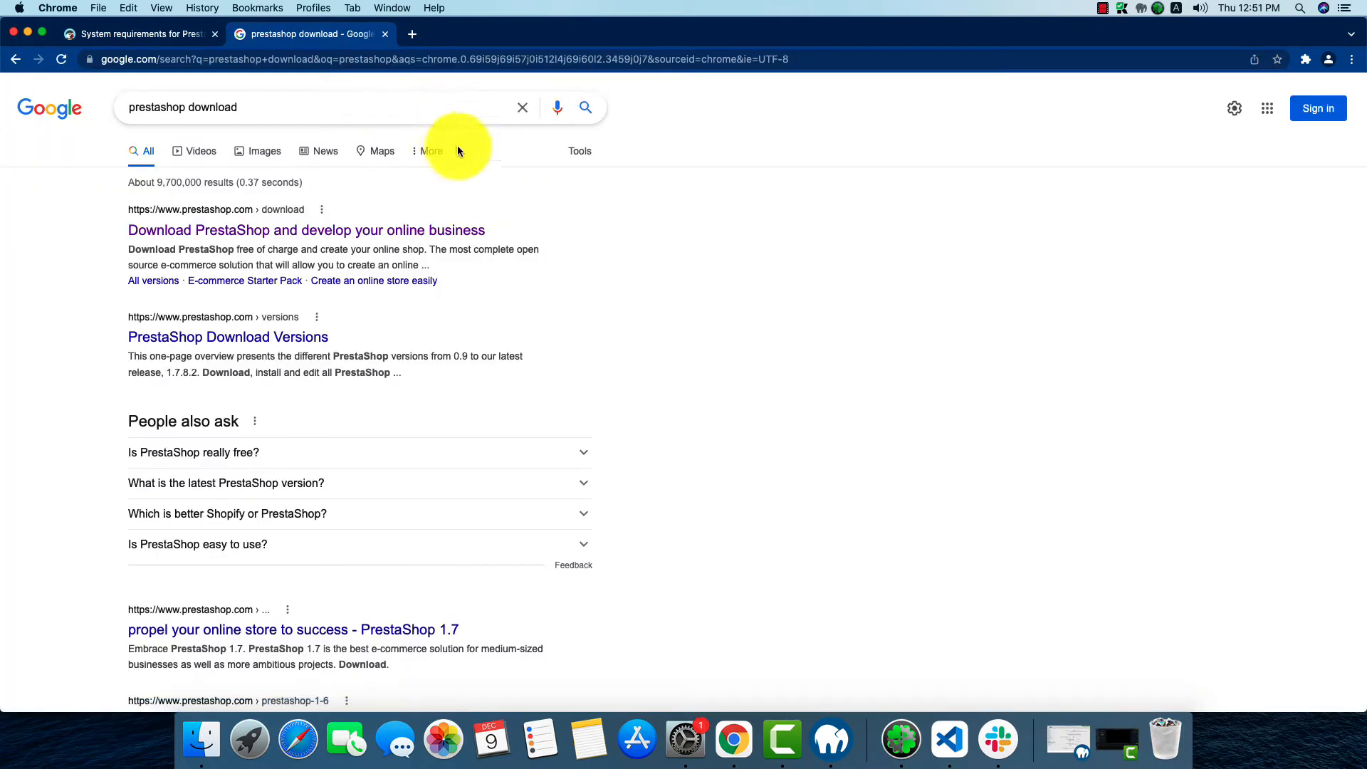
mouse_move(338, 248)
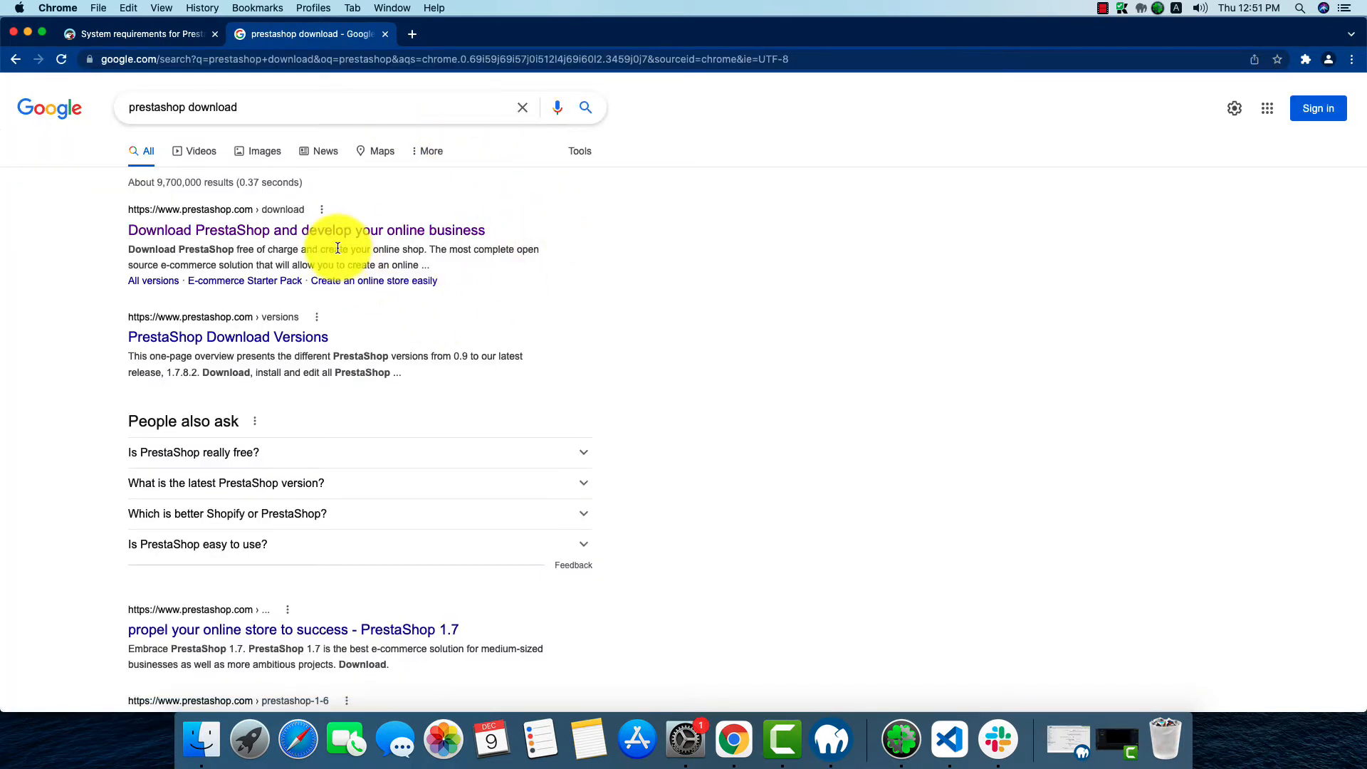
right_click(305, 231)
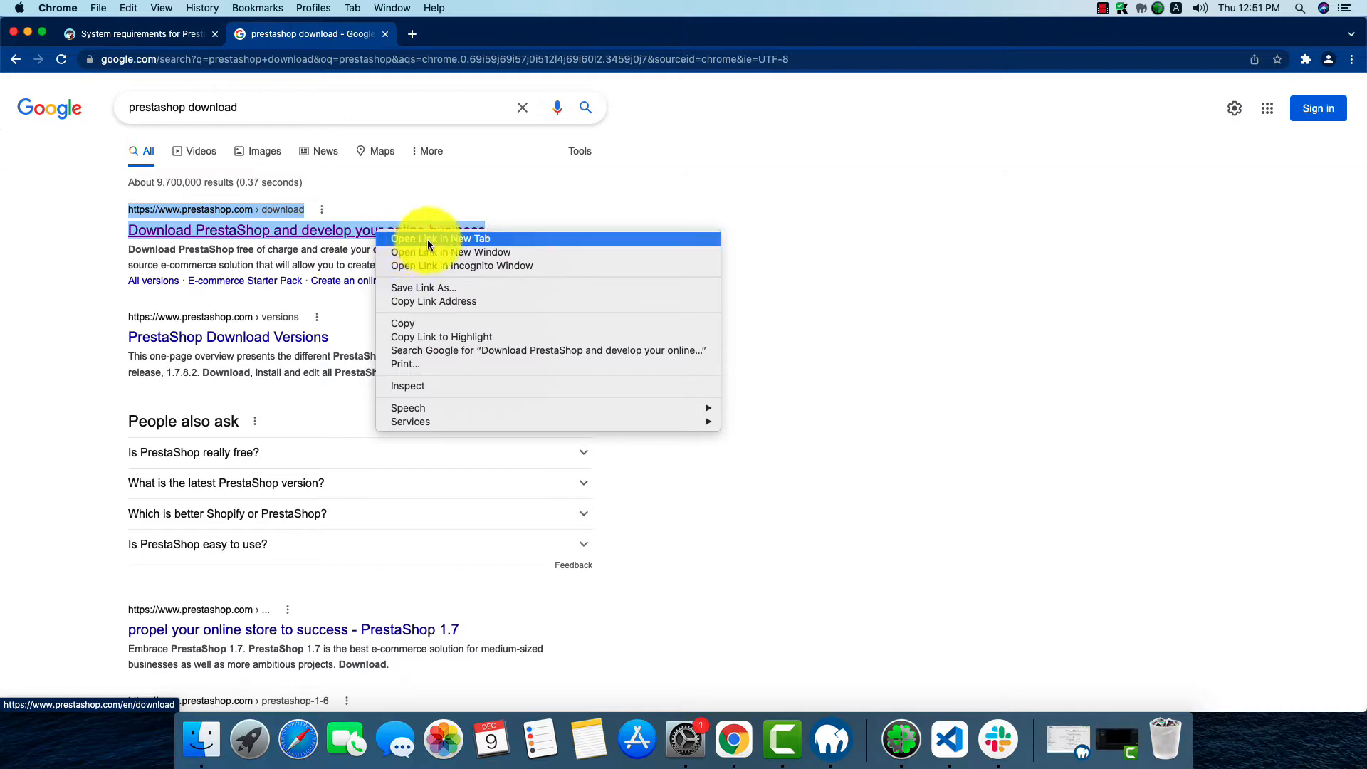
left_click(445, 240)
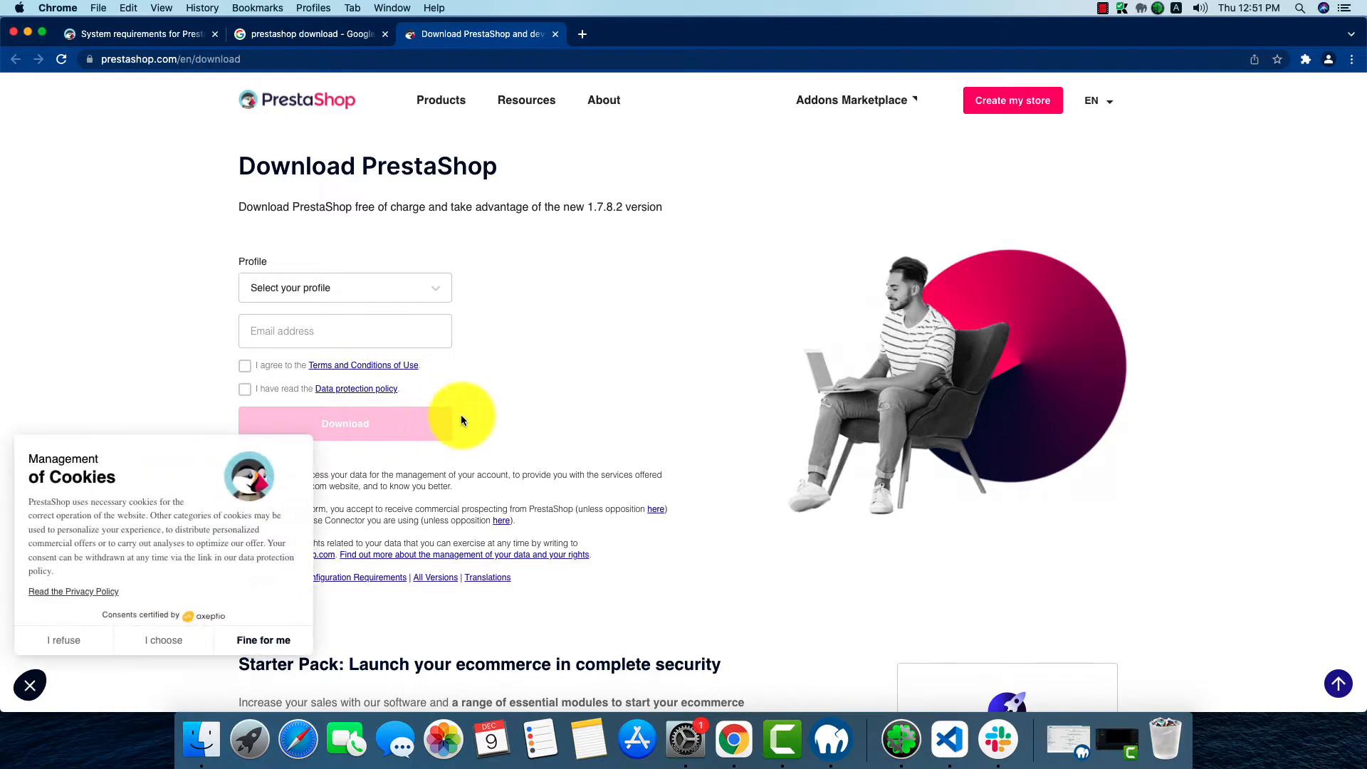
mouse_move(247, 379)
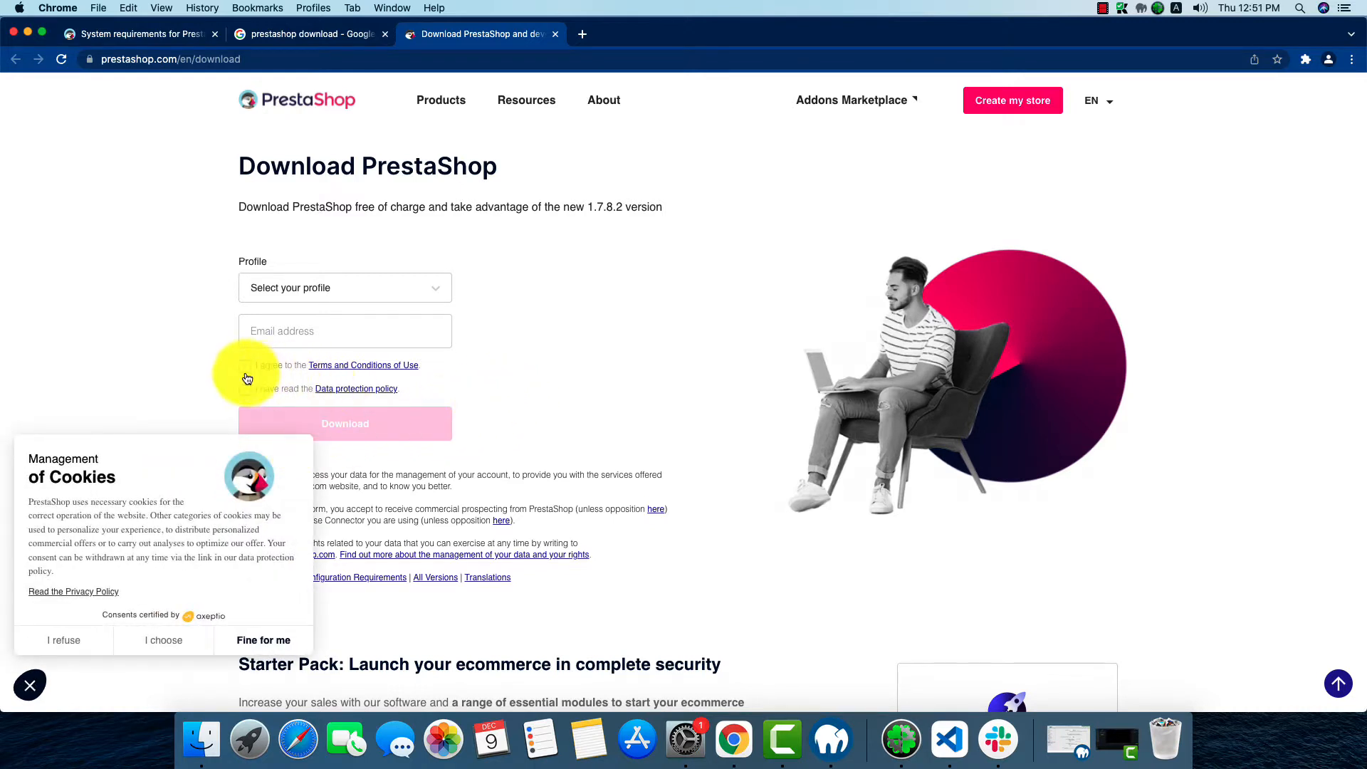
Step: Agree to the Terms and data protection policy and download prestashop_1.7.8.2.zip
left_click(245, 366)
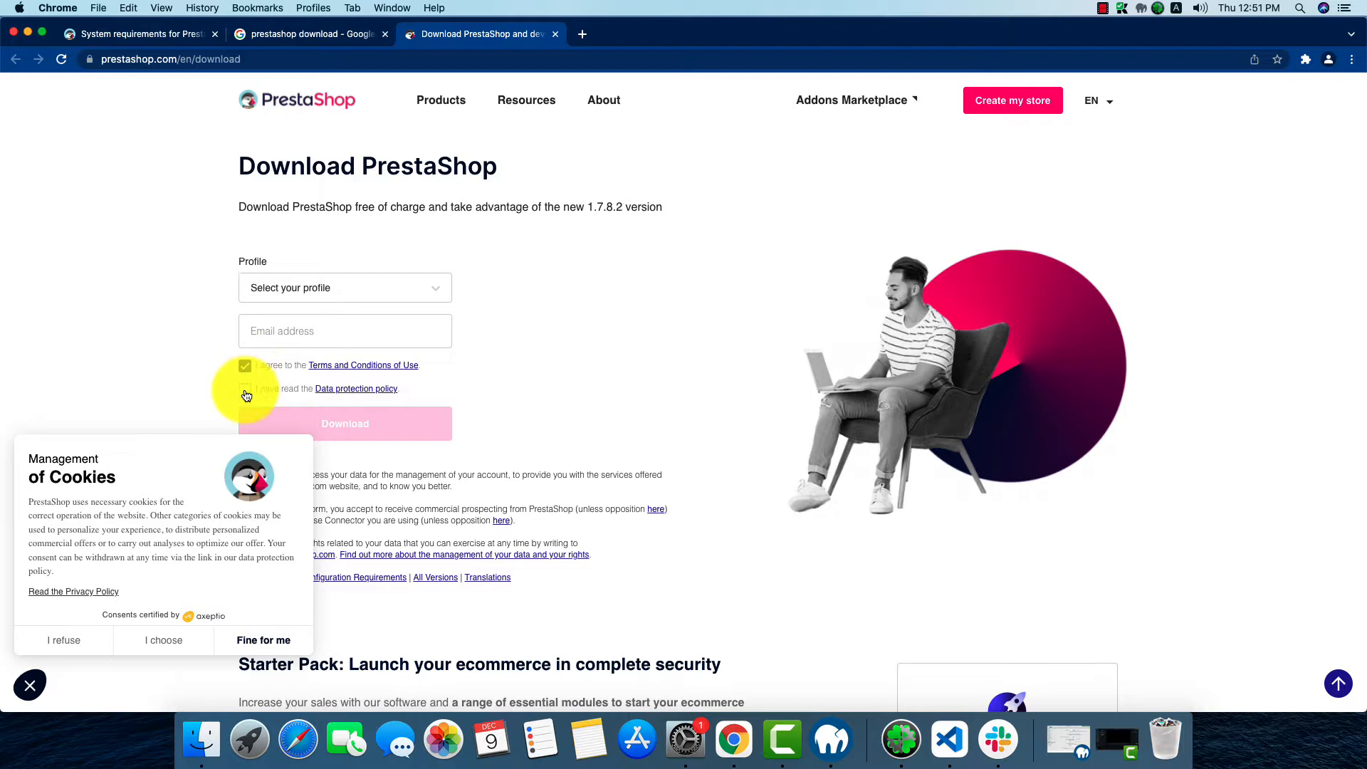
left_click(245, 389)
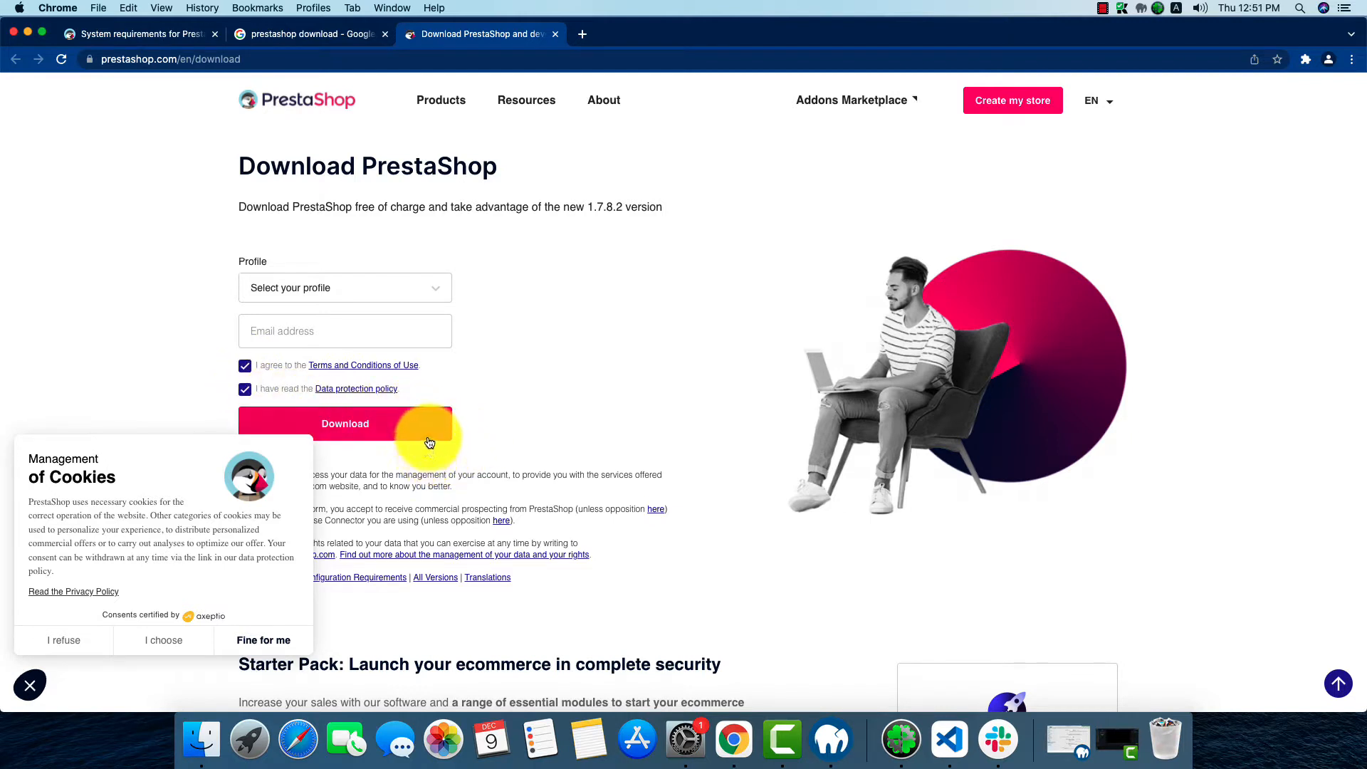
left_click(345, 425)
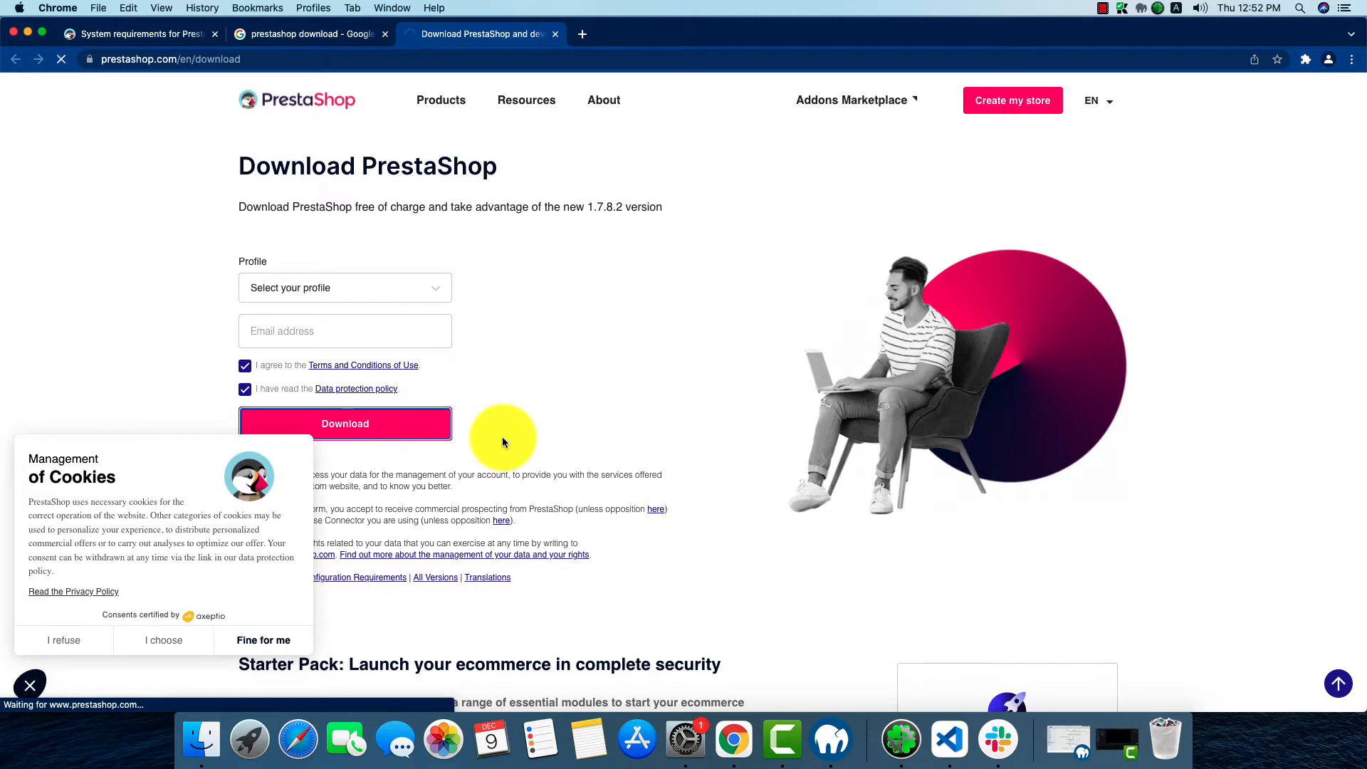
left_click(345, 424)
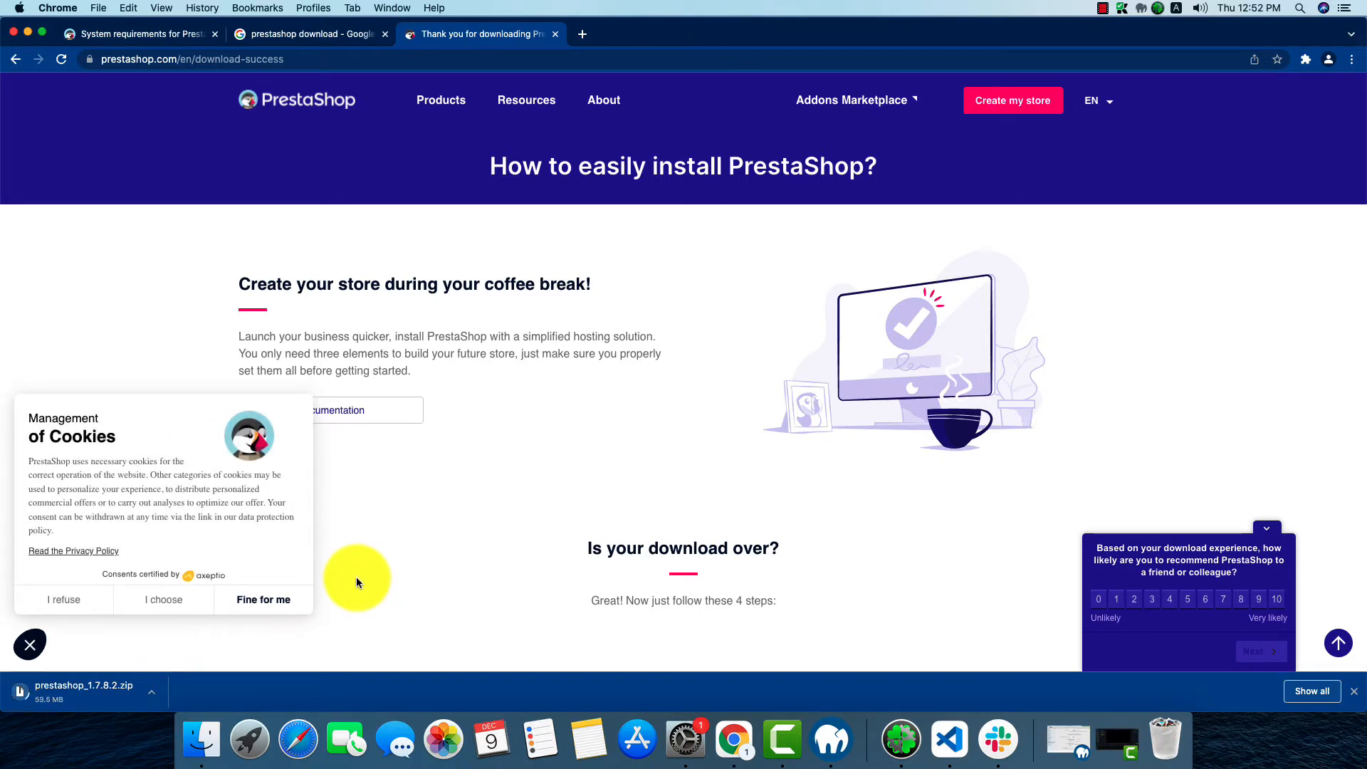
mouse_move(99, 699)
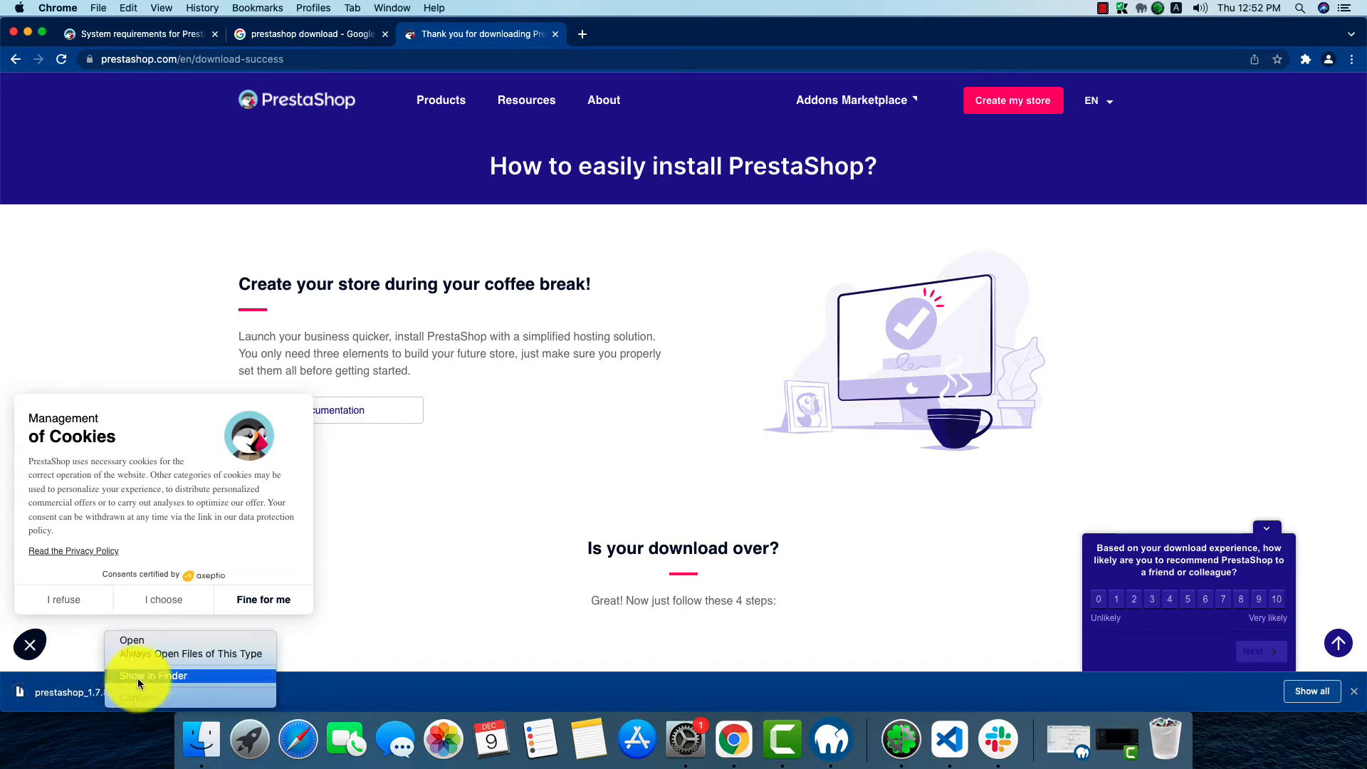
Step: Reveal the downloaded prestashop_1.7.8.2.zip in its Finder folder
left_click(154, 675)
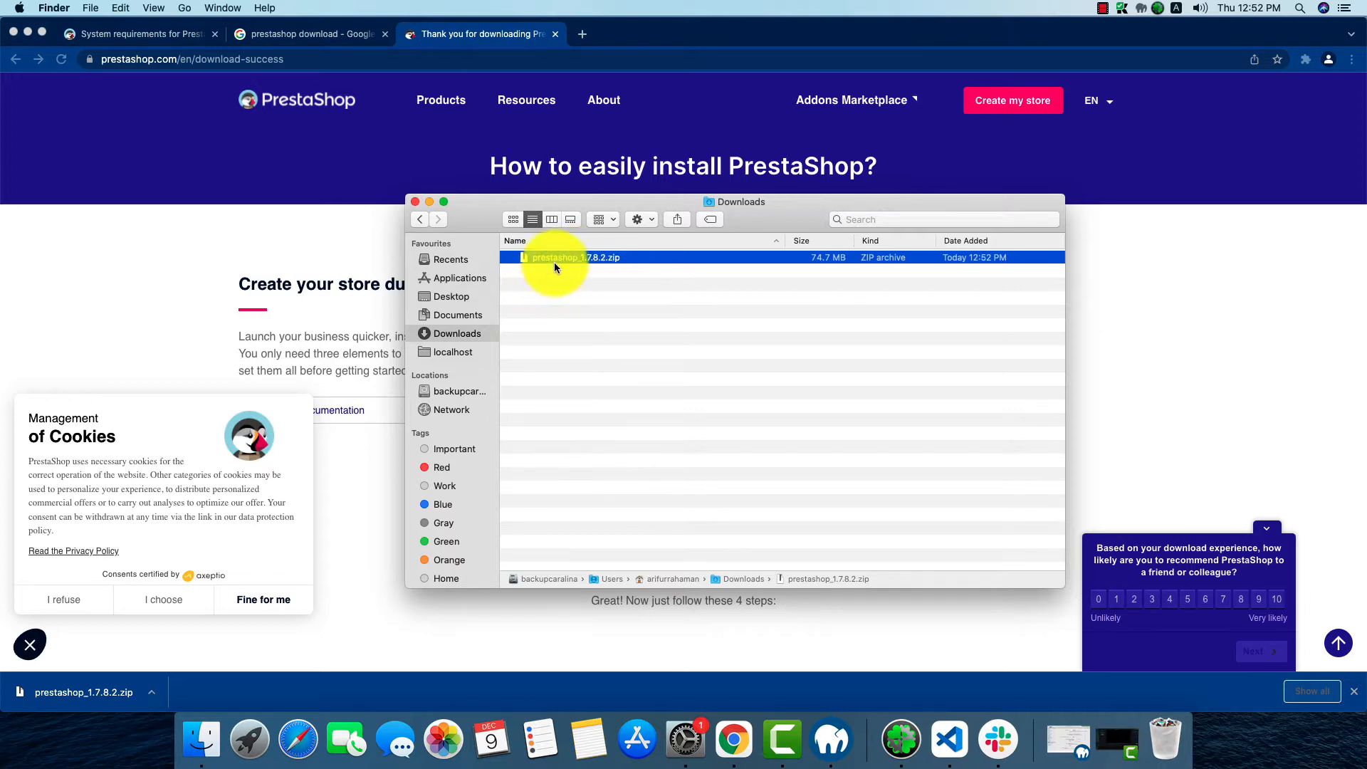
Step: Copy prestashop_1.7.8.2.zip from Downloads and paste it into the Sites > localhost folder
right_click(567, 257)
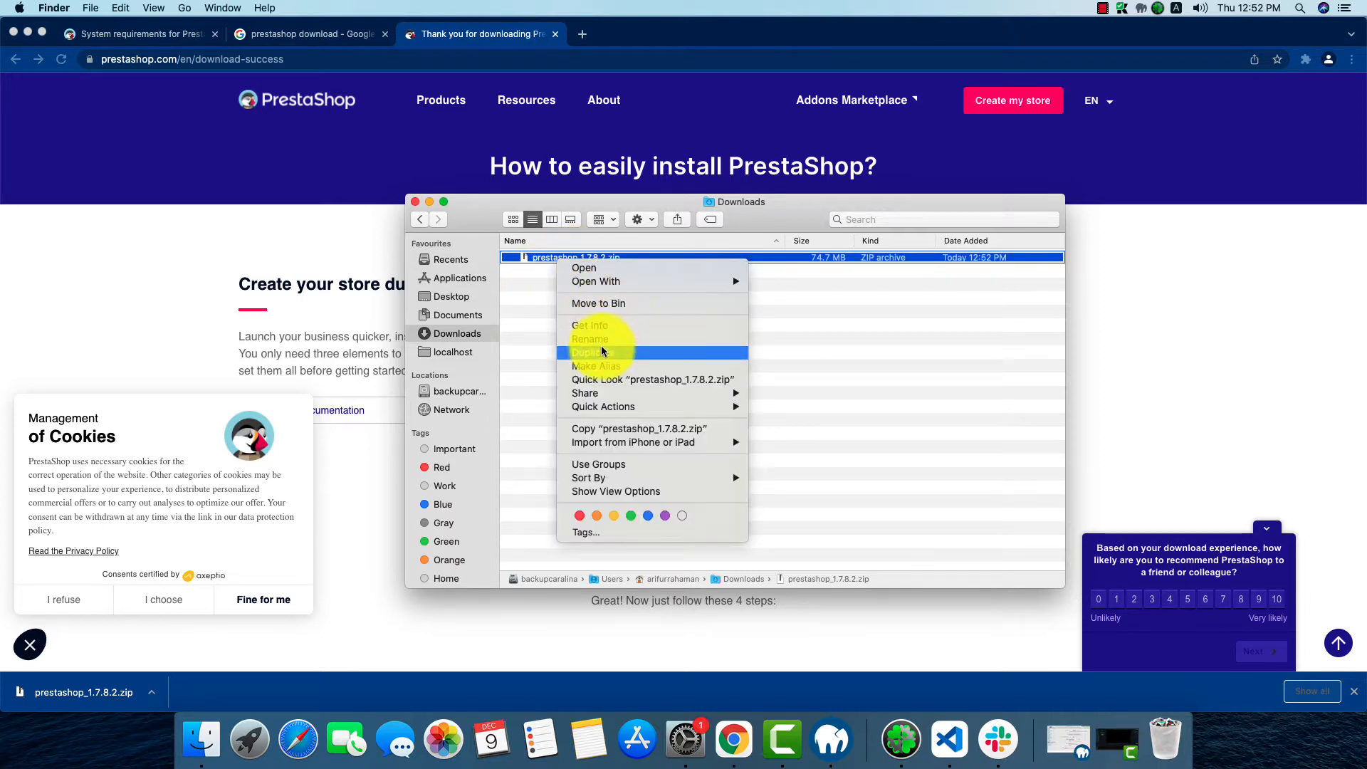
mouse_move(632, 428)
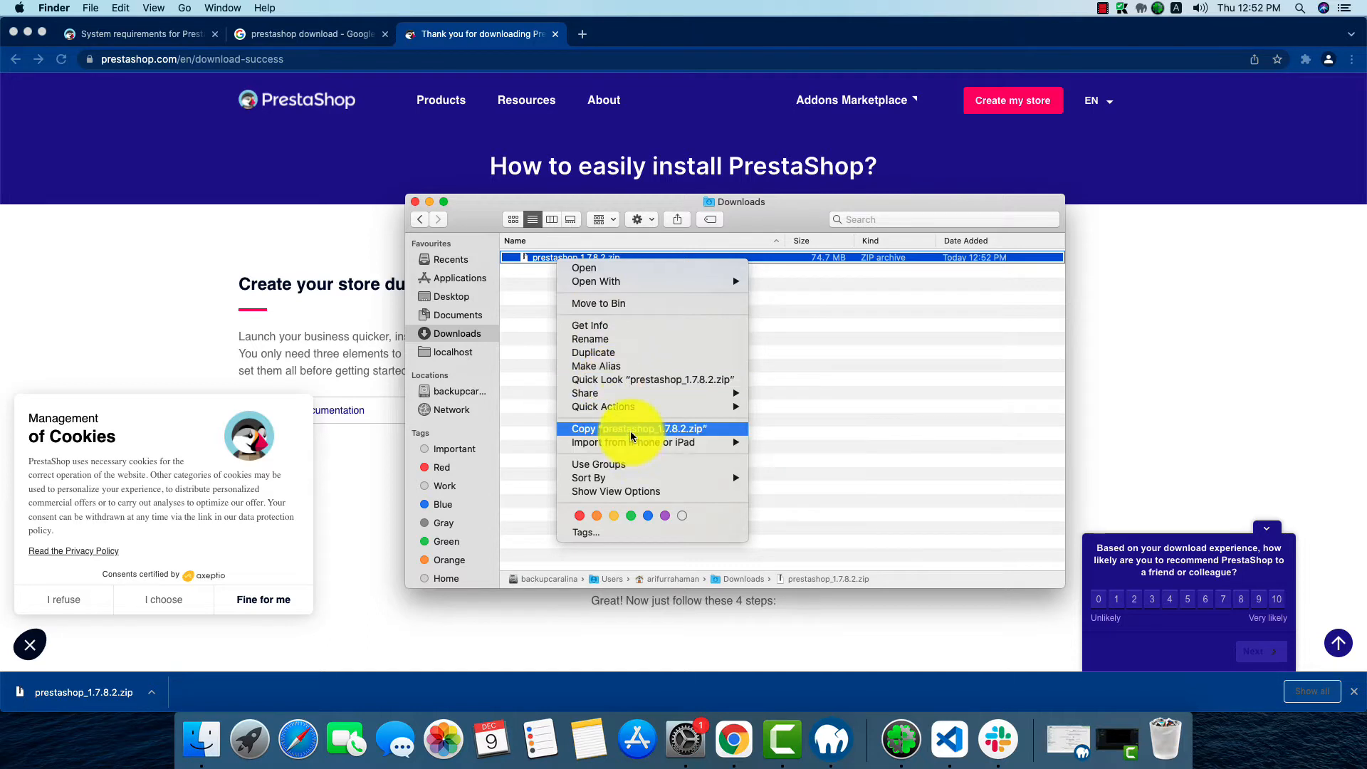
left_click(632, 429)
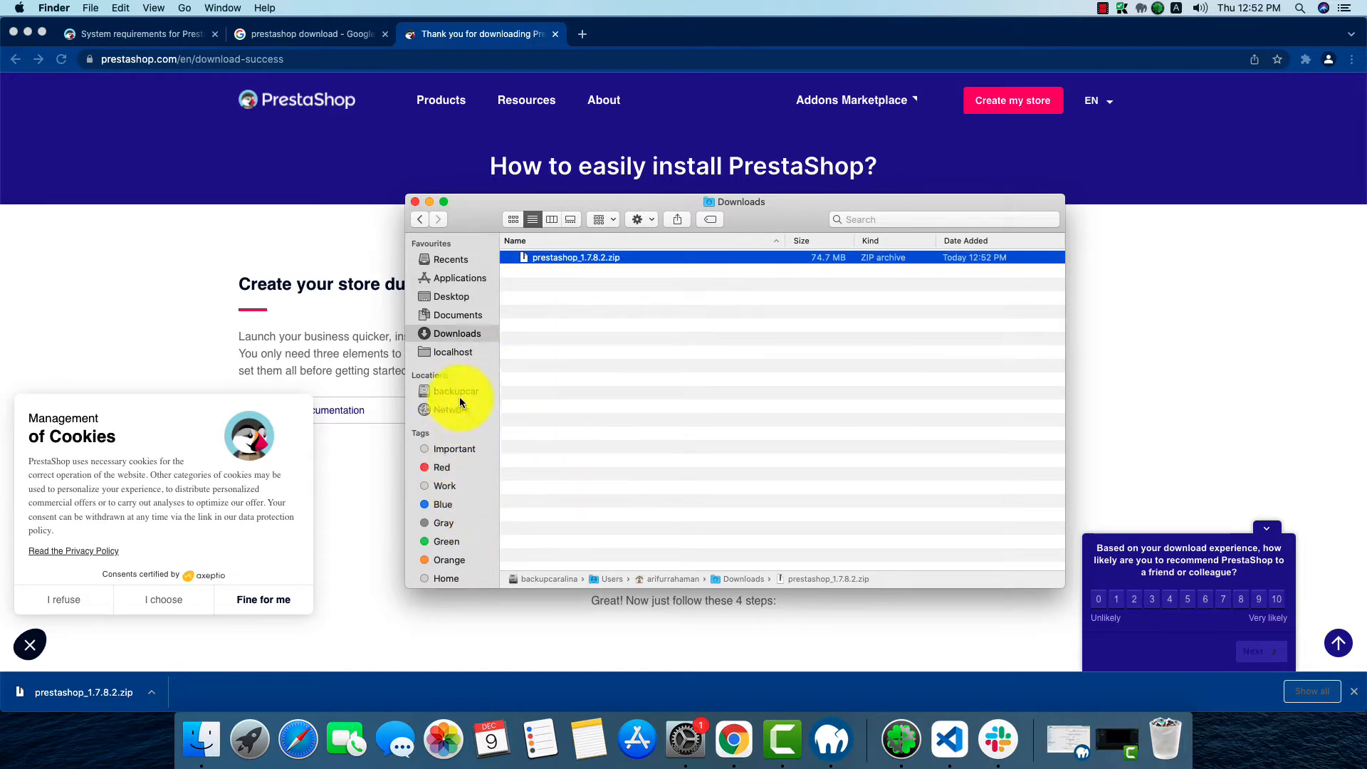
left_click(450, 351)
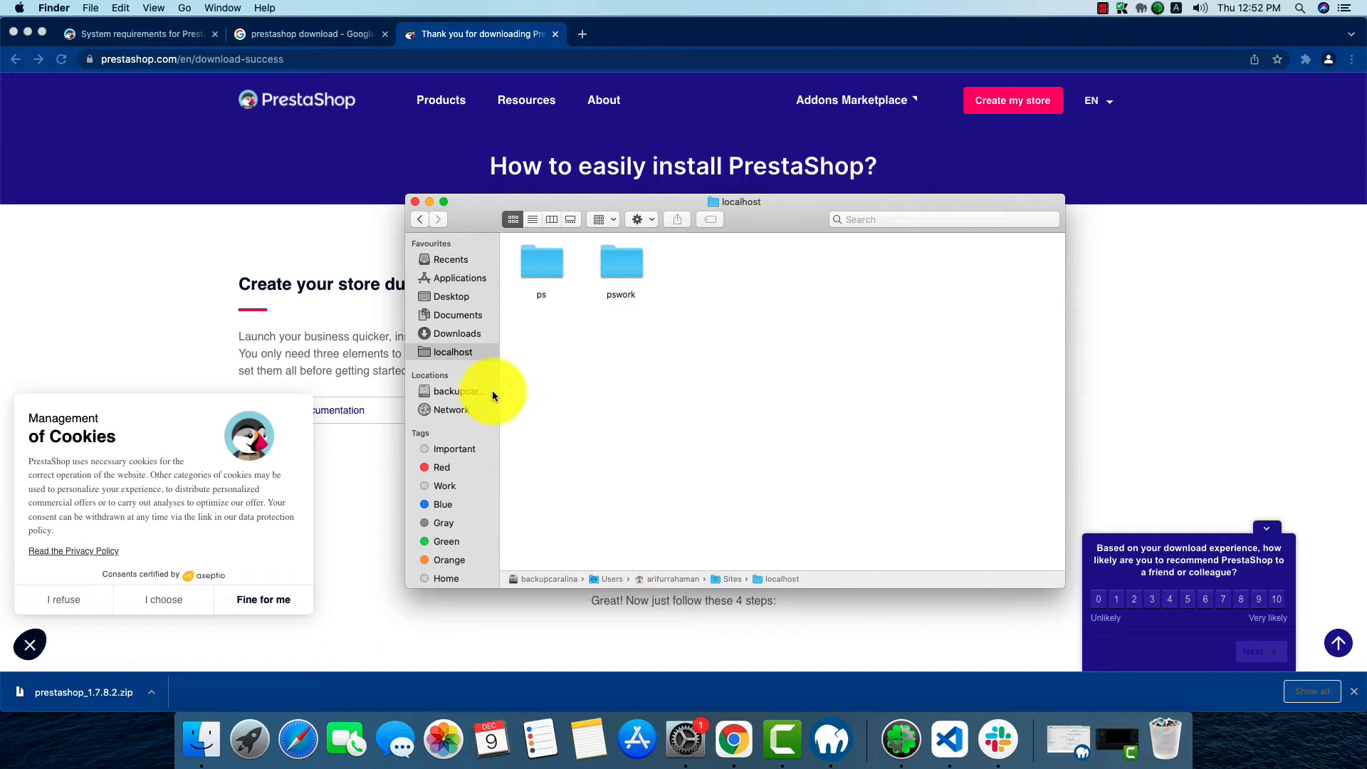
right_click(595, 359)
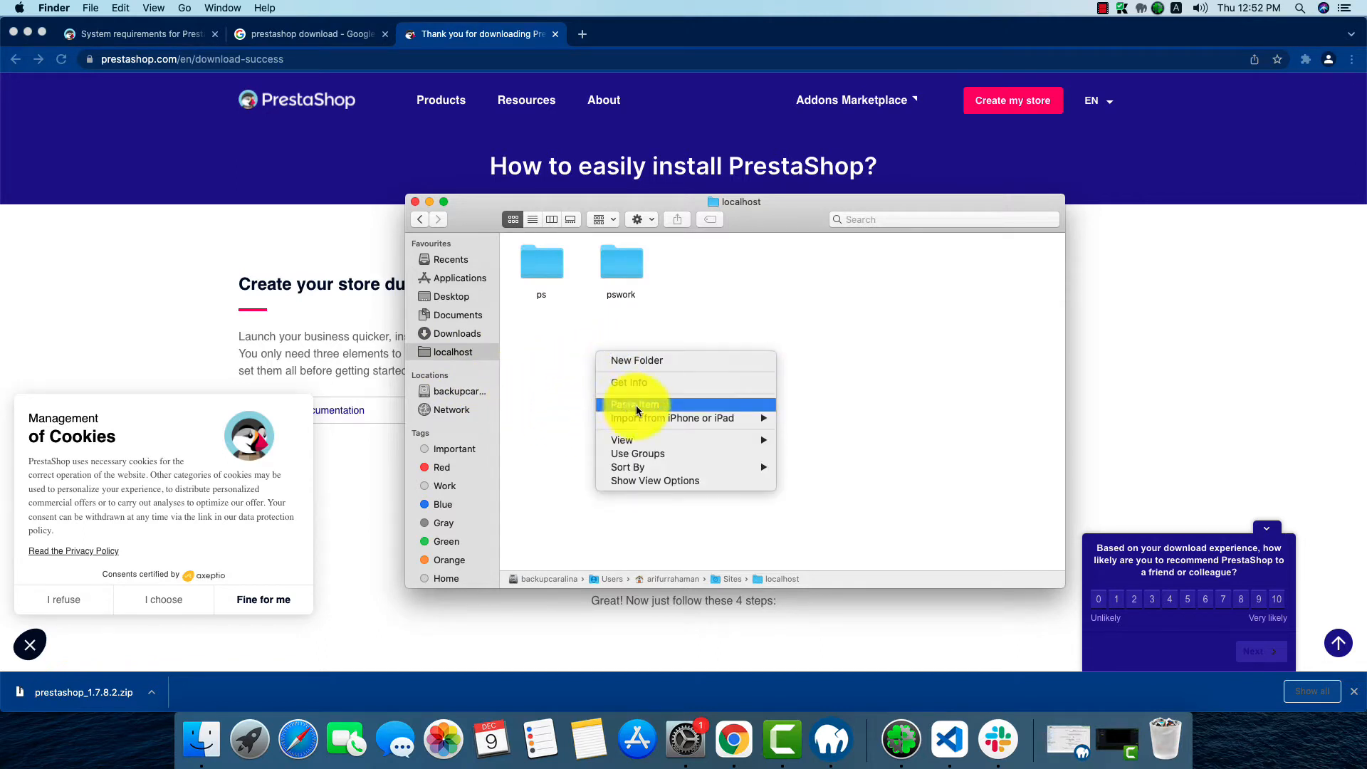
left_click(635, 405)
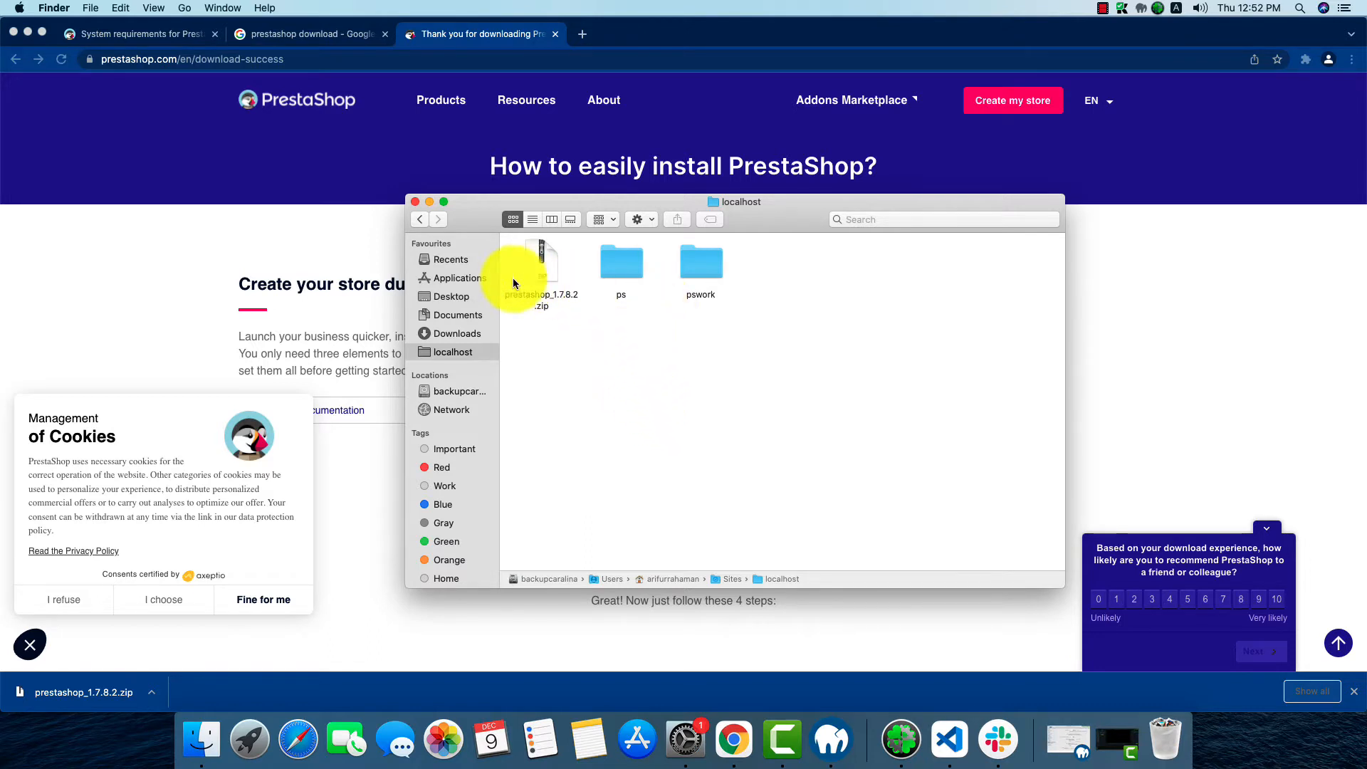
Step: Extract the PrestaShop archive in localhost, trash the zip, and rename the extracted folder
left_click(541, 265)
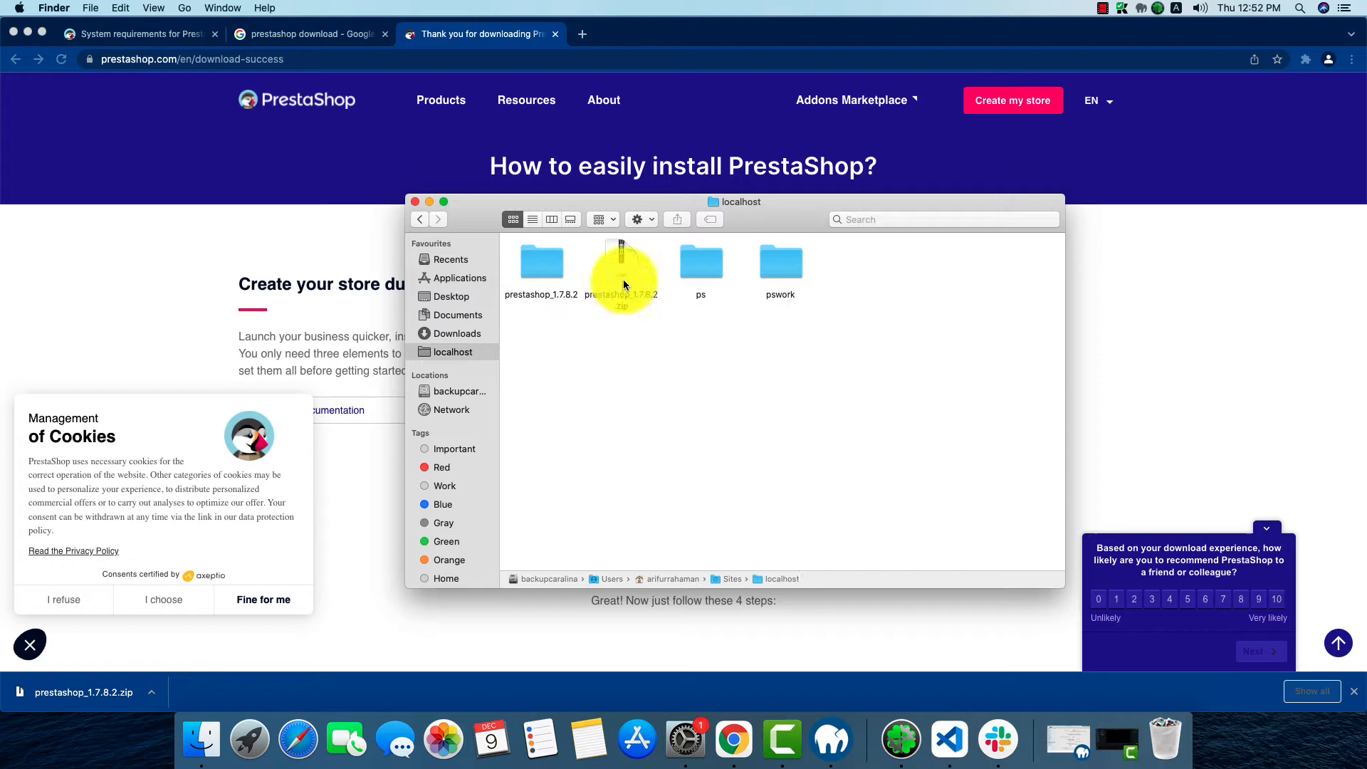
right_click(621, 262)
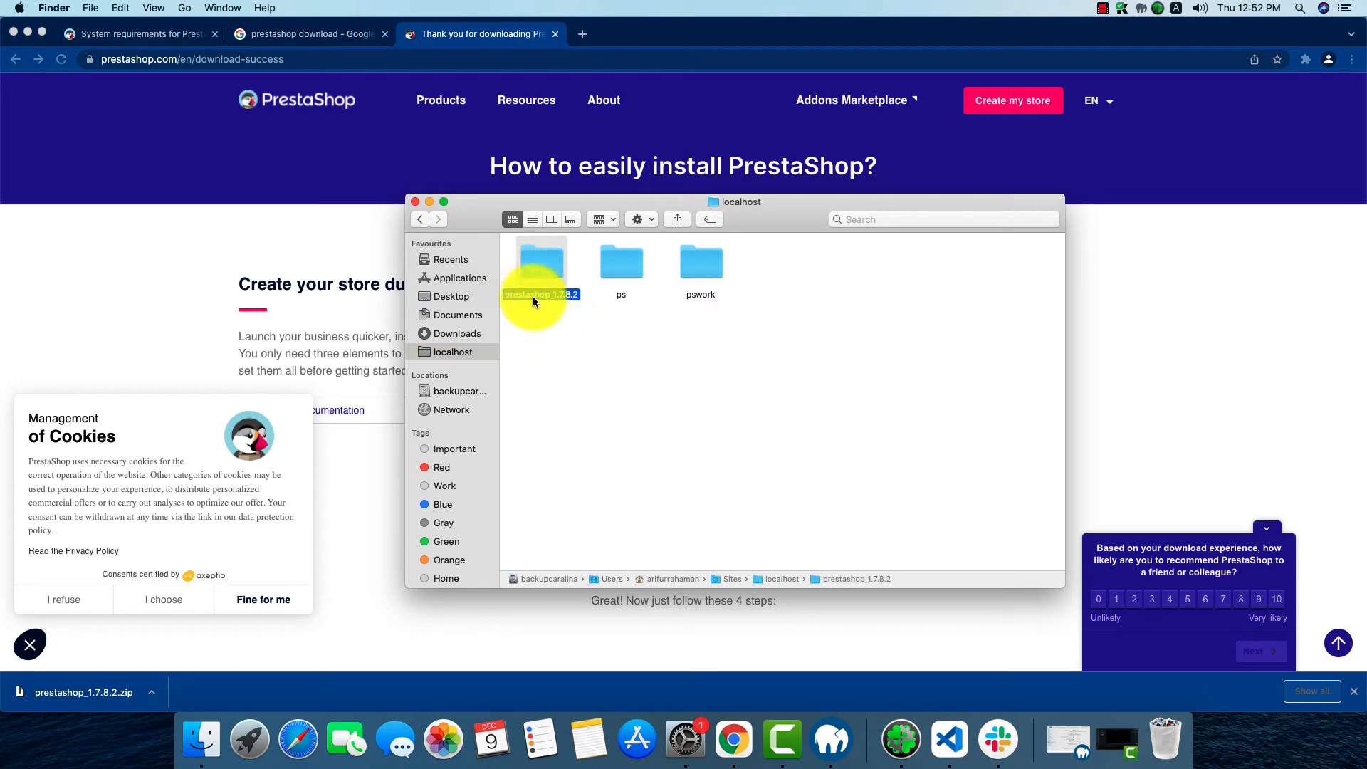
right_click(541, 262)
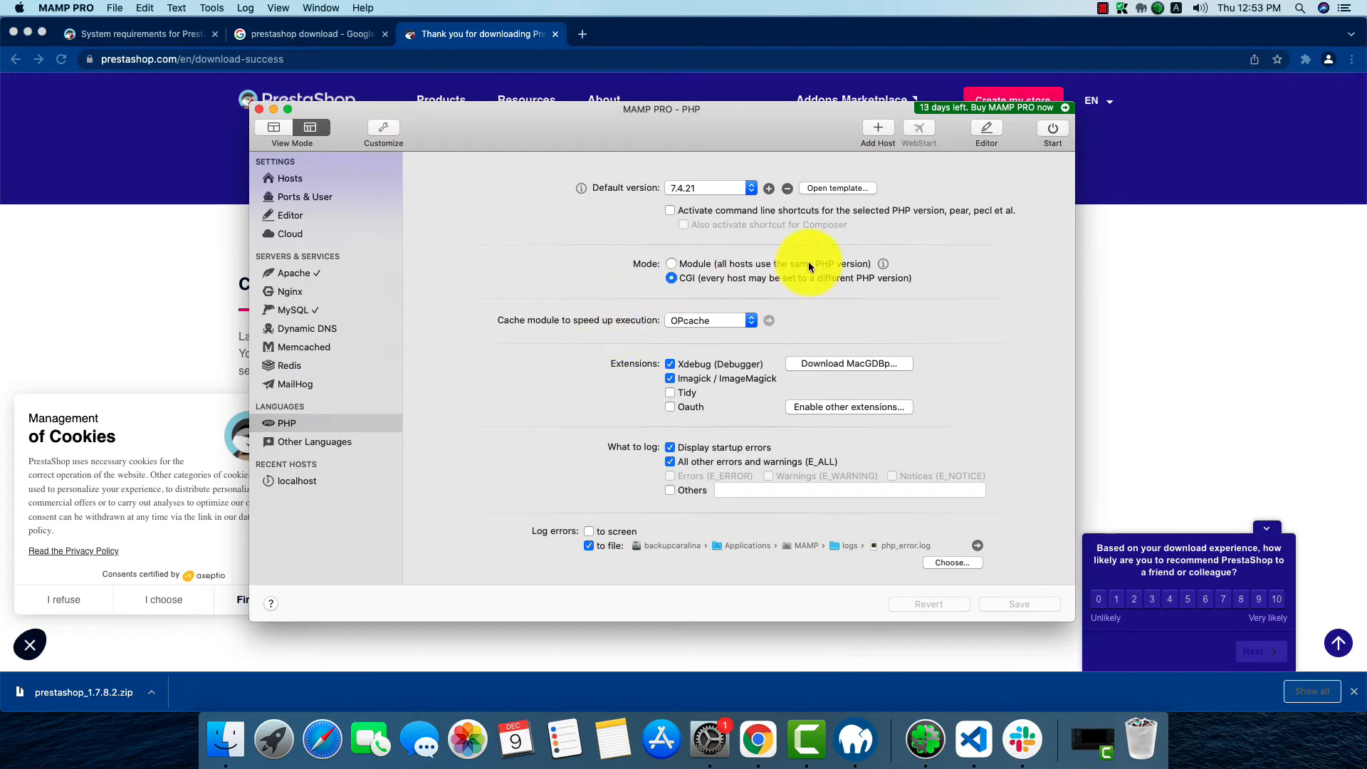
mouse_move(1011, 186)
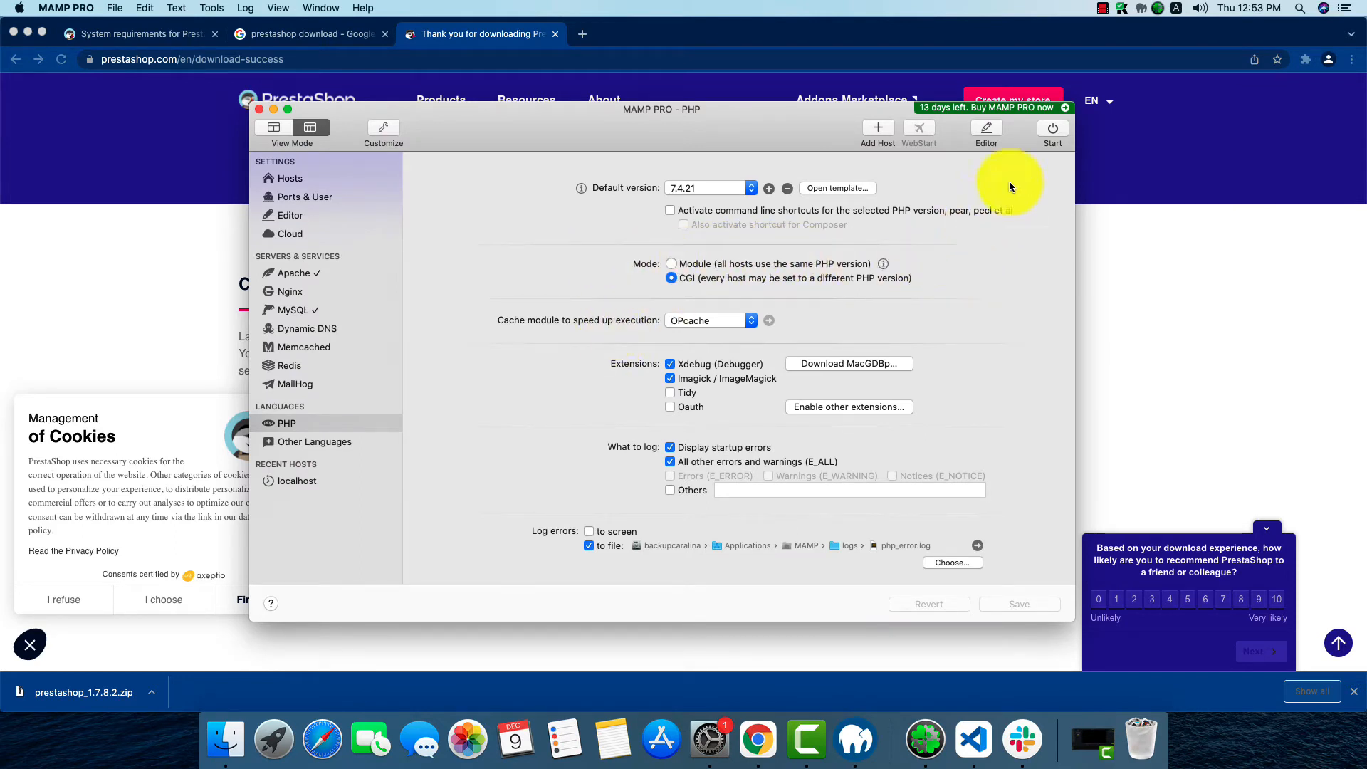
mouse_move(1051, 142)
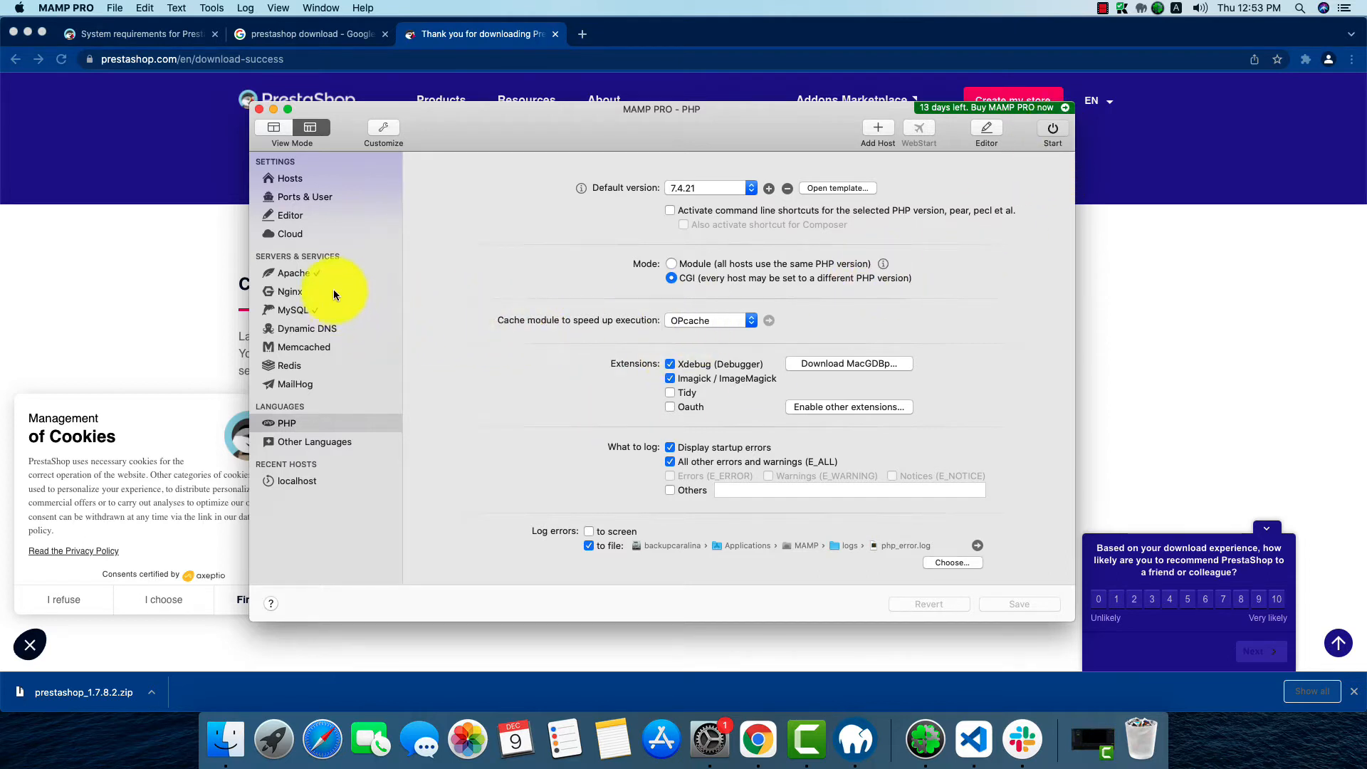
Step: Start MAMP PRO's Apache and MySQL servers and return to Chrome for a fresh tab
left_click(290, 310)
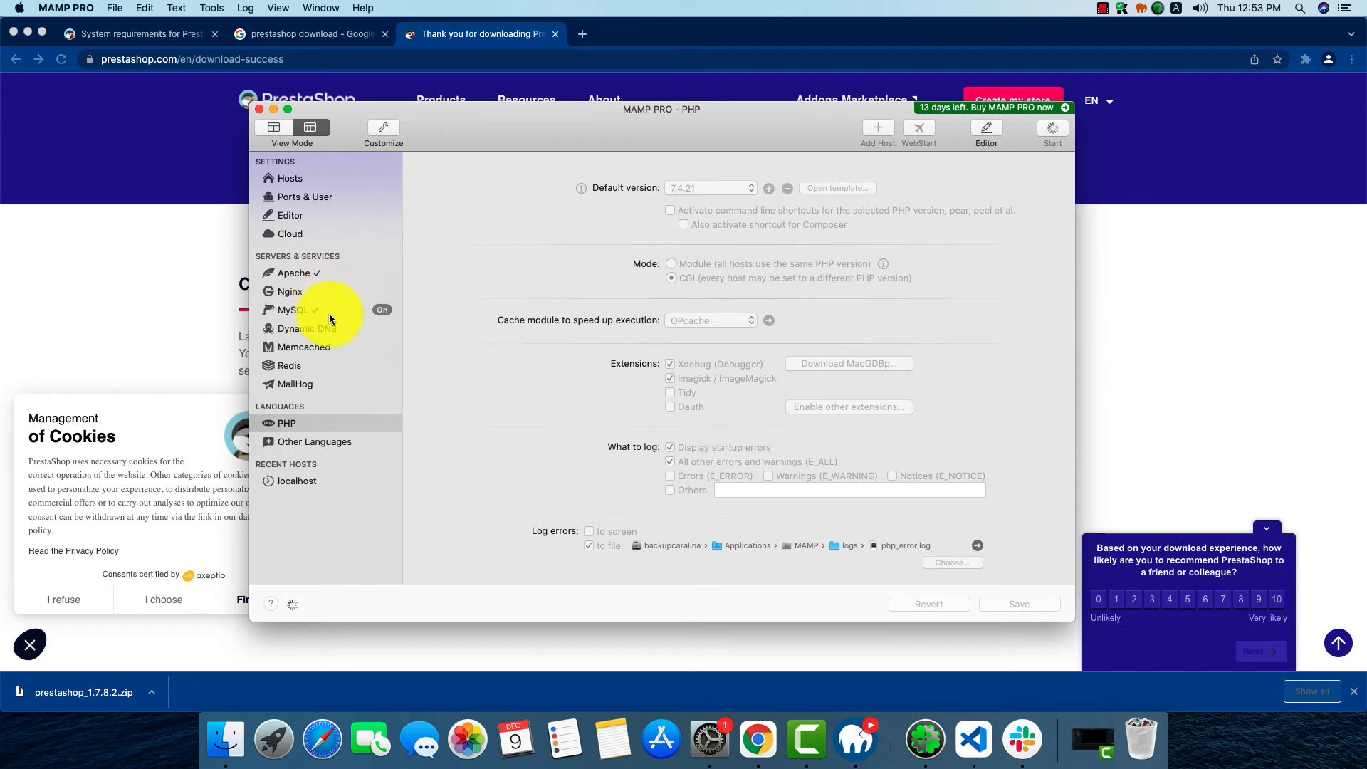
mouse_move(618, 298)
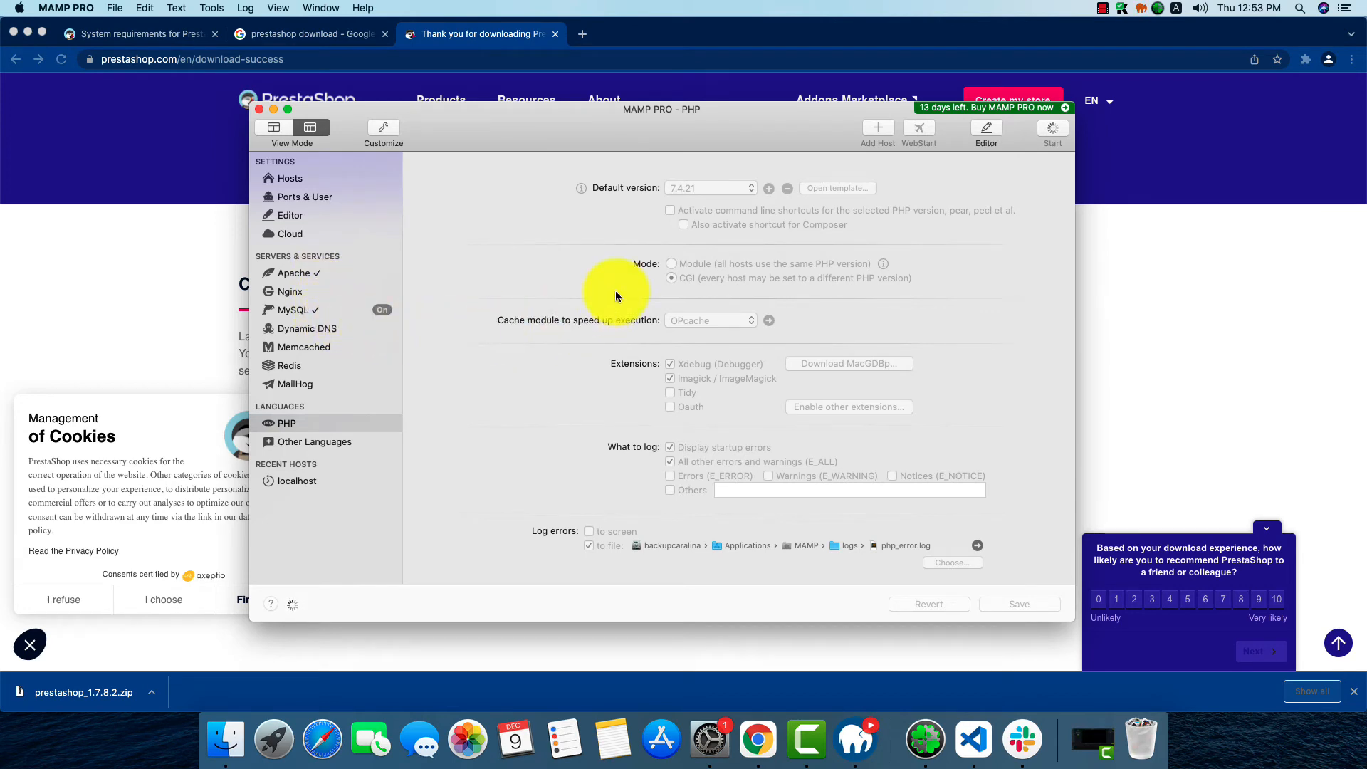
left_click(1053, 128)
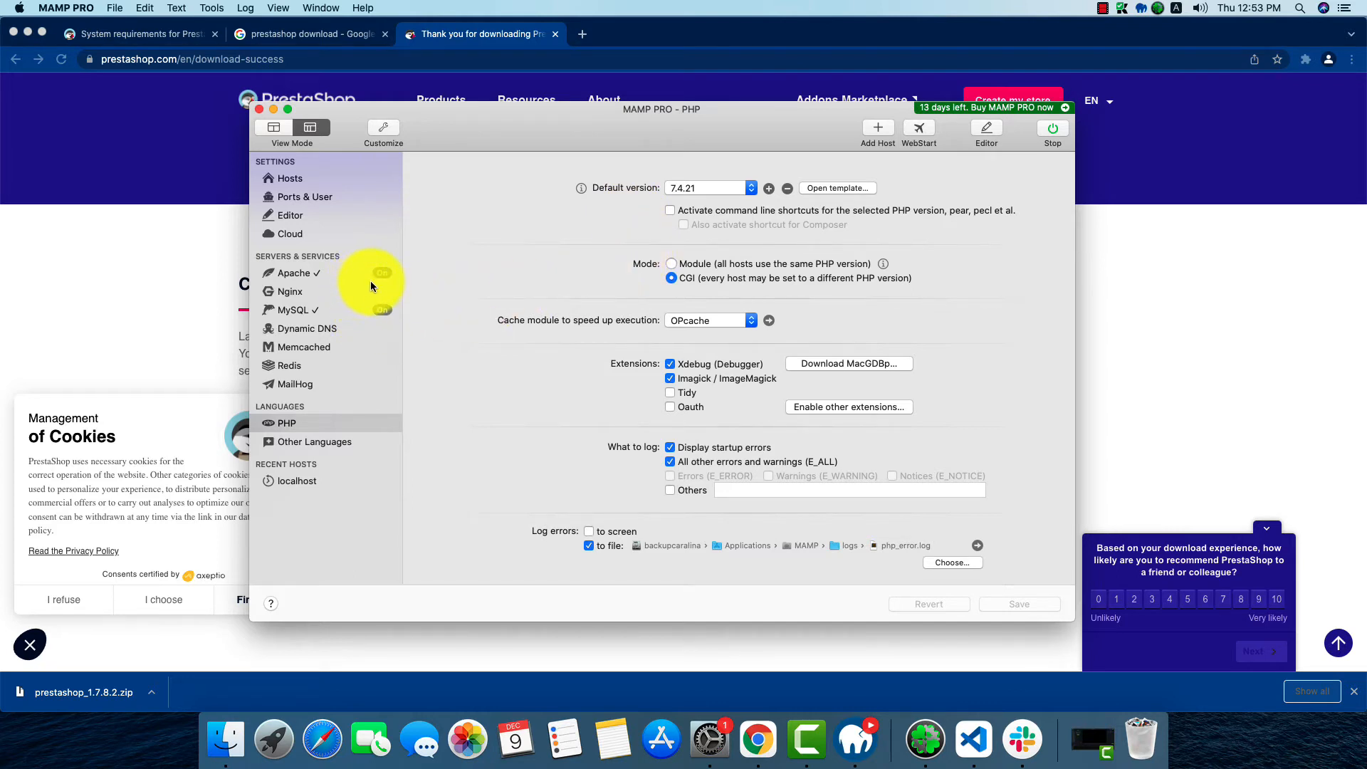
mouse_move(889, 172)
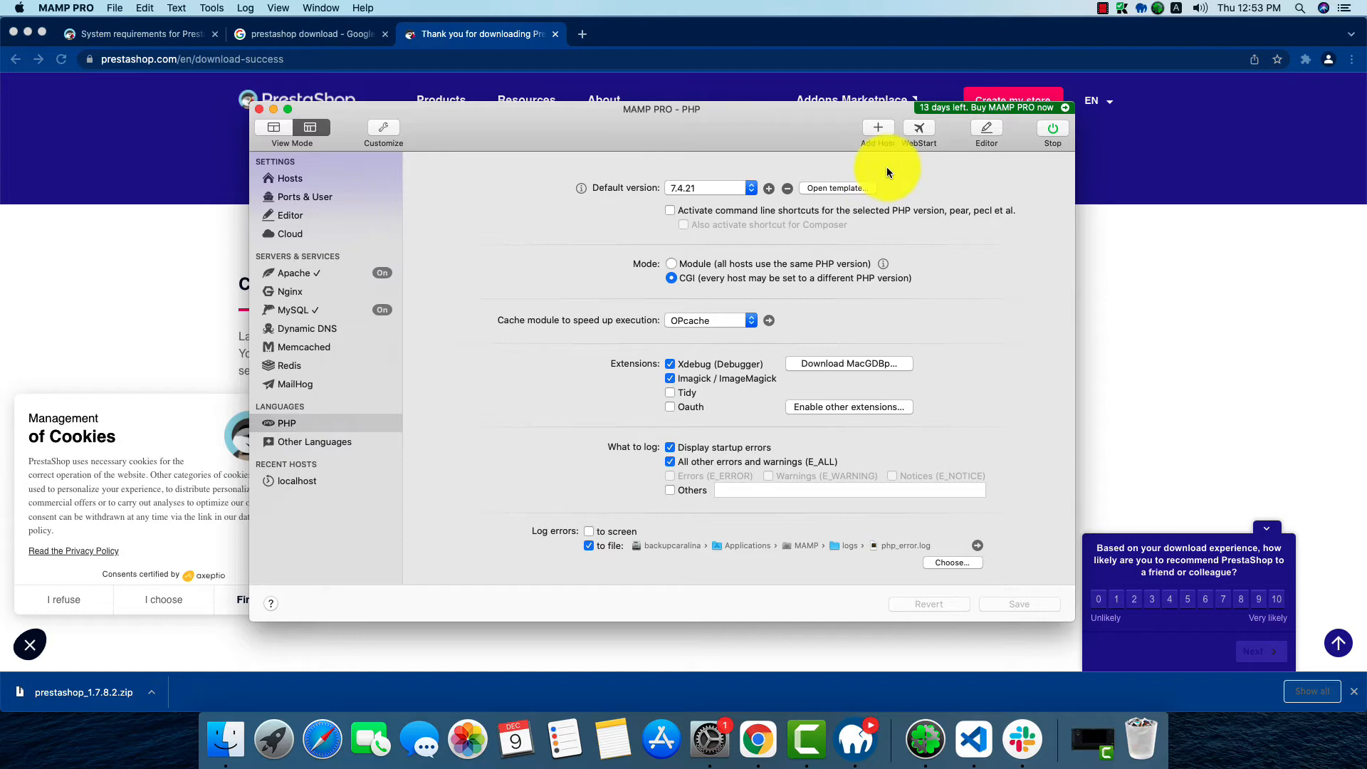
mouse_move(717, 3)
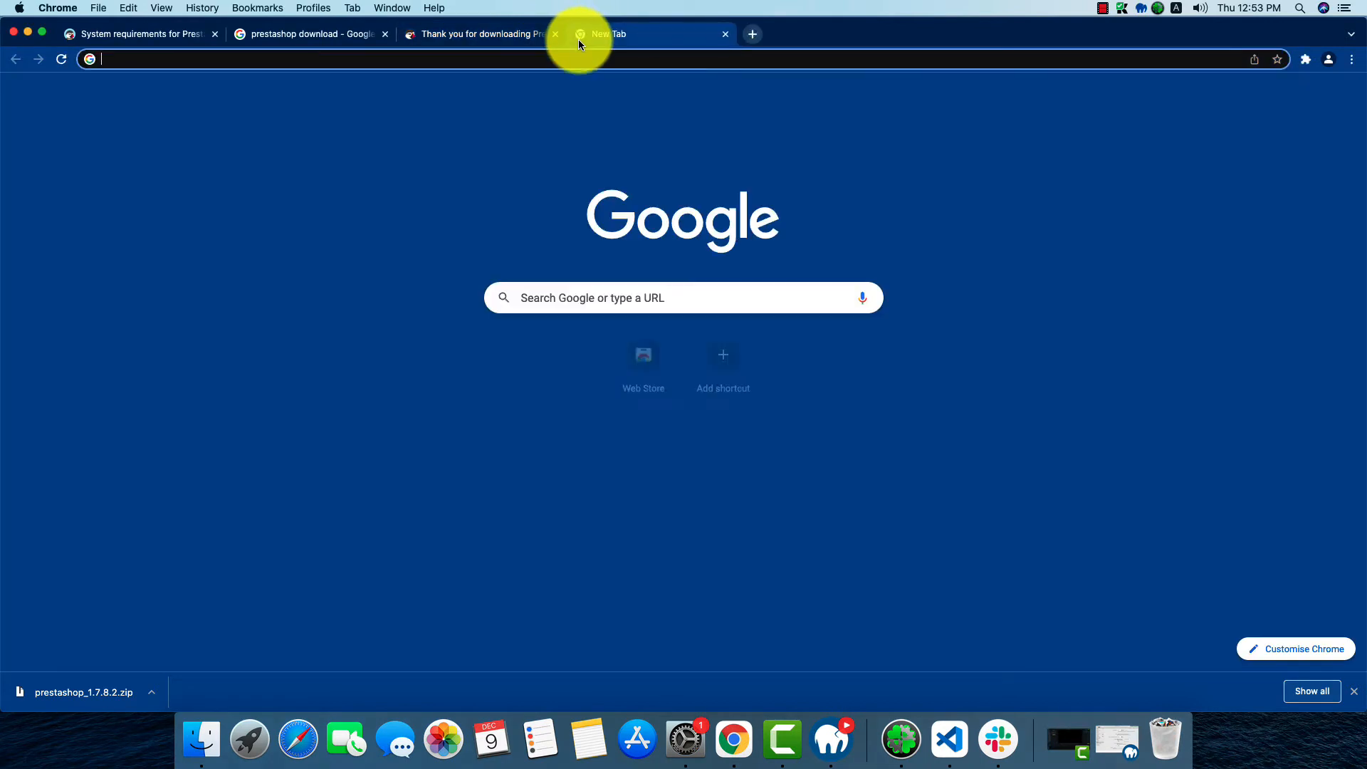
Step: Load localhost/prestashop so the PrestaShop 1.7.8.2 Installation Assistant appears
type("local")
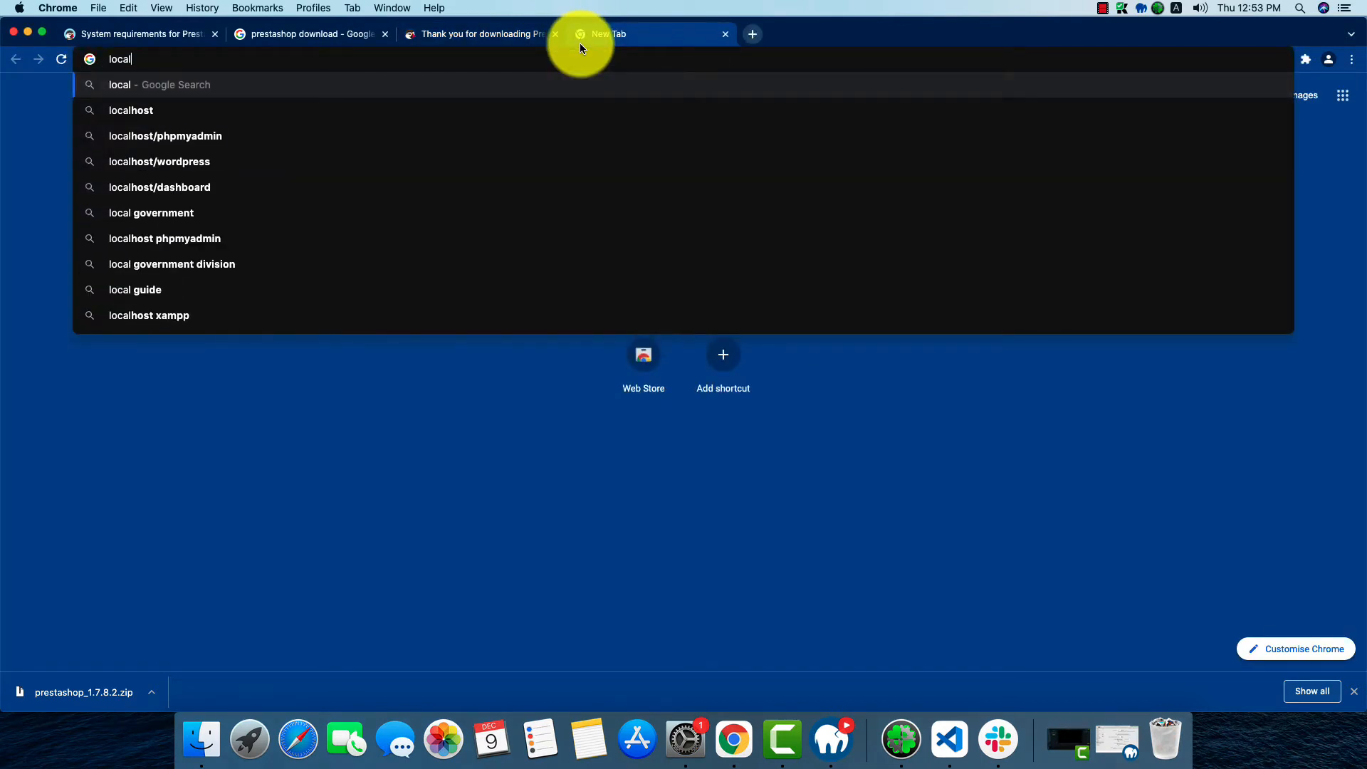
type("host")
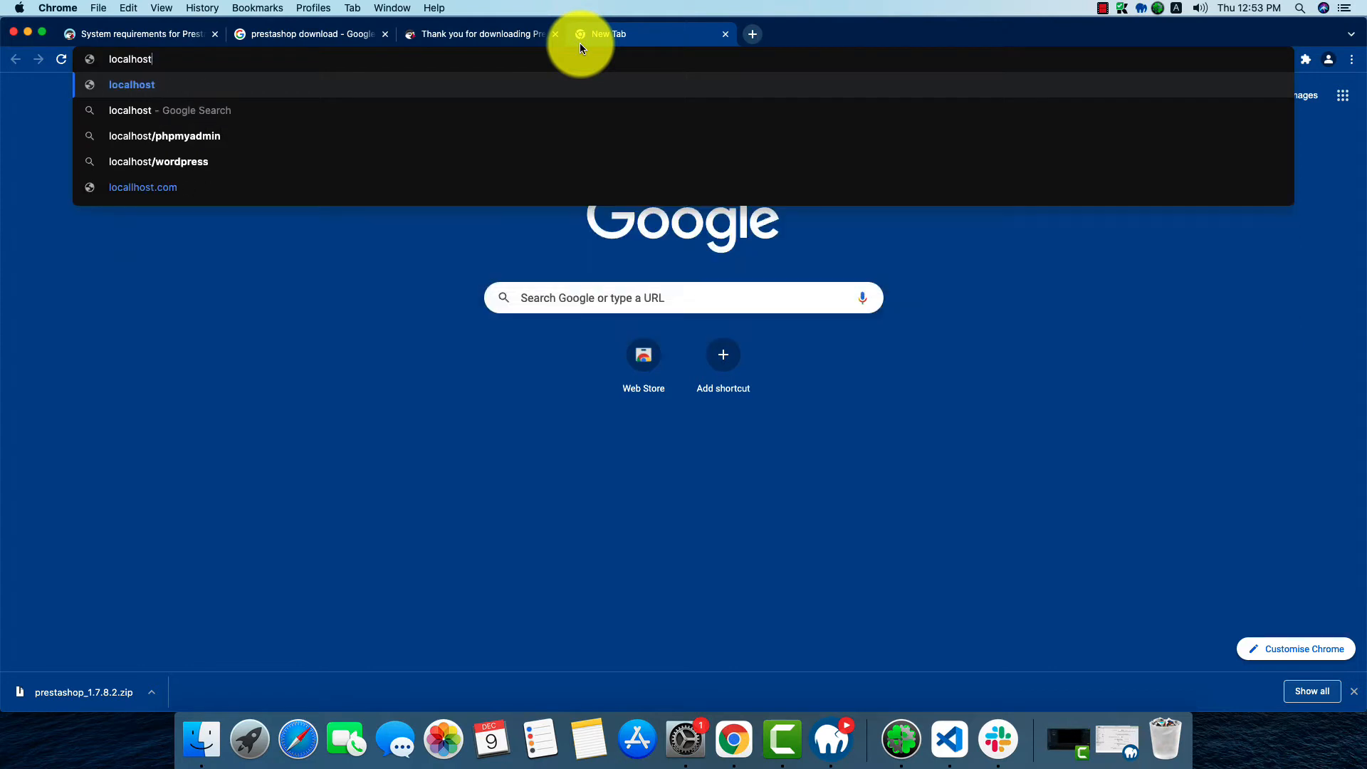
type("/")
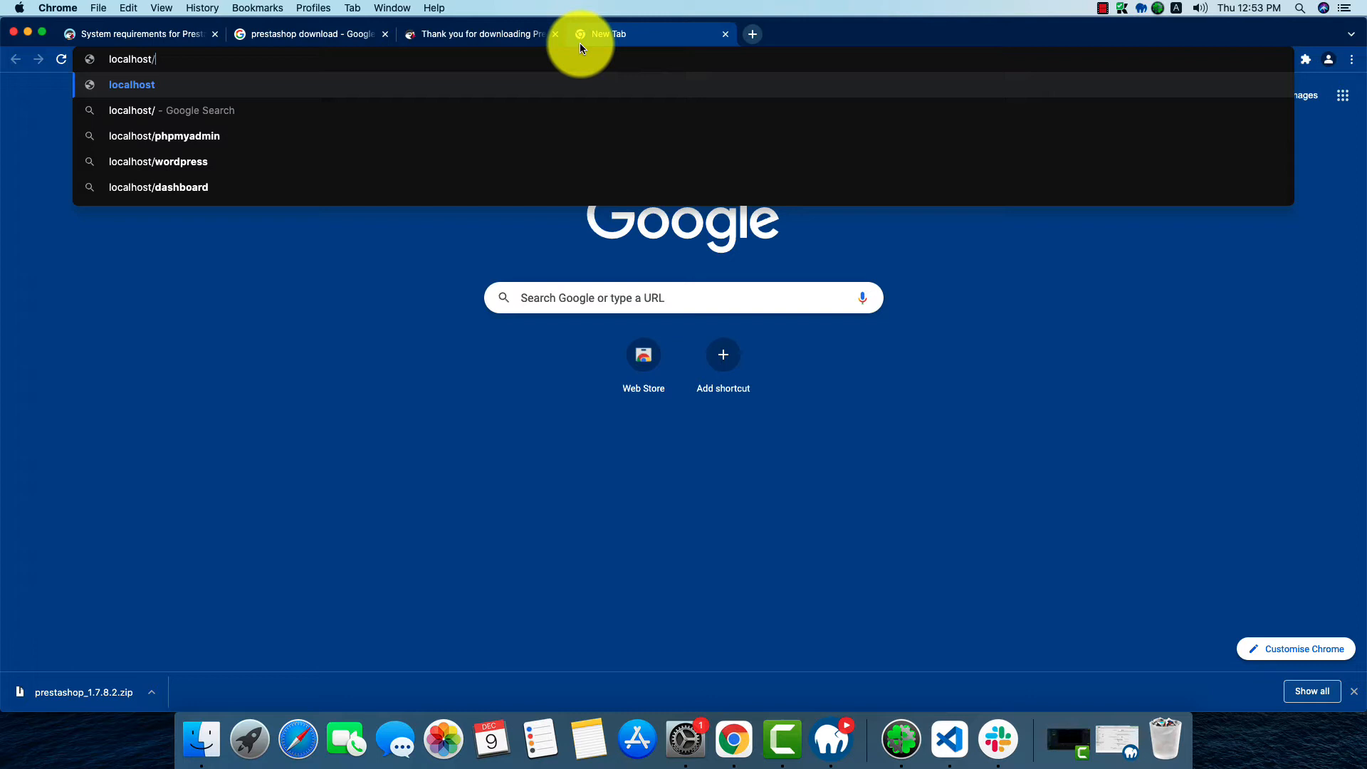
type("presta")
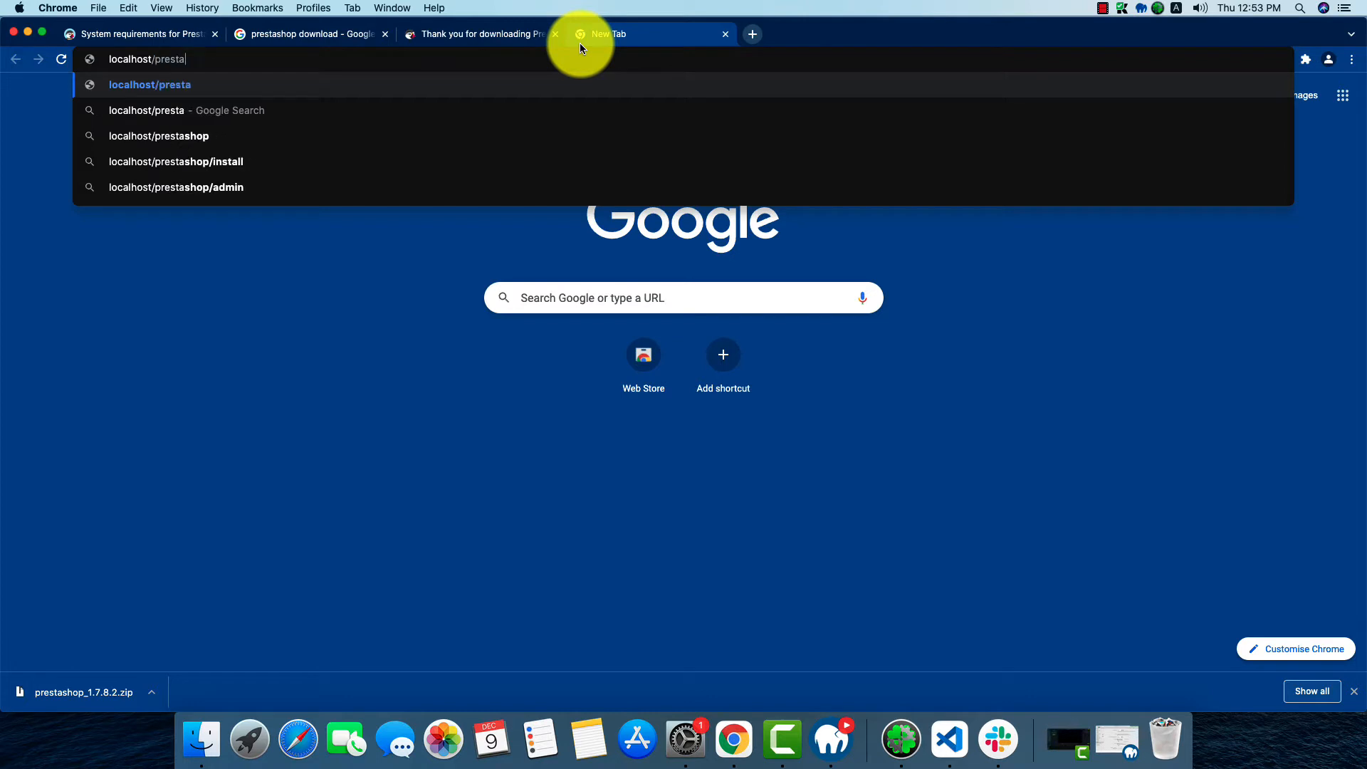
type("shop/install/")
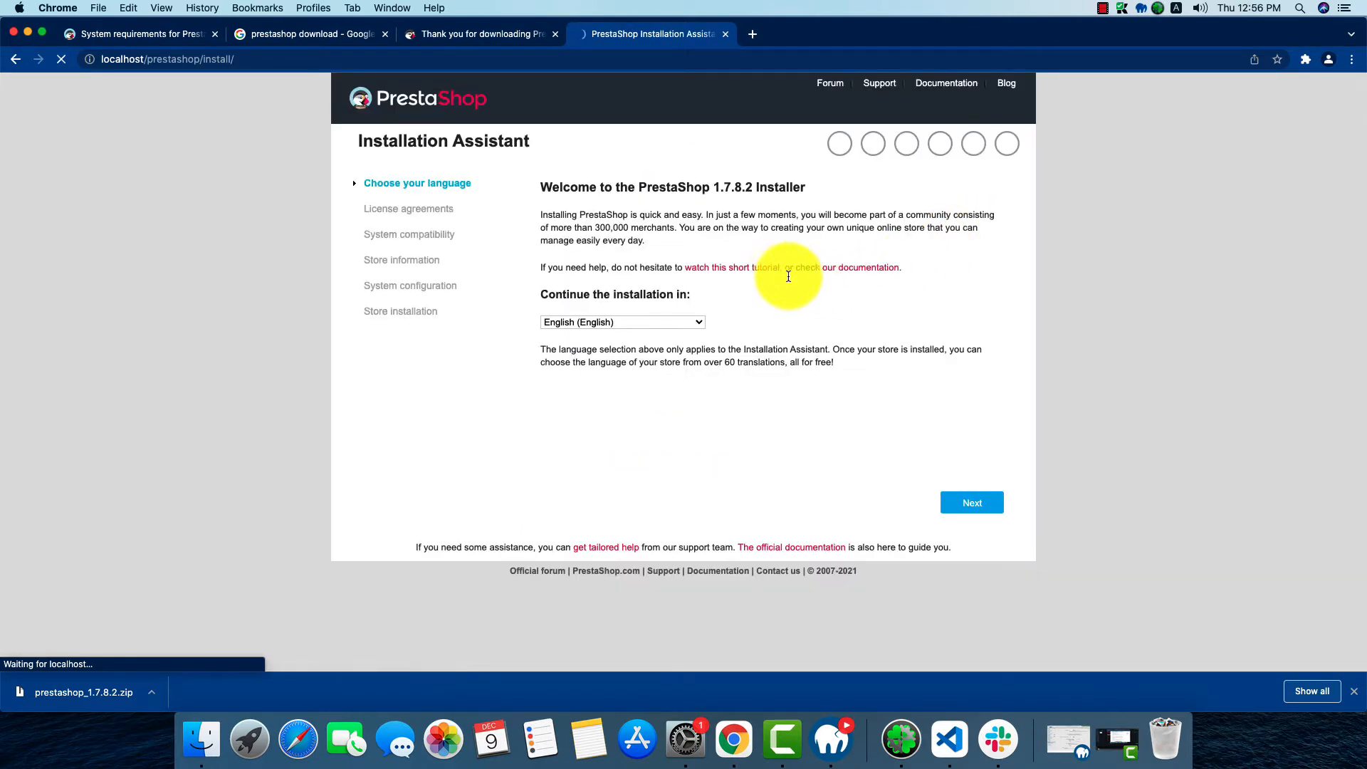
Step: Continue past the English language step, then start a blank tab beside the installer
left_click(972, 503)
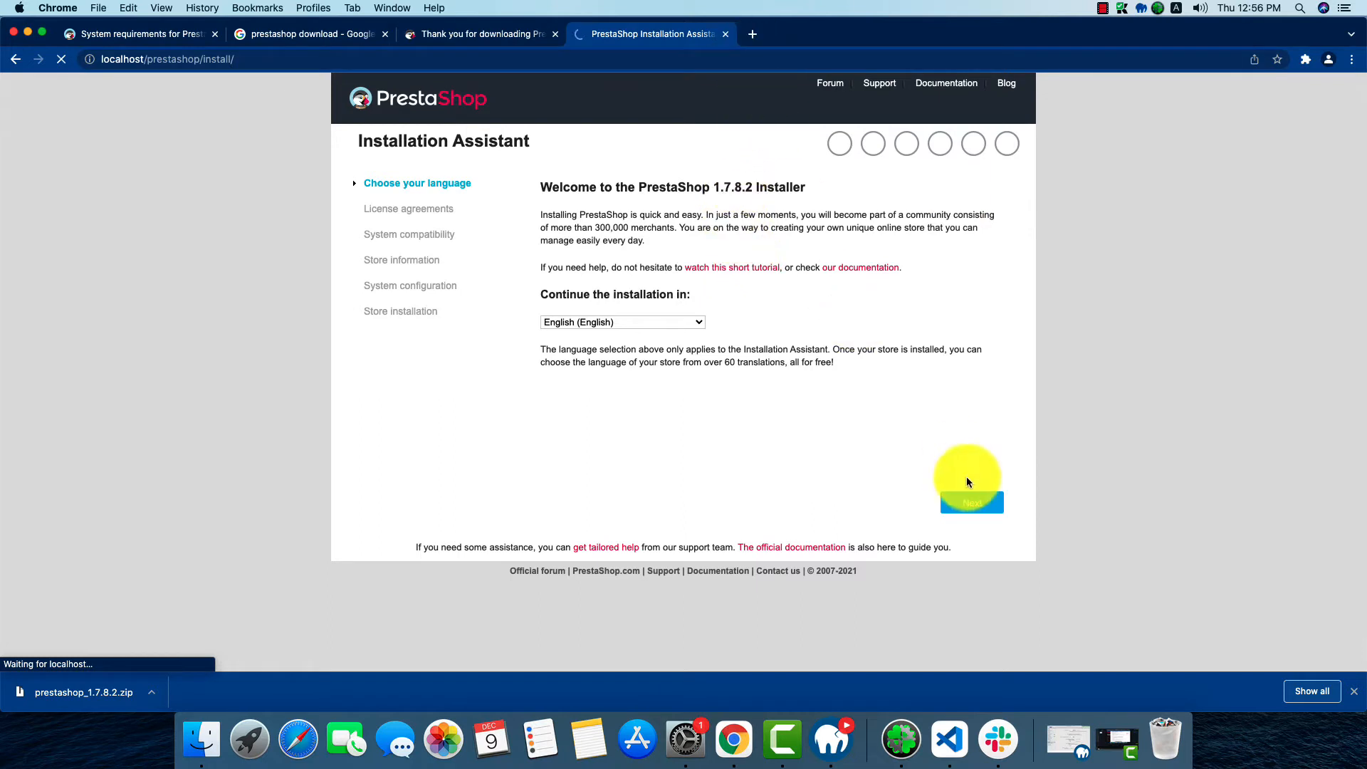
left_click(758, 34)
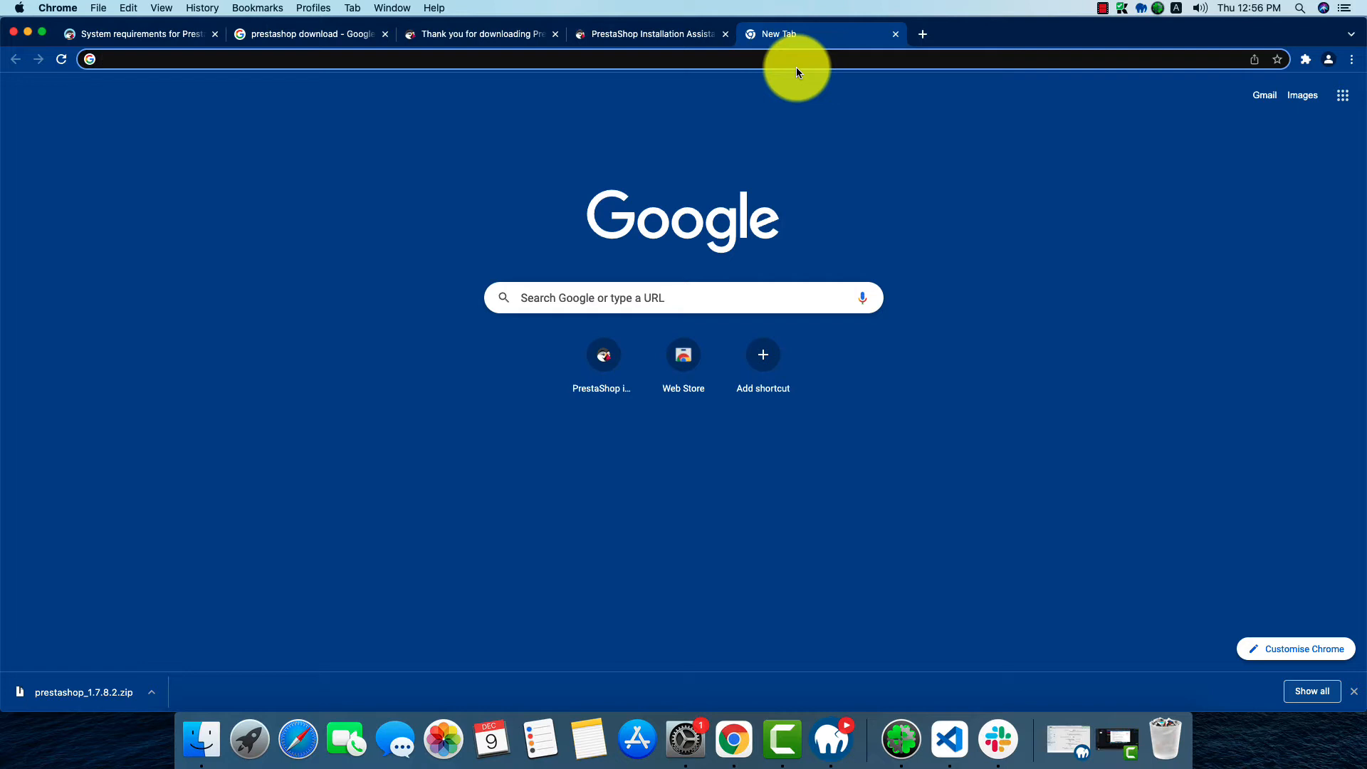
Step: Load localhost/phpmyadmin5 to reach the phpMyAdmin home page listing existing databases
type("lo")
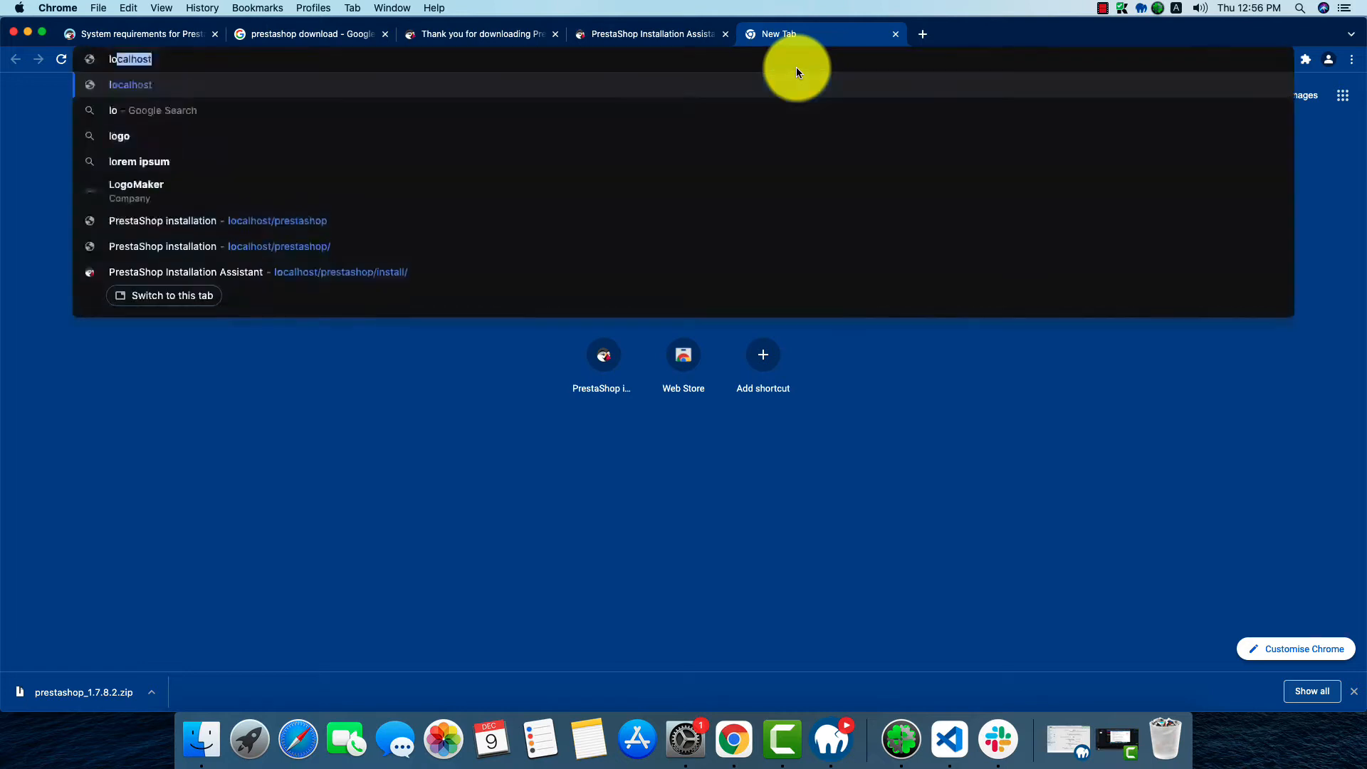
type("localhost/[h")
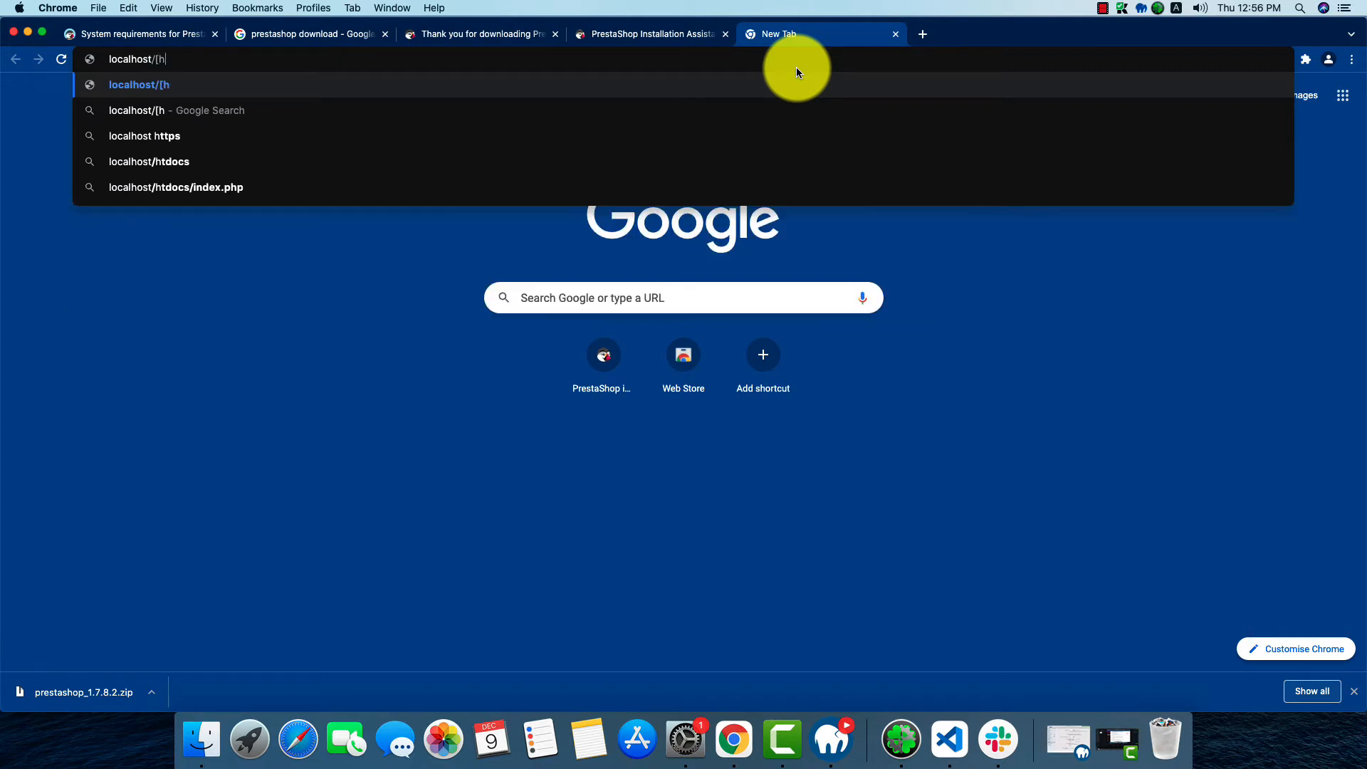
type("p")
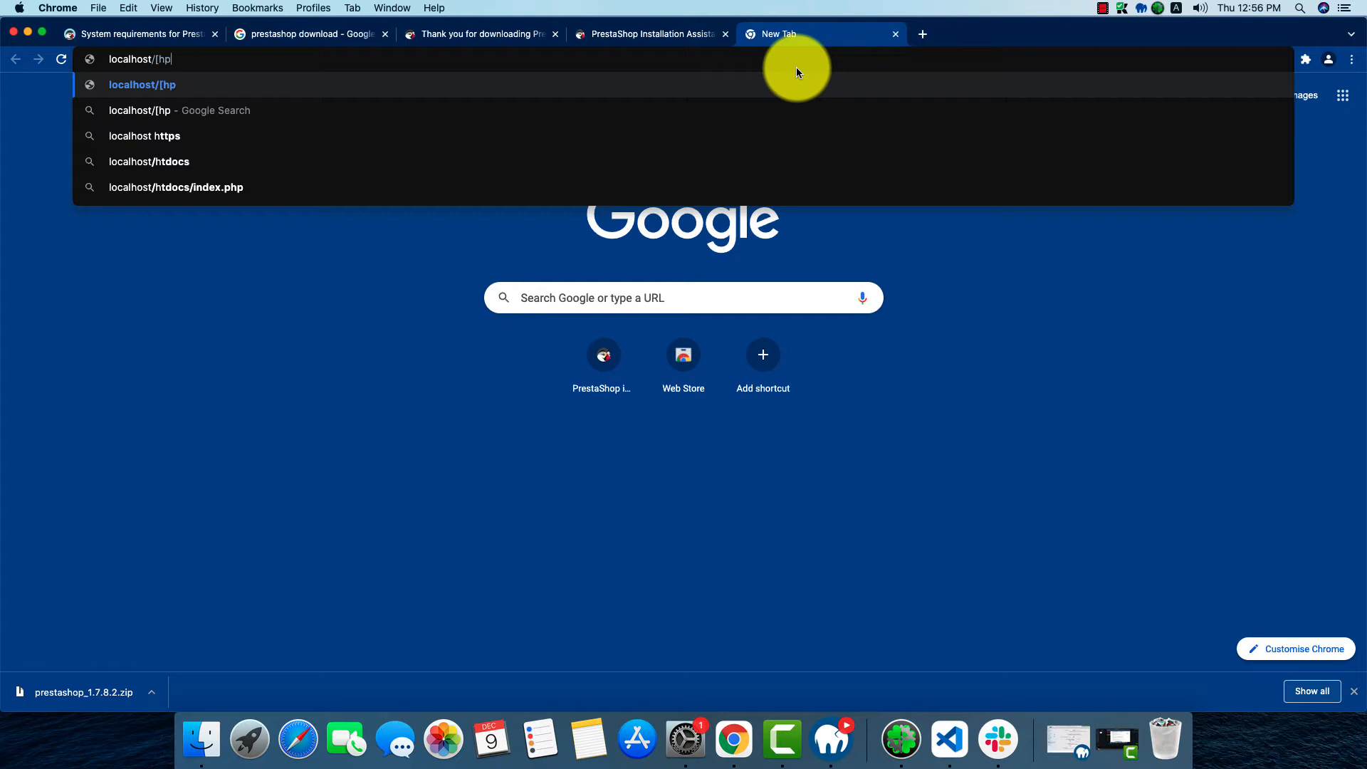
type("myadmin")
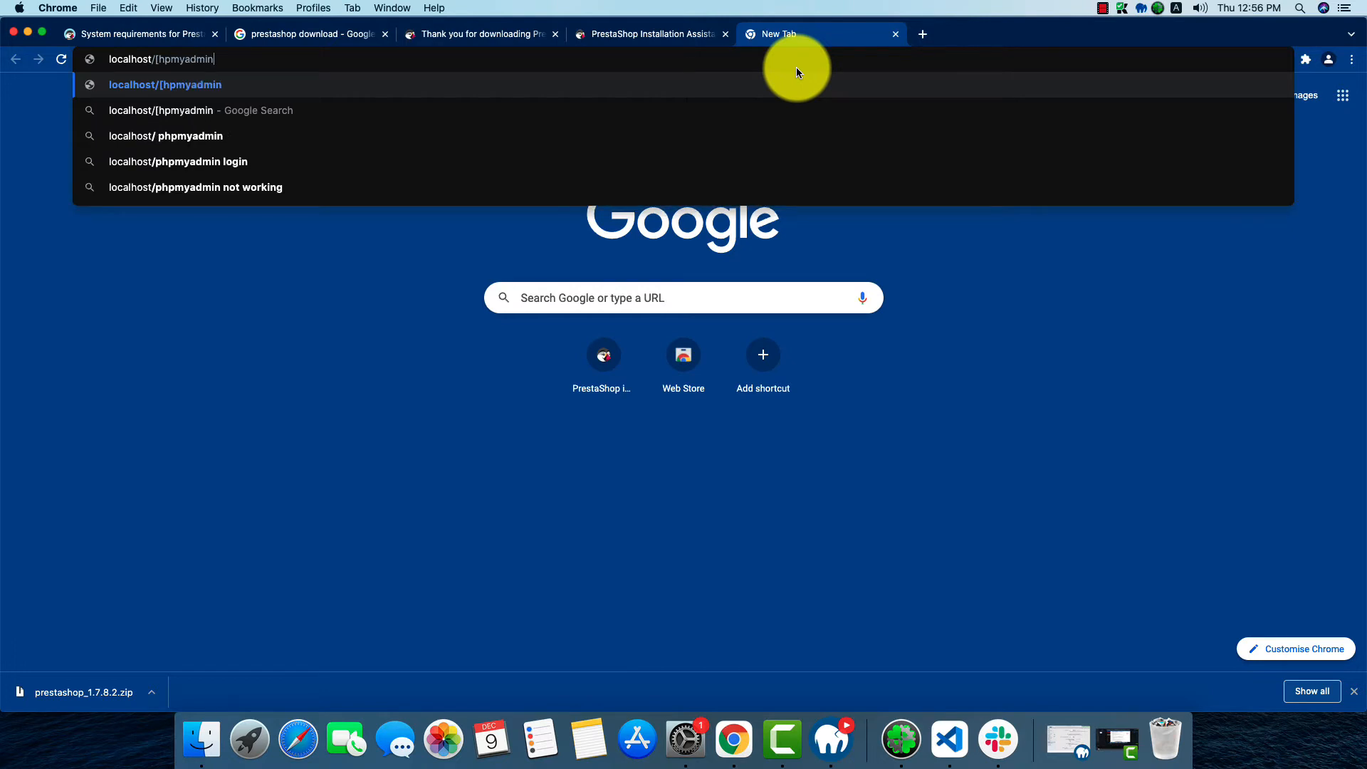
type("5")
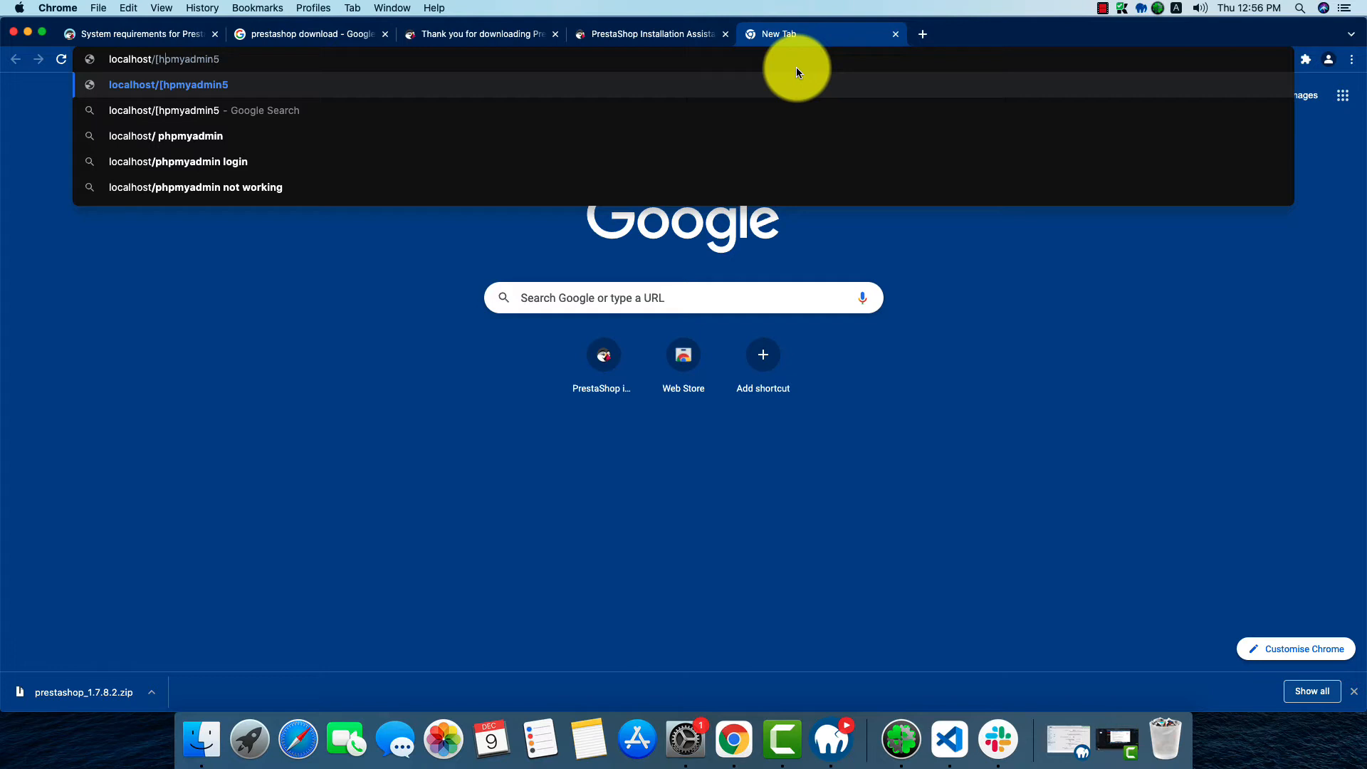
type("phpmyadmin5")
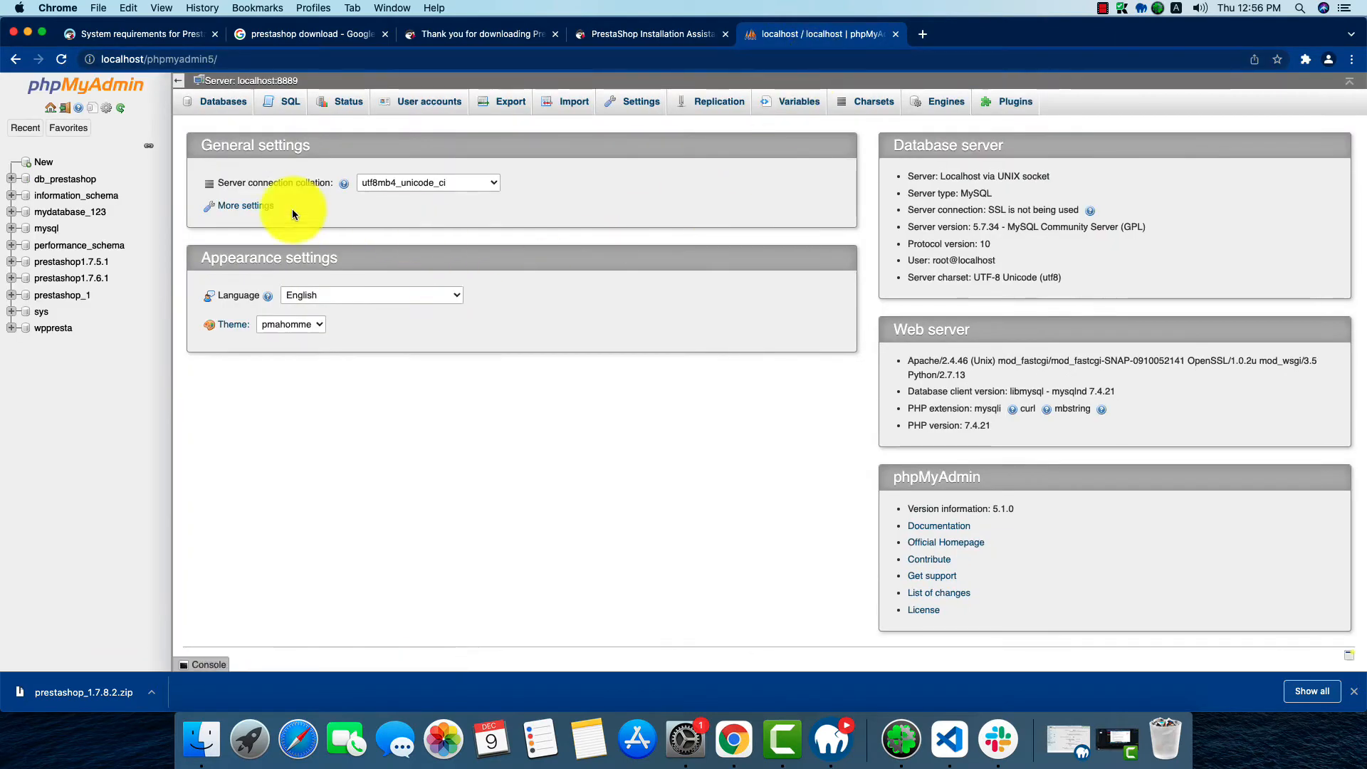
Step: Create the empty database database_store in phpMyAdmin and return to the installer tab
left_click(223, 101)
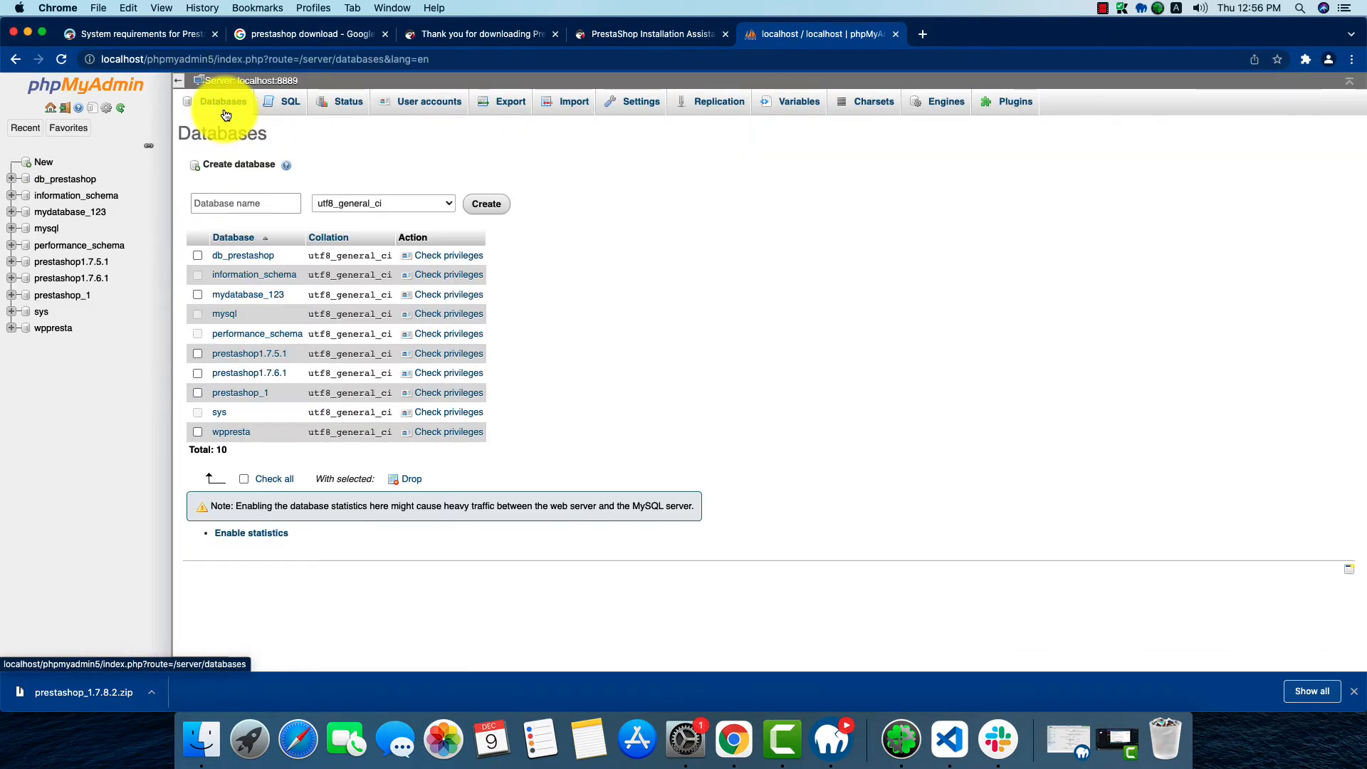
left_click(245, 202)
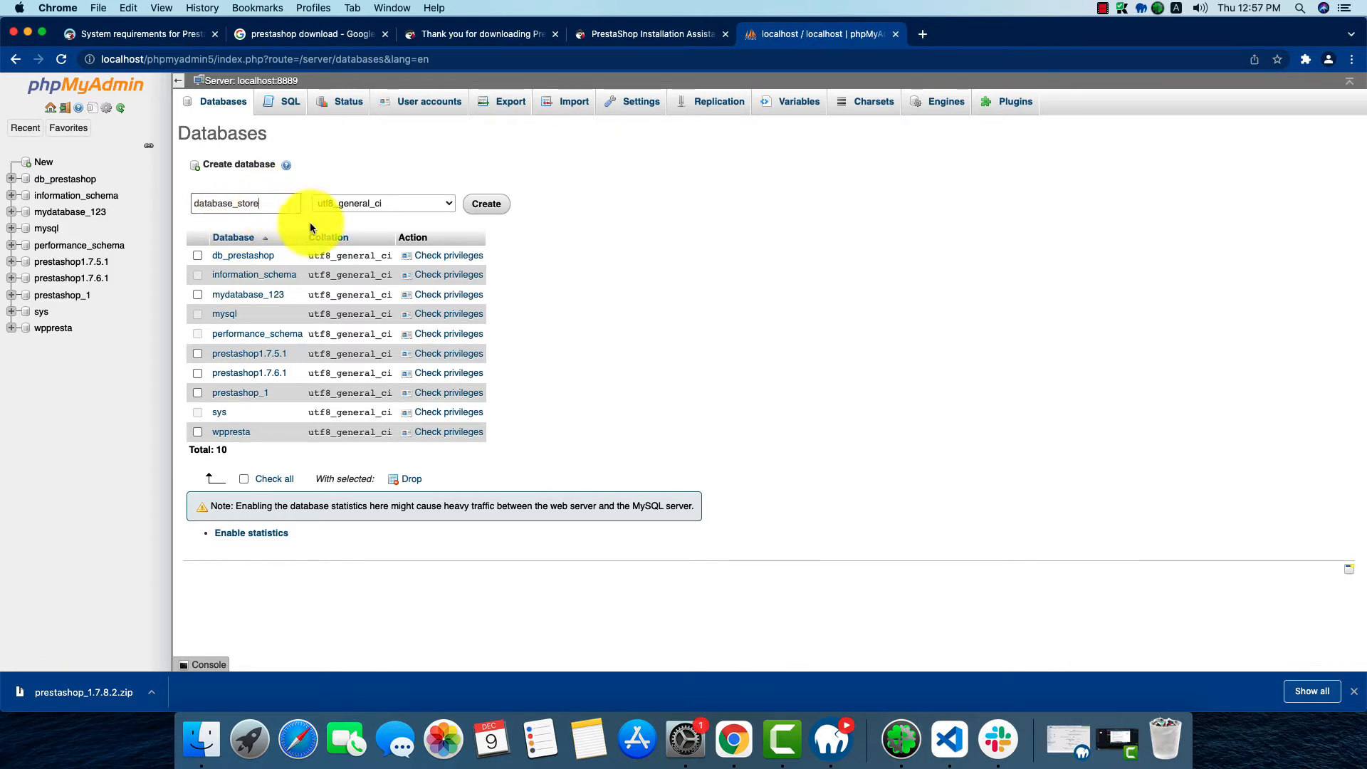
left_click(487, 205)
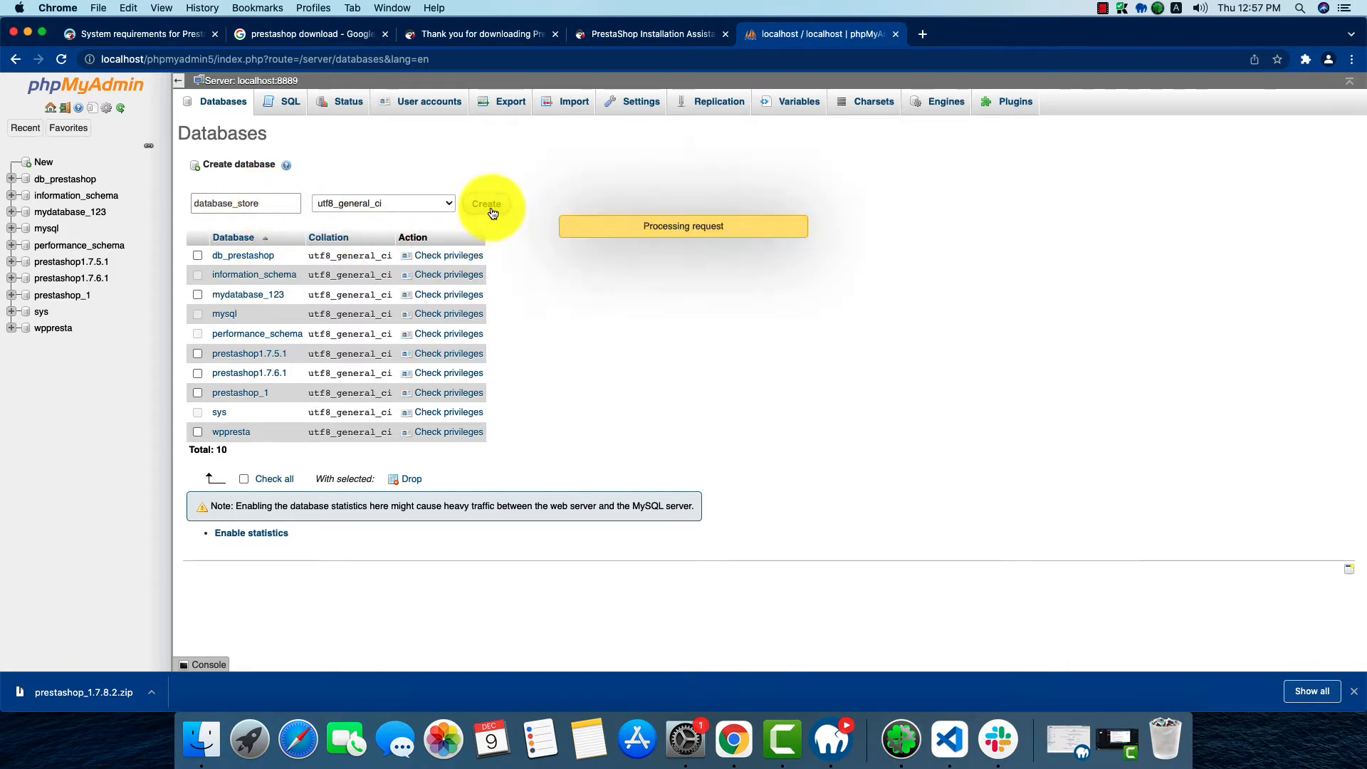
left_click(487, 205)
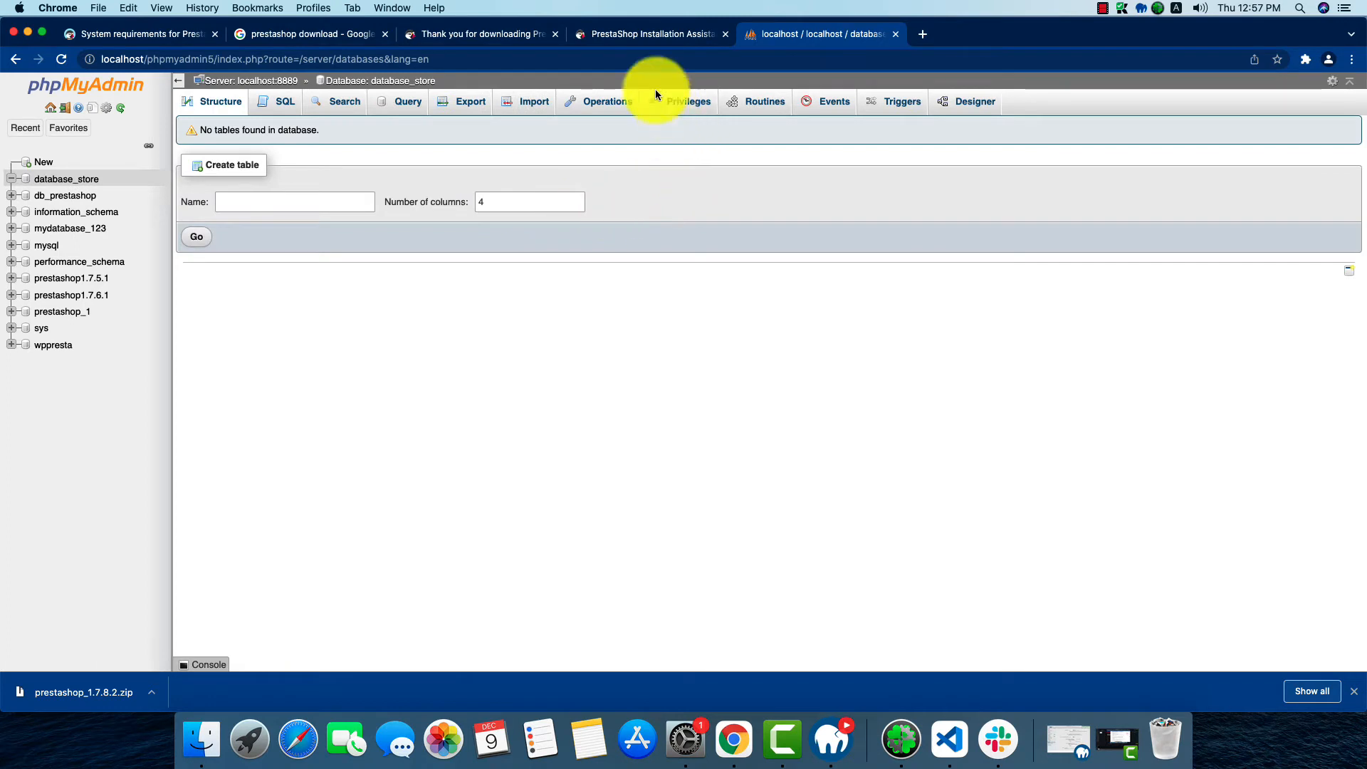
mouse_move(65, 188)
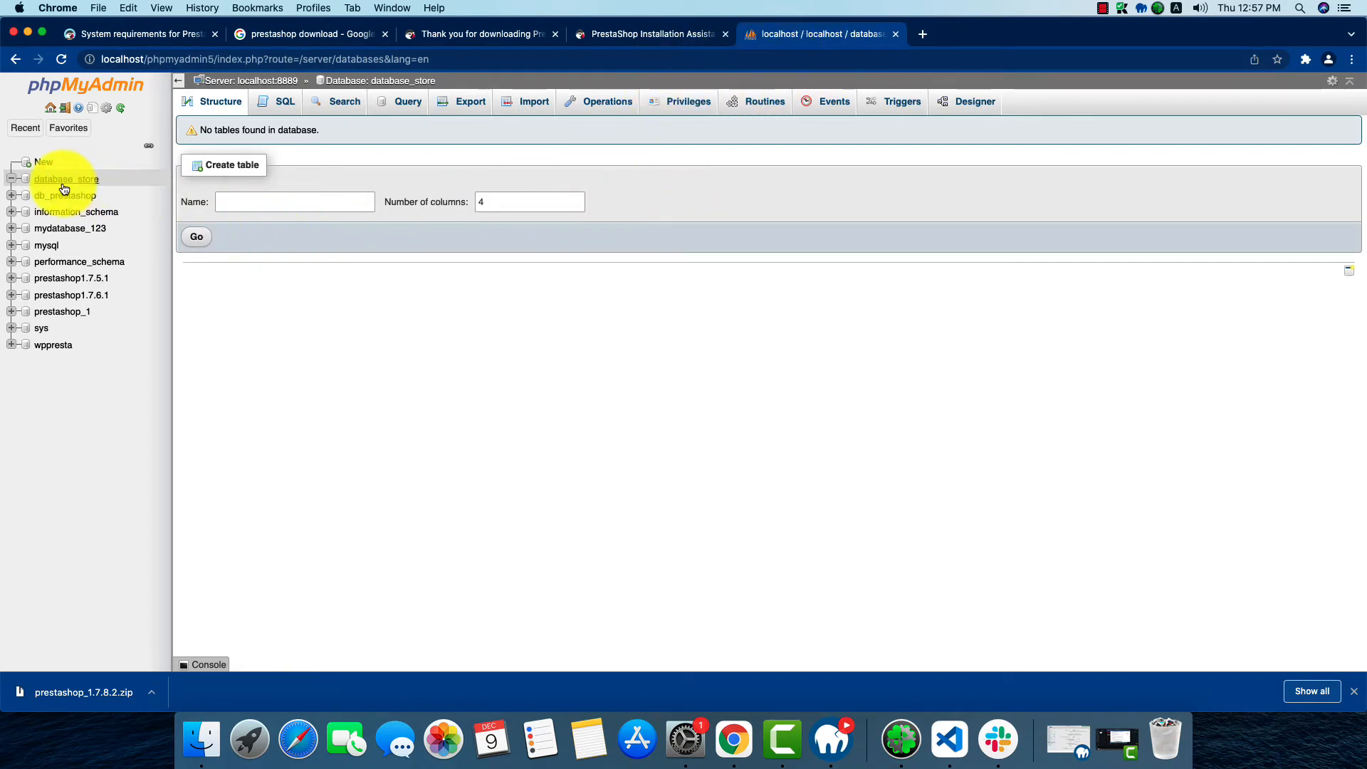
mouse_move(588, 155)
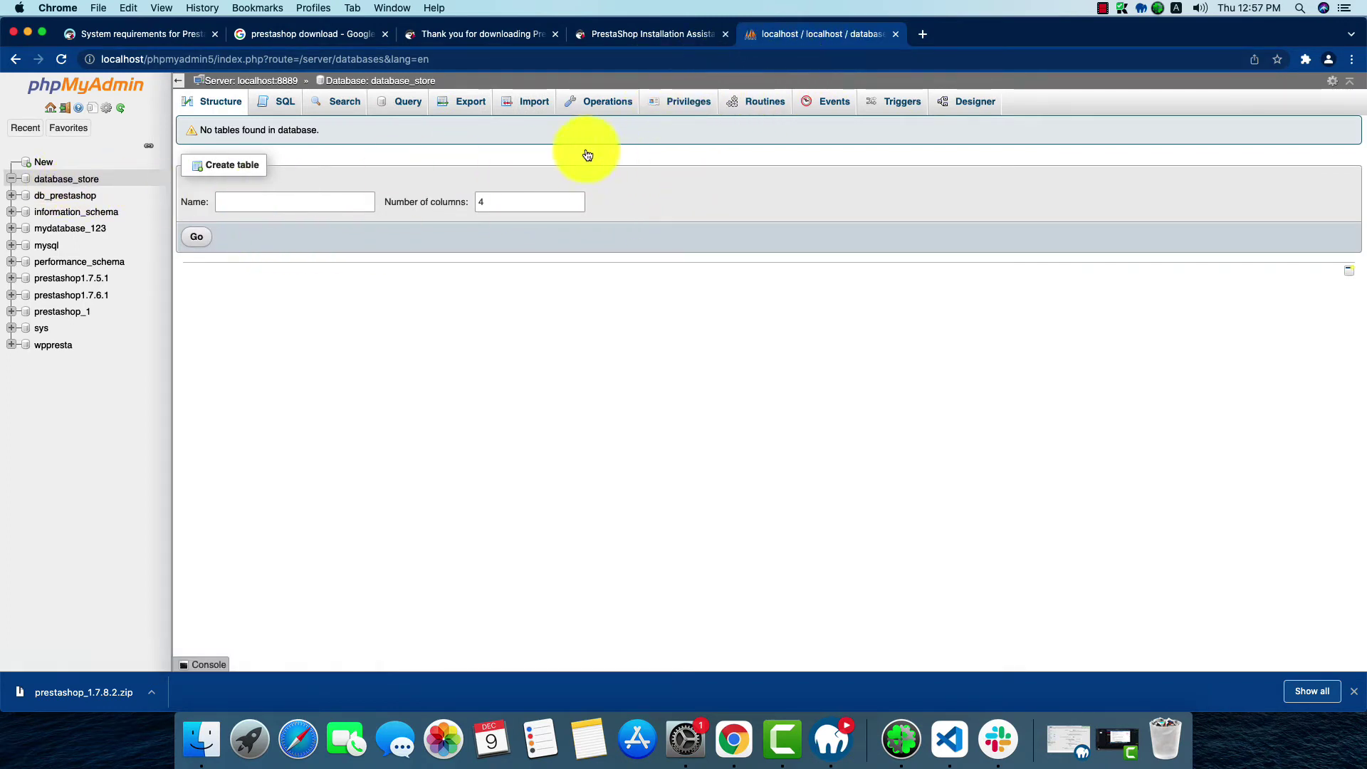
left_click(649, 35)
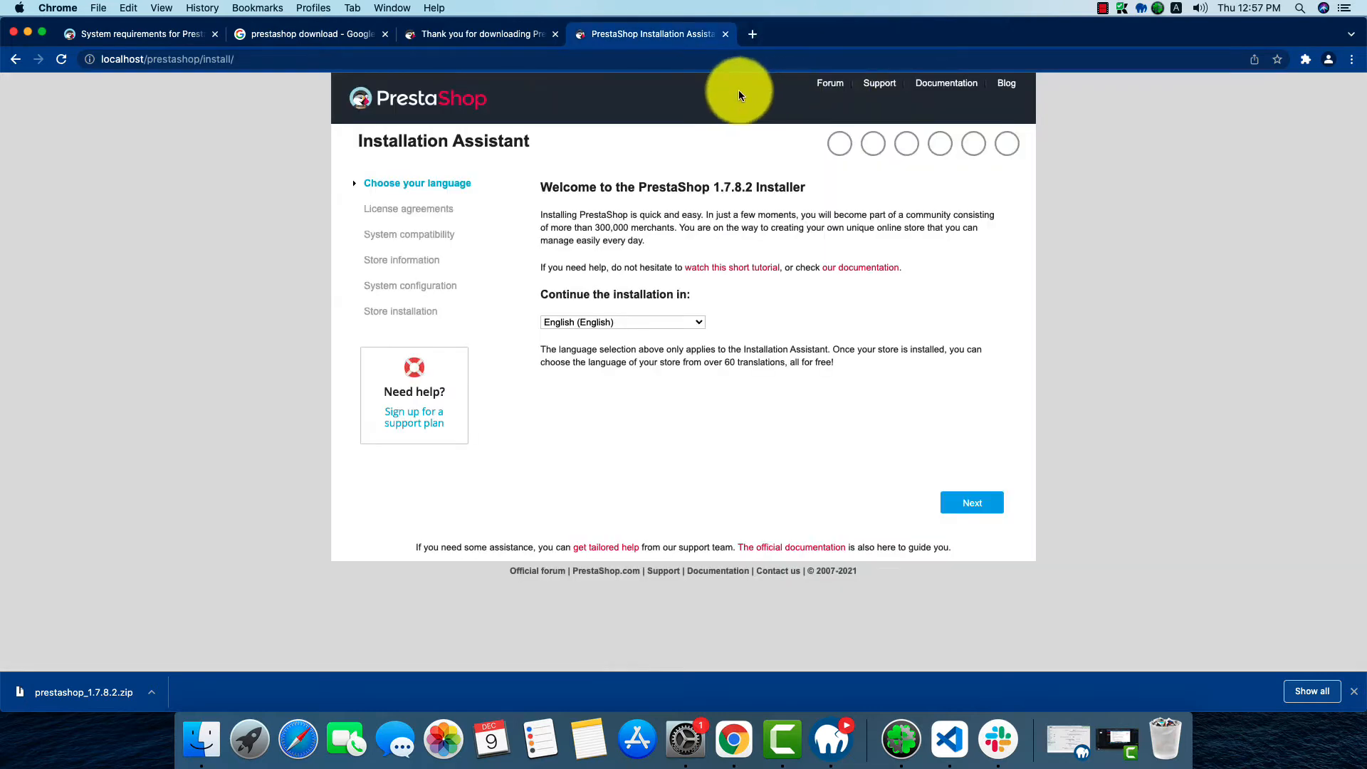
Step: Keep English (English) as the installation language and continue to License Agreements
left_click(971, 501)
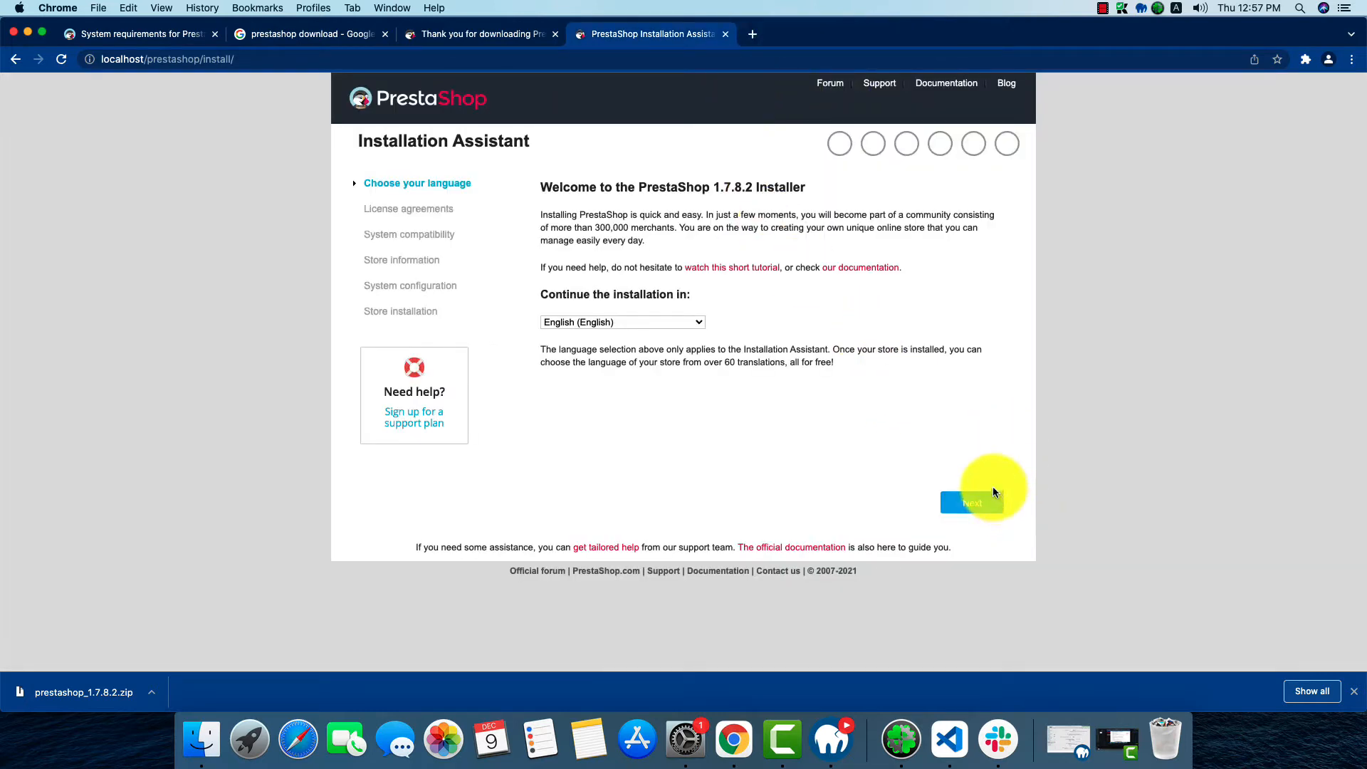
mouse_move(969, 533)
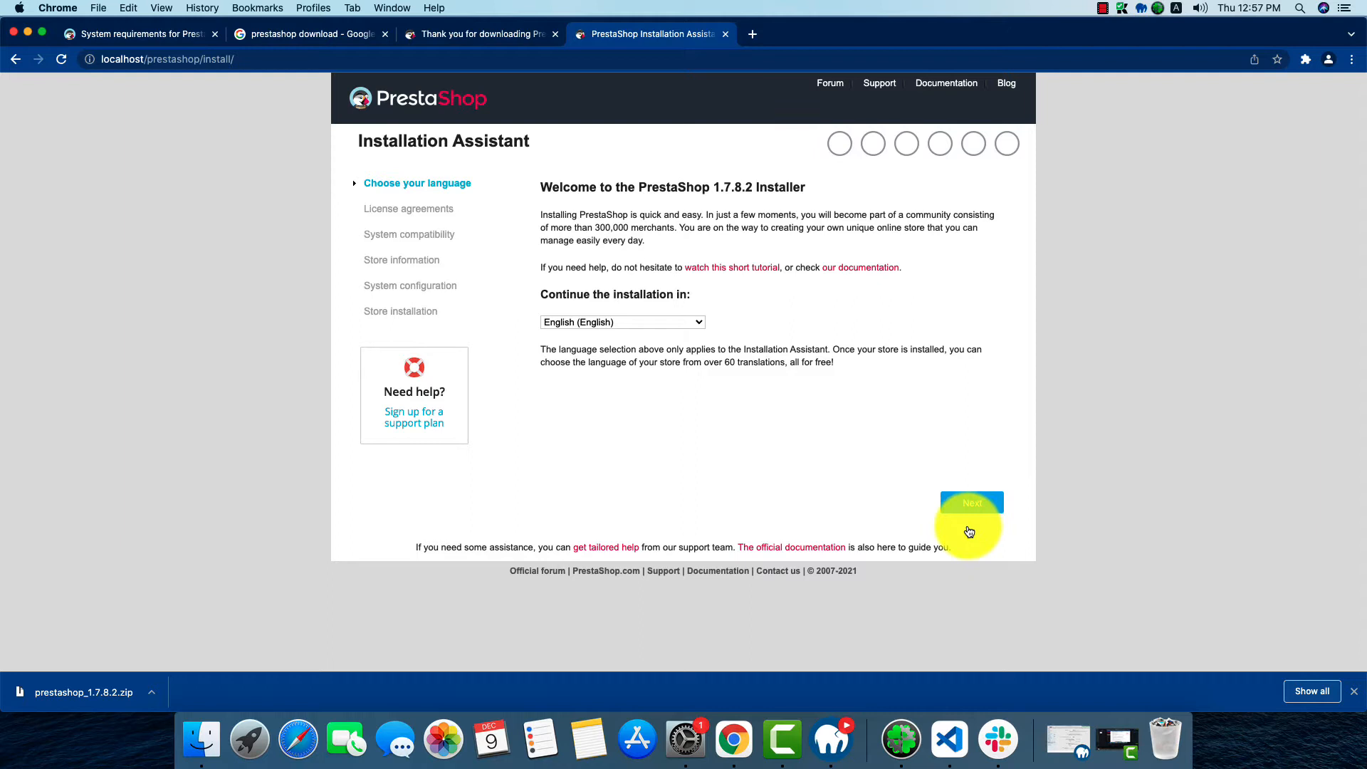
left_click(622, 322)
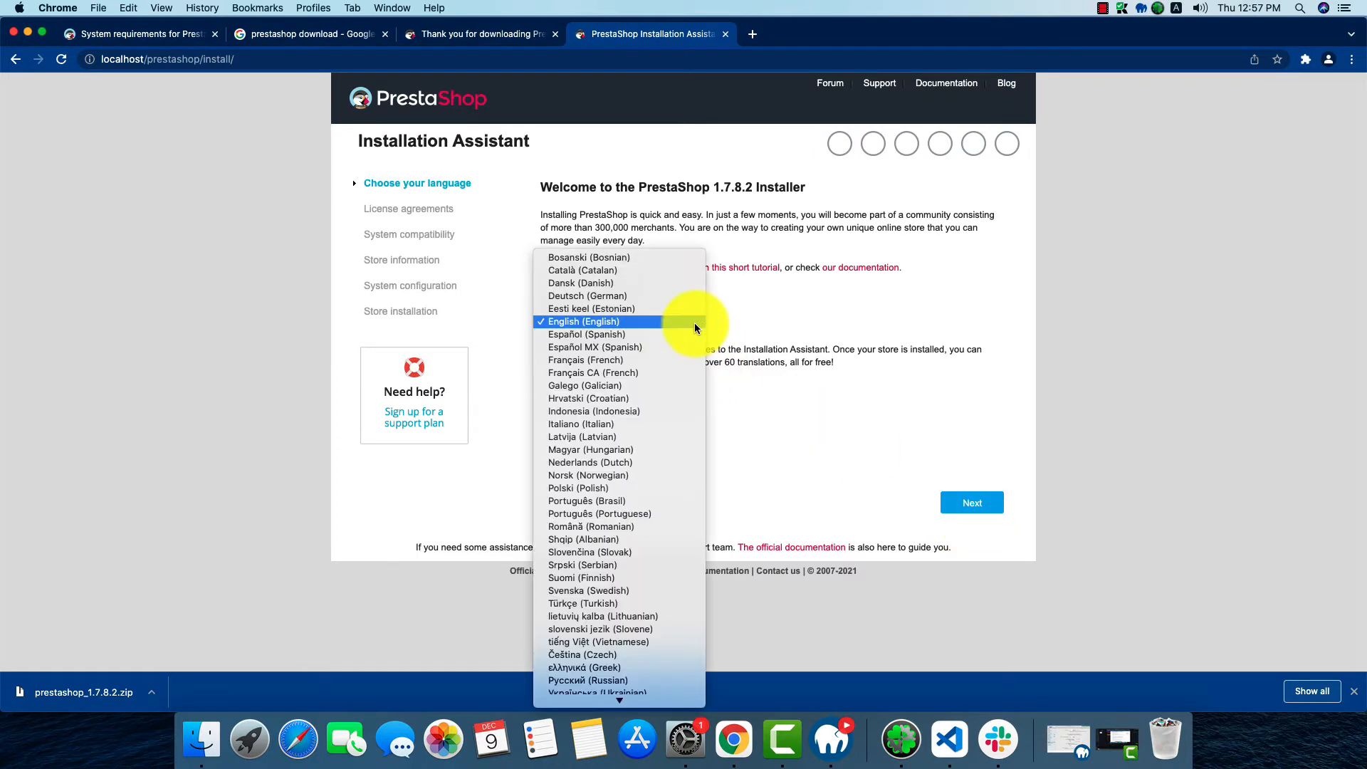
left_click(584, 322)
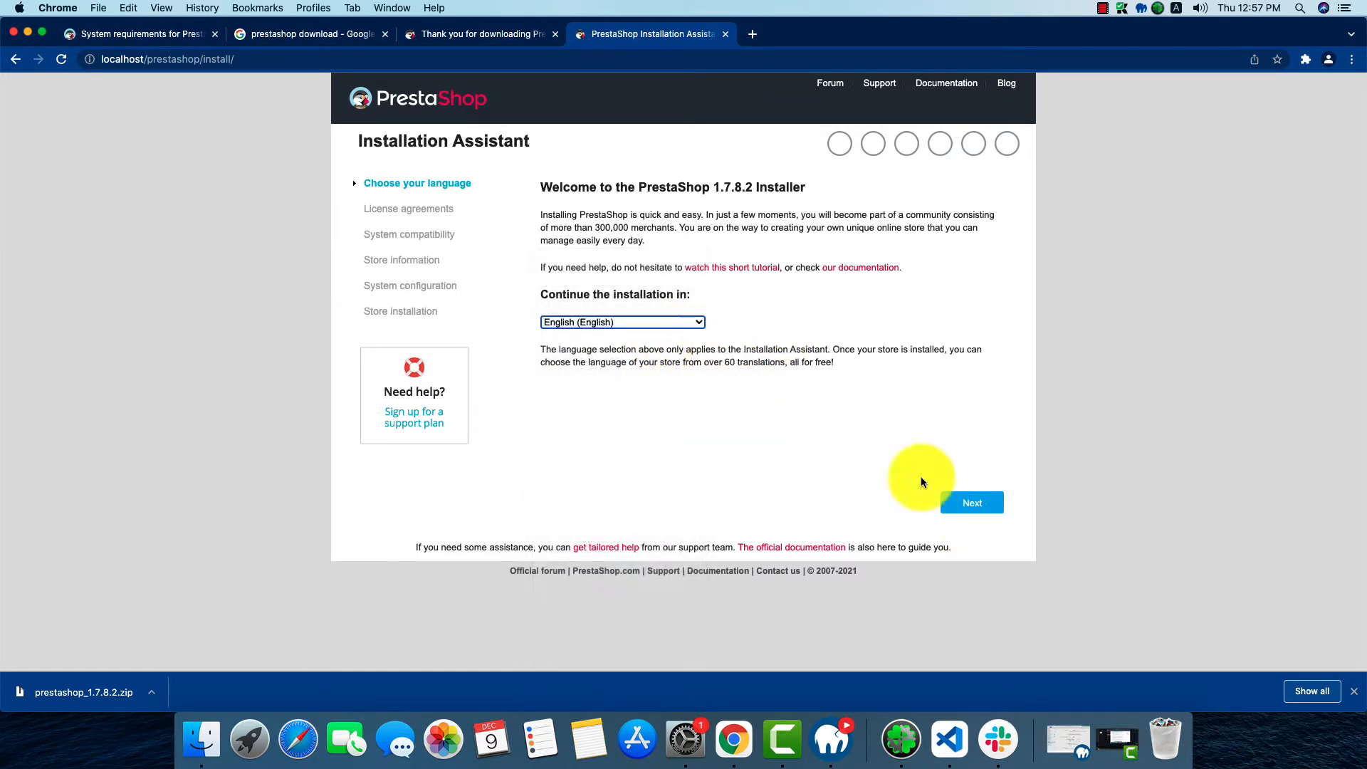
left_click(972, 503)
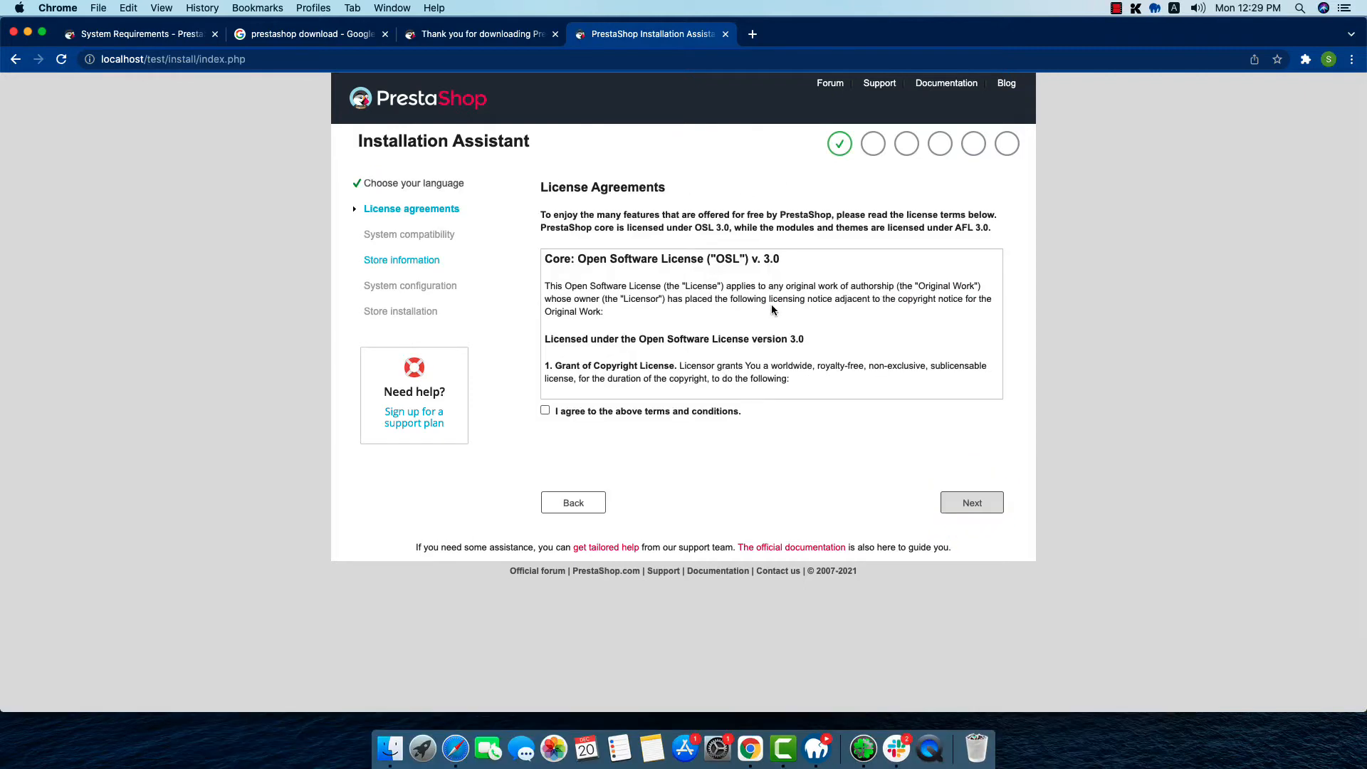
Step: Agree to the license terms and conditions and continue past system compatibility
scroll("down", 3)
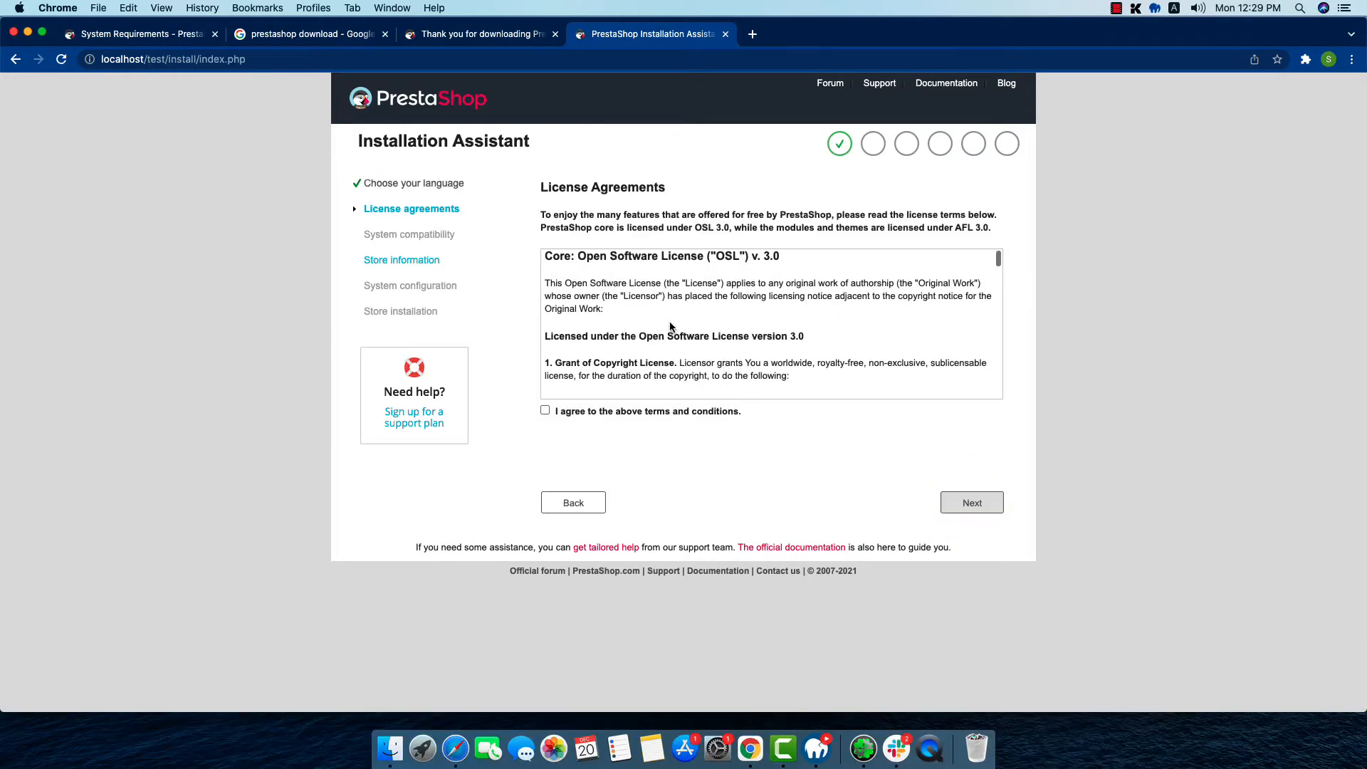
scroll("down", 3)
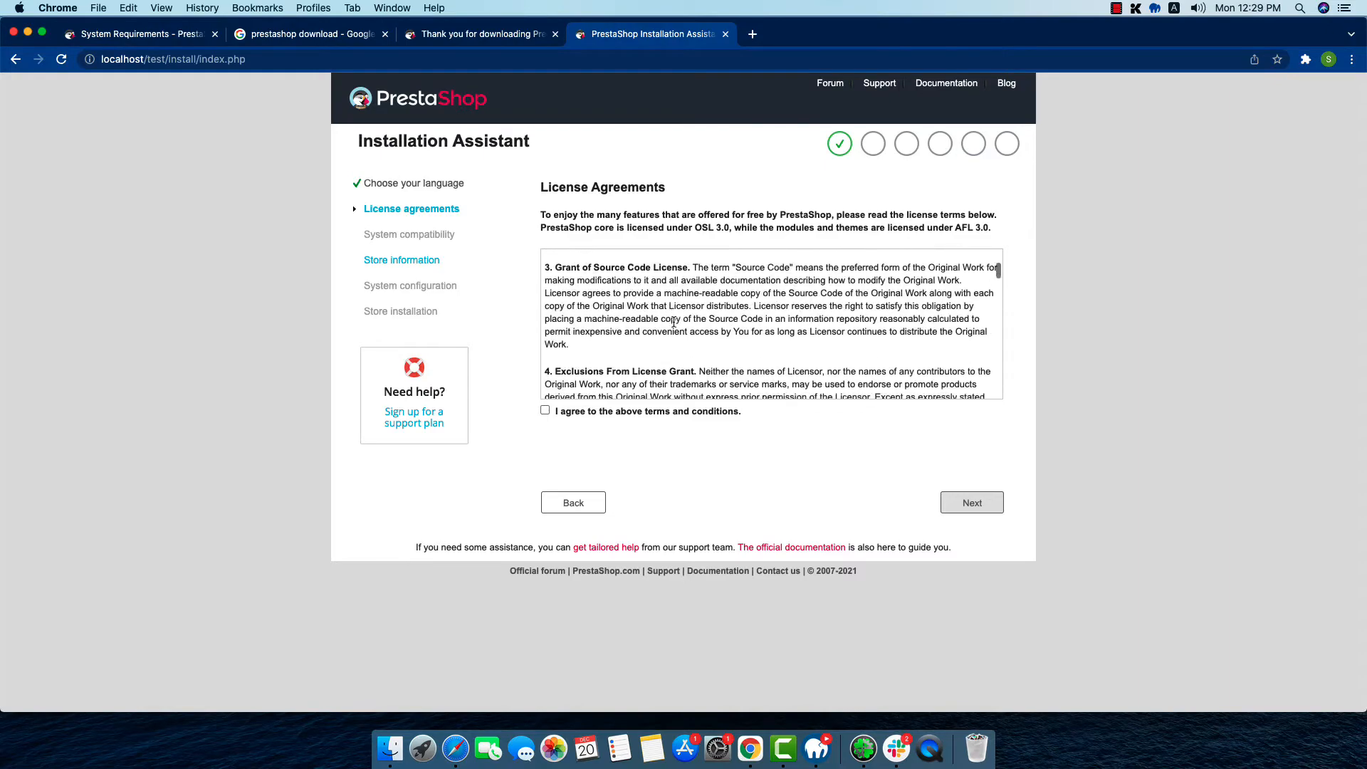
scroll("down", 3)
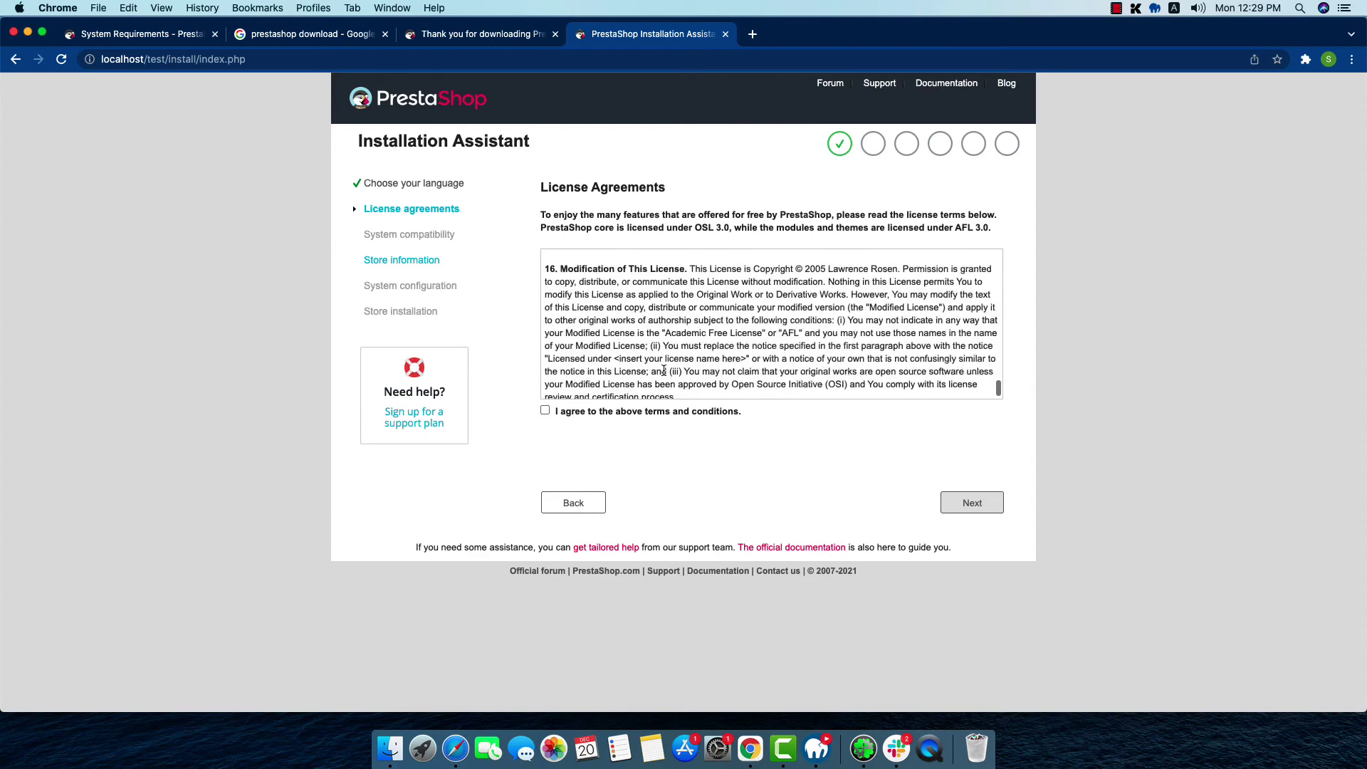
left_click(545, 410)
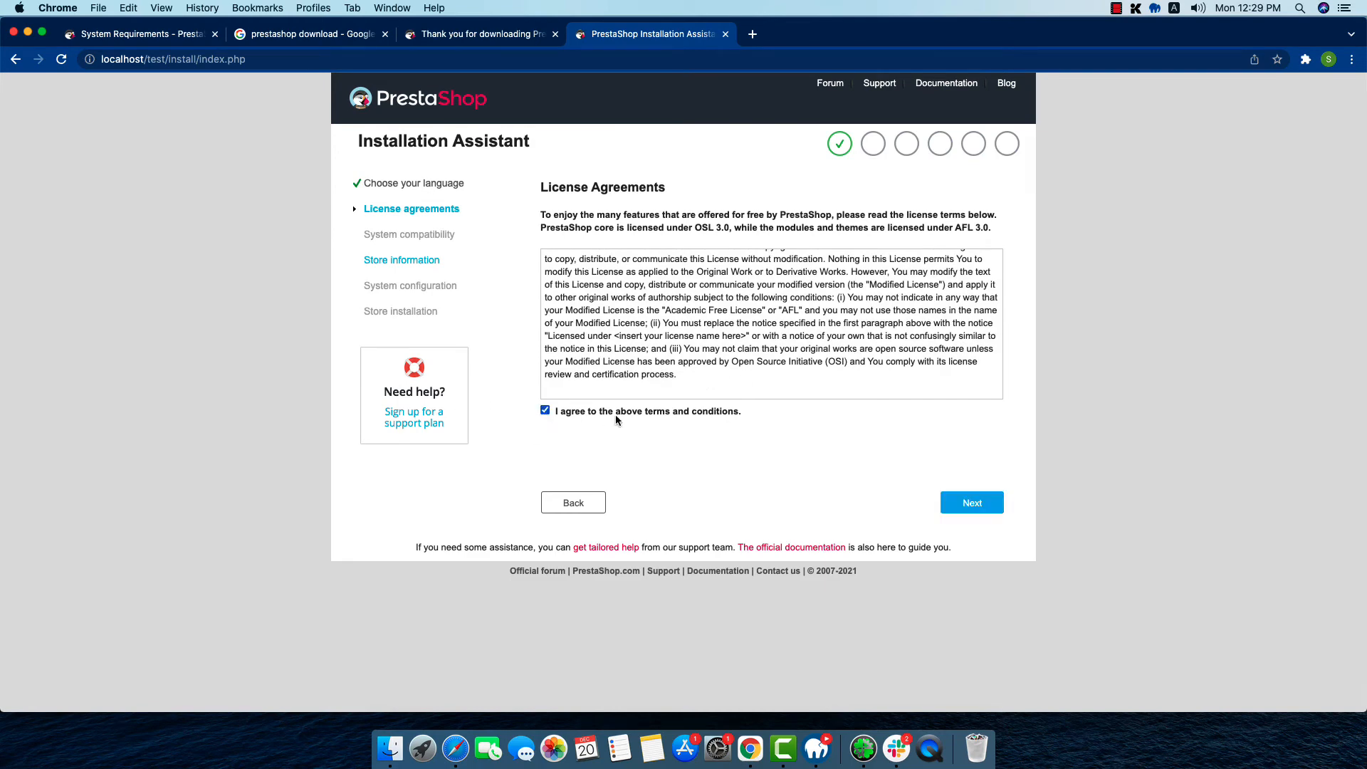
left_click(972, 502)
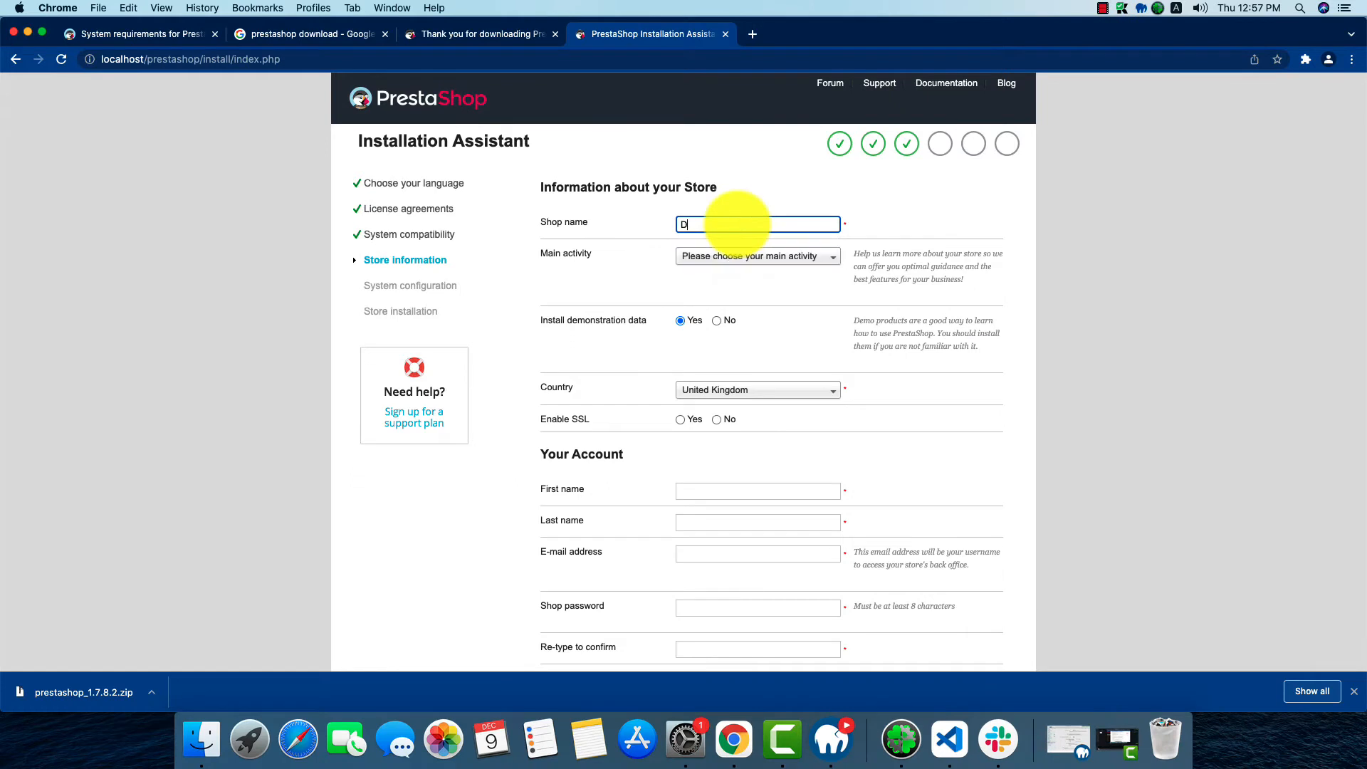
Step: Name the shop Dummyshop, set main activity Babies, keep demo data and disable SSL
type("ummyshop")
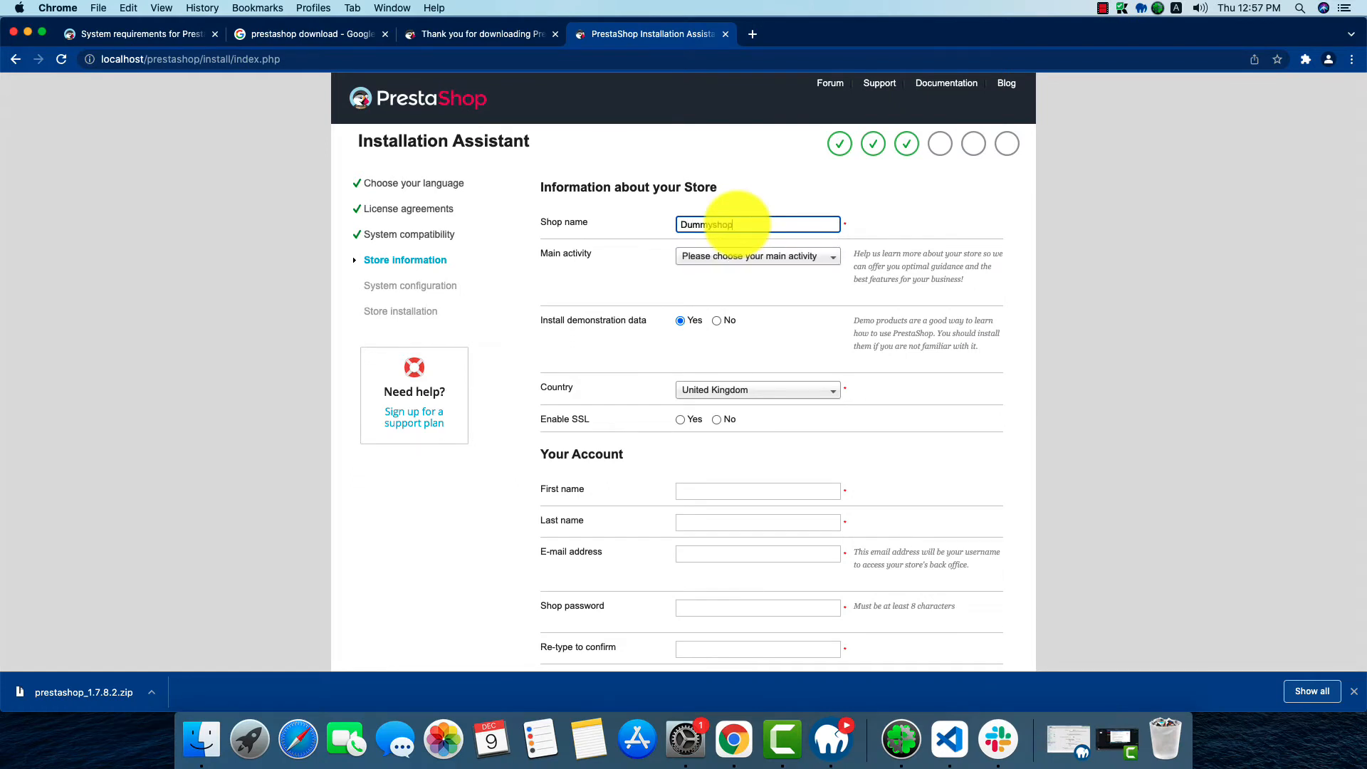
left_click(758, 257)
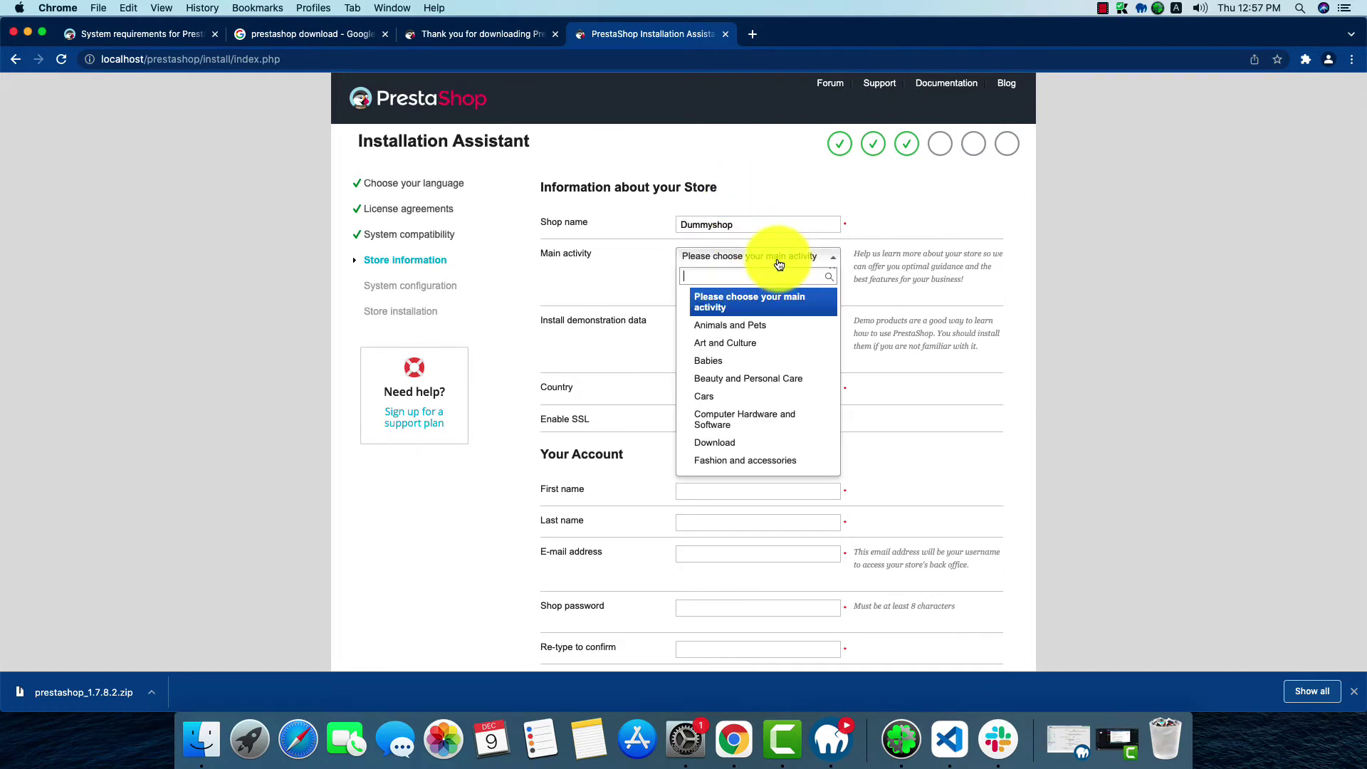
mouse_move(757, 342)
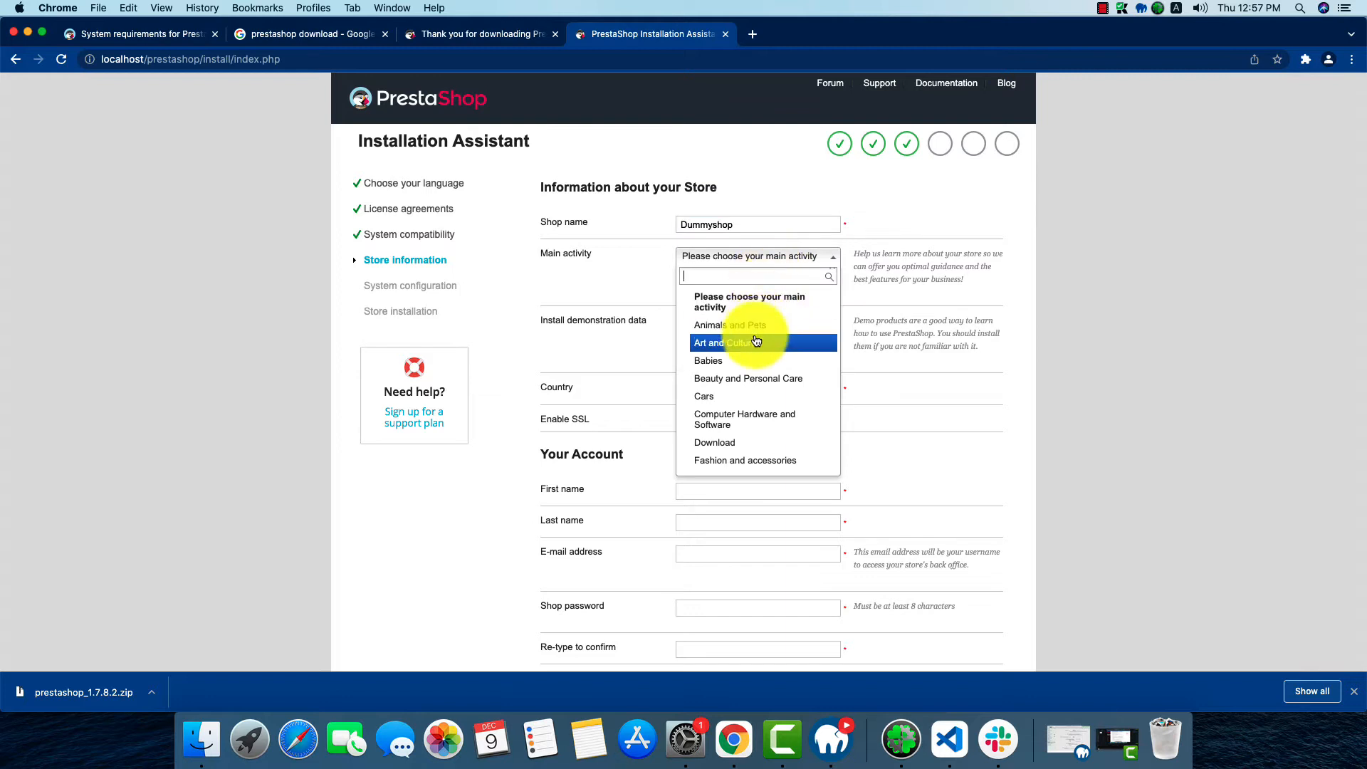
left_click(708, 361)
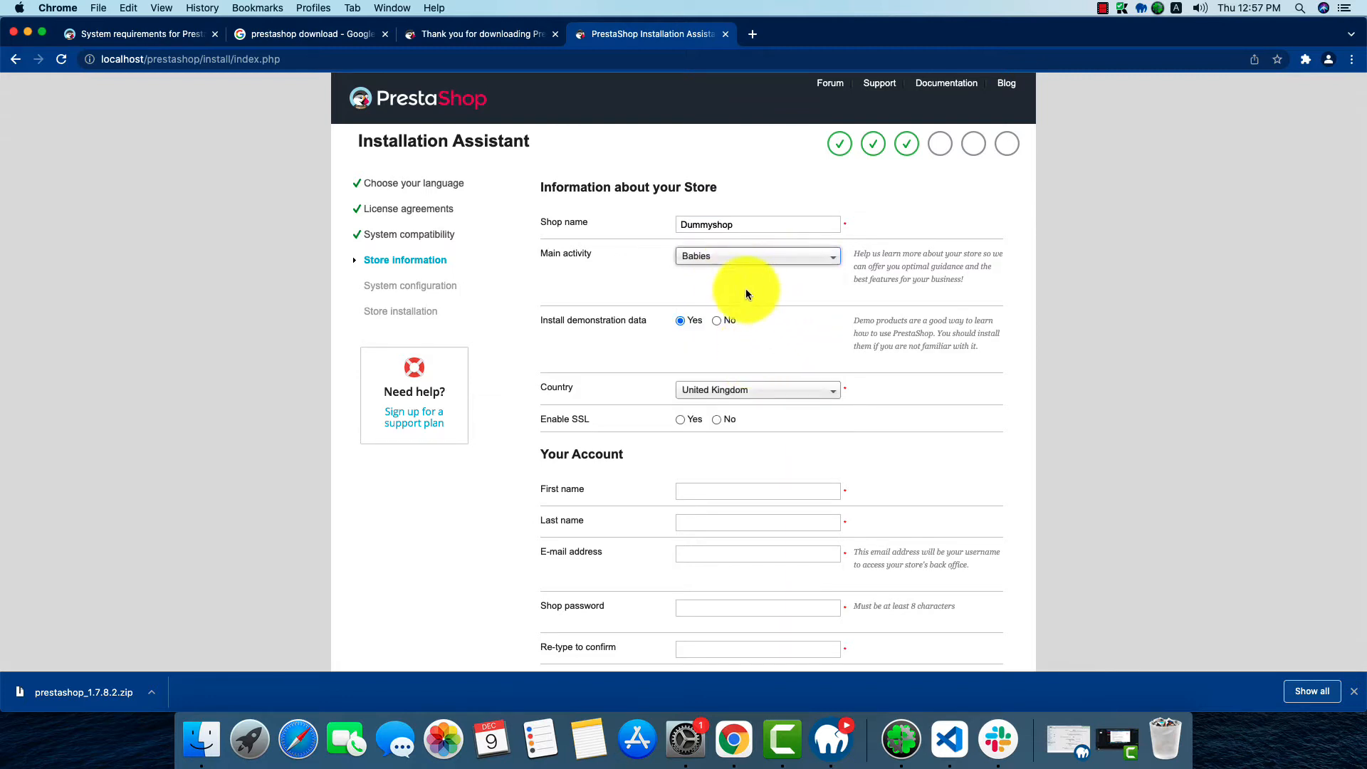
mouse_move(647, 342)
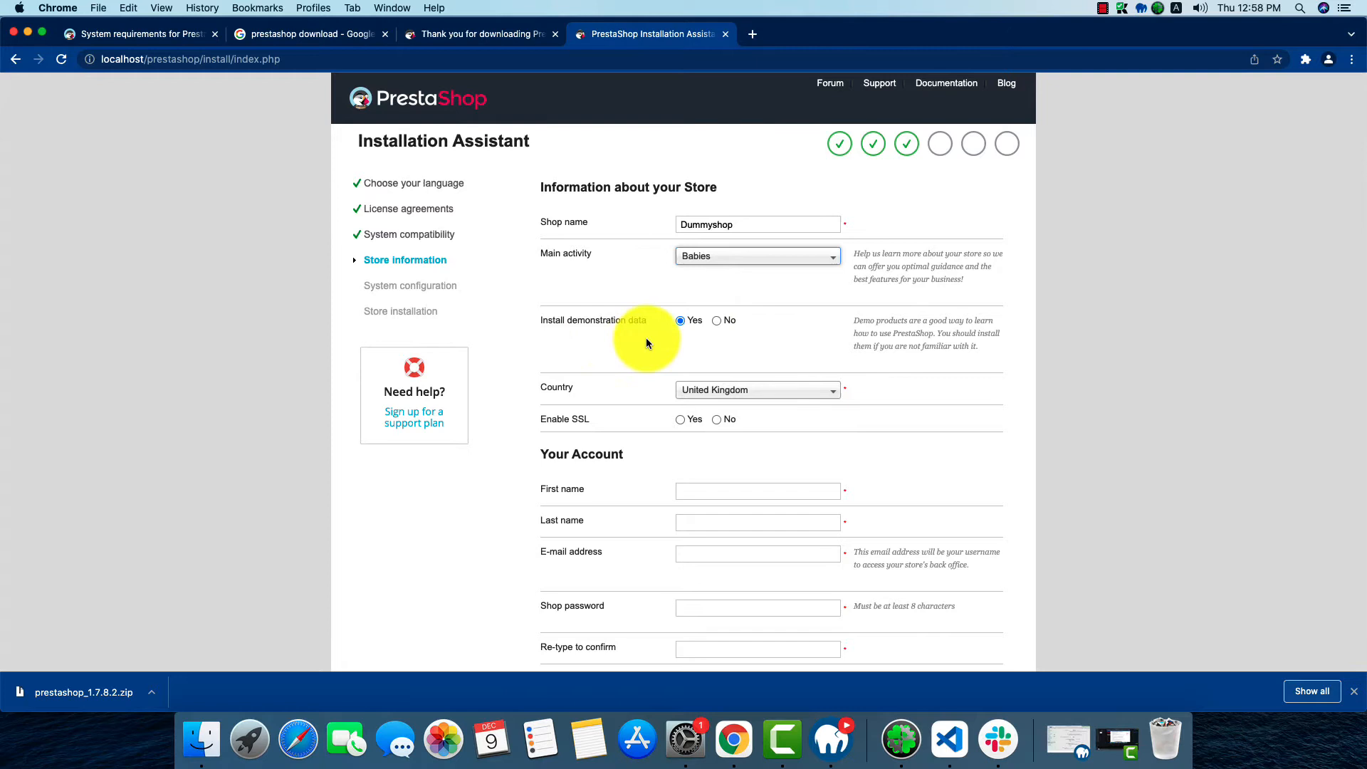
scroll("down", 3)
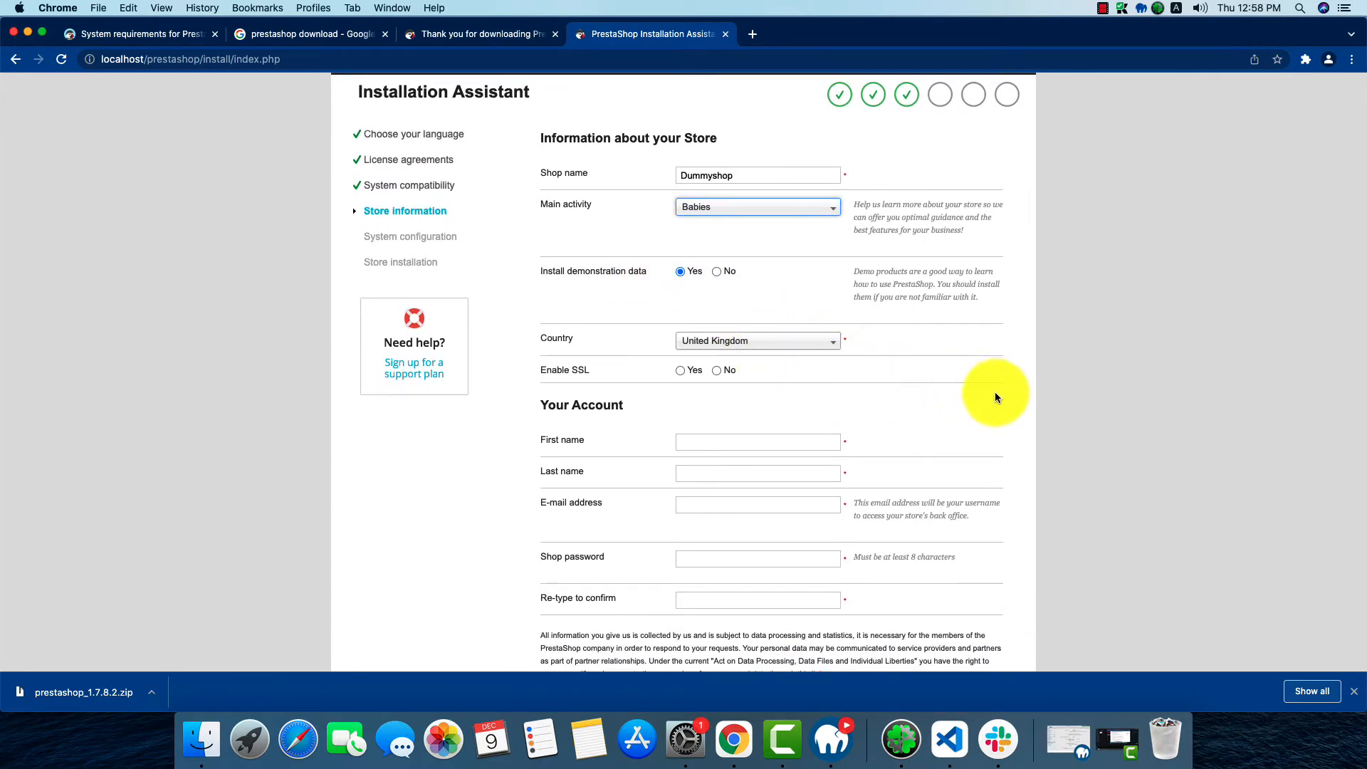
mouse_move(716, 384)
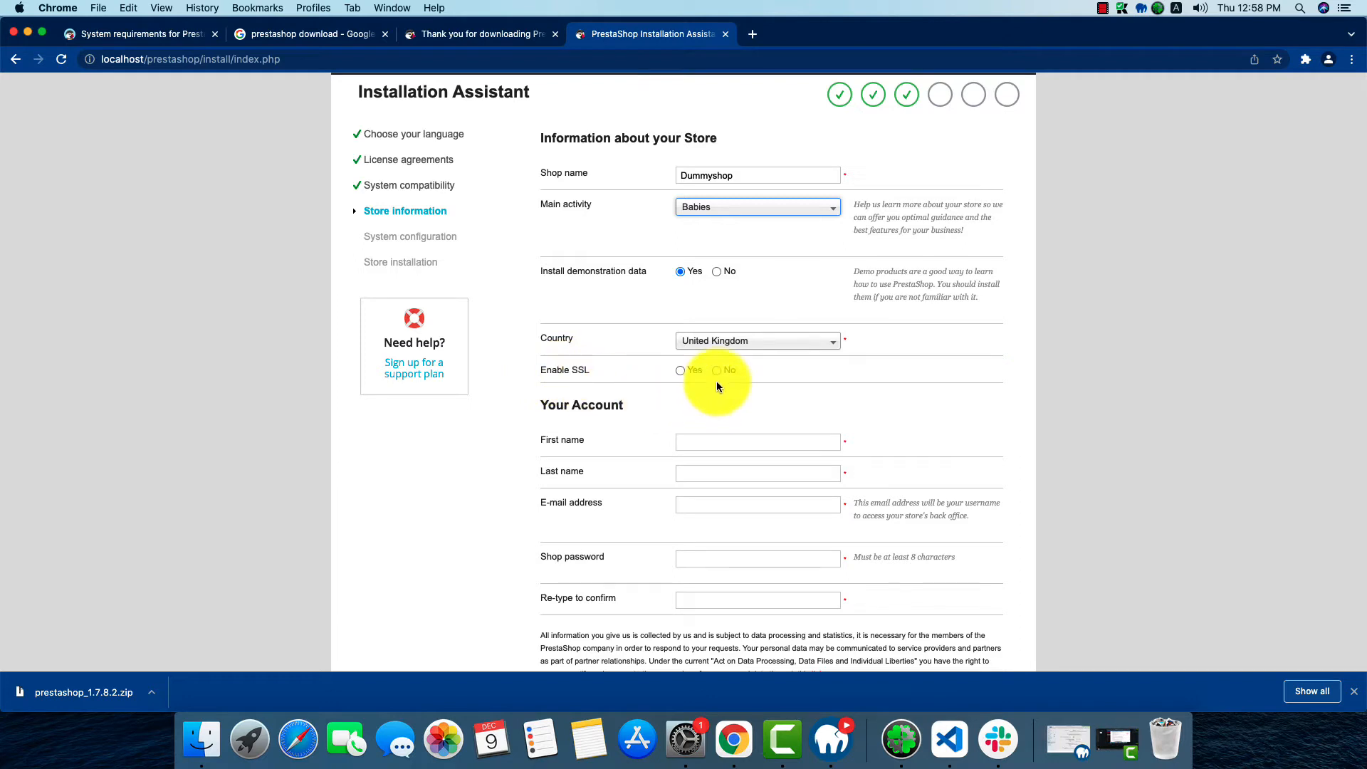
left_click(716, 370)
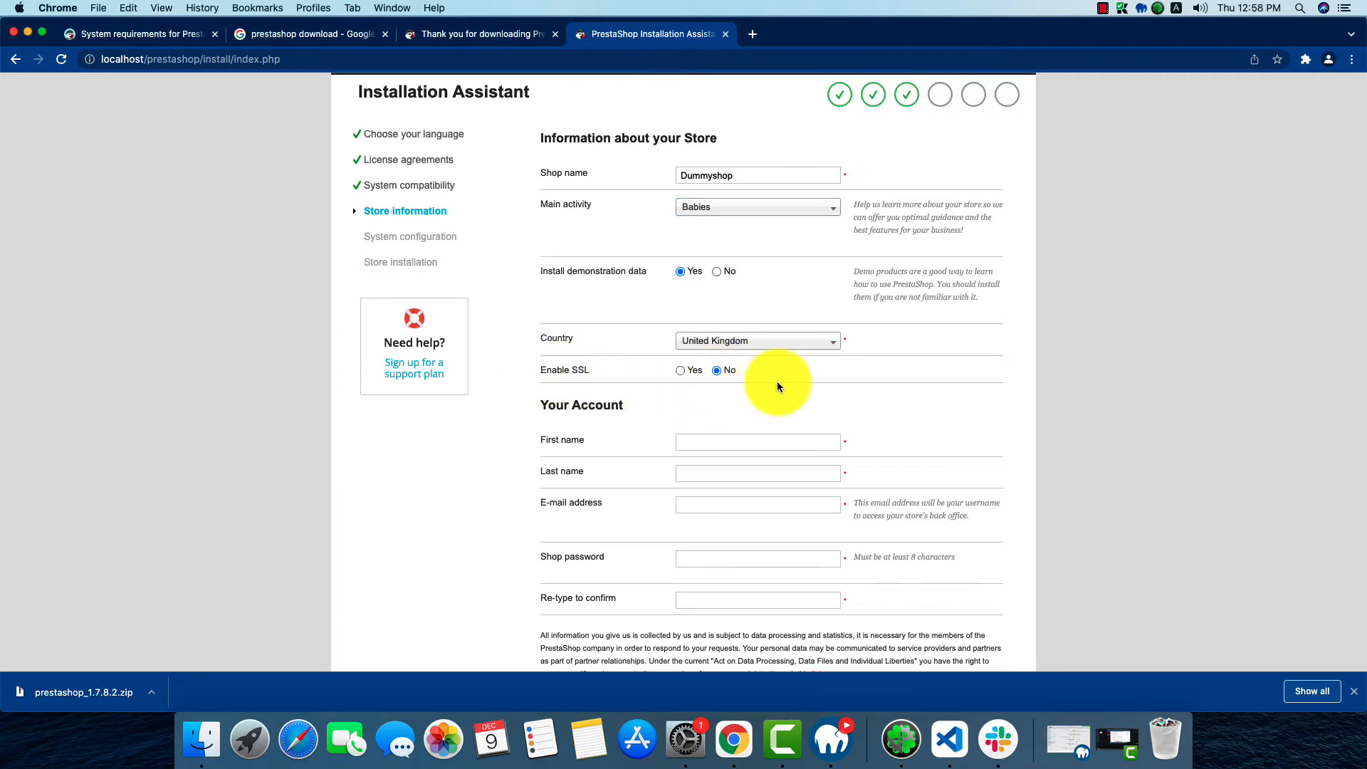
mouse_move(778, 381)
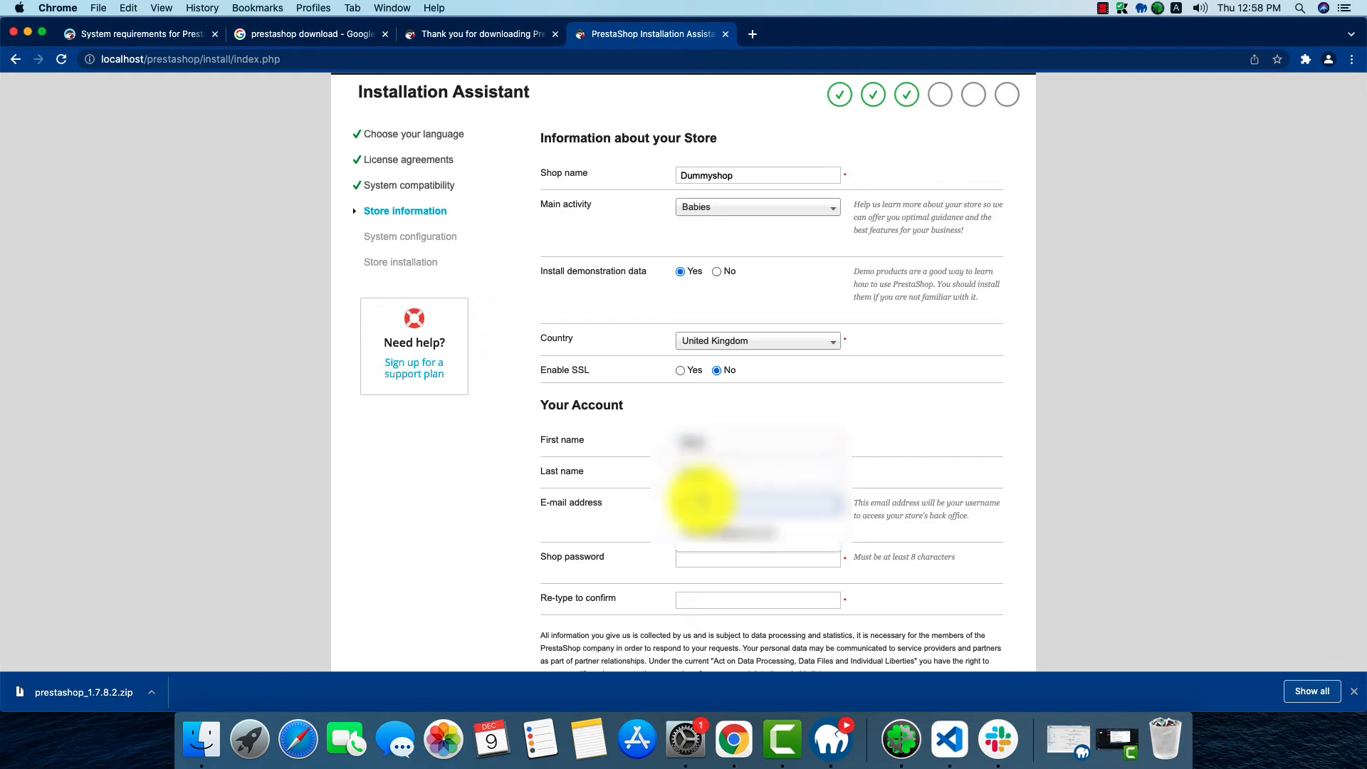
Step: Fill the account details, enter and confirm the shop password, and submit store information
left_click(728, 559)
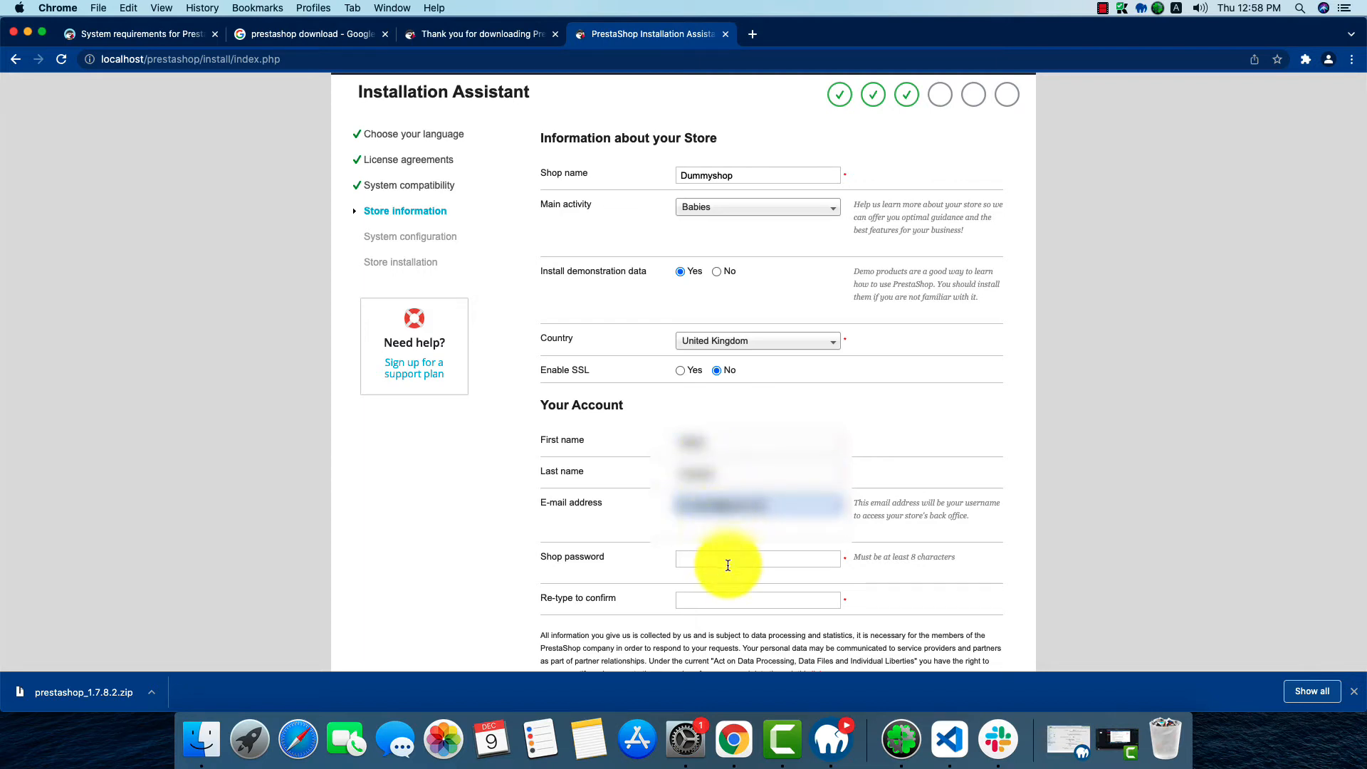
mouse_move(724, 564)
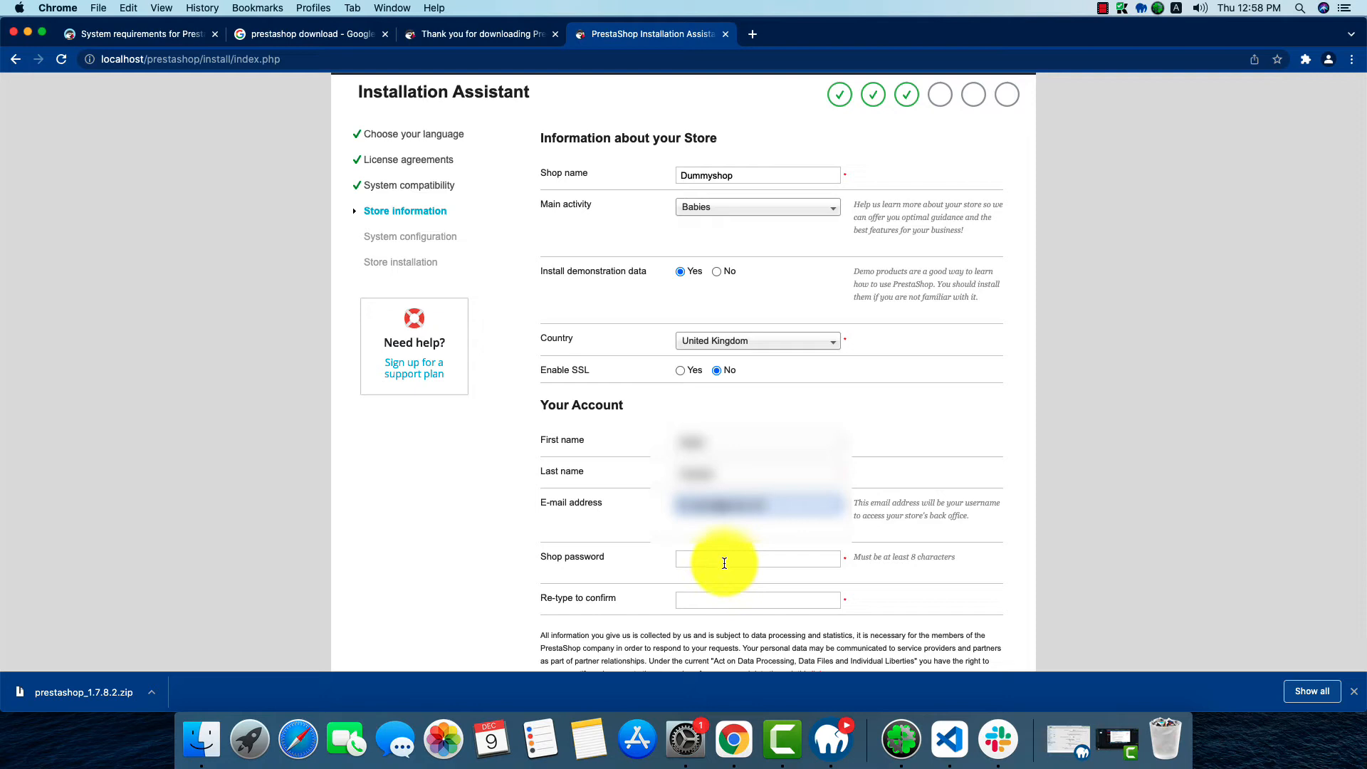
left_click(758, 558)
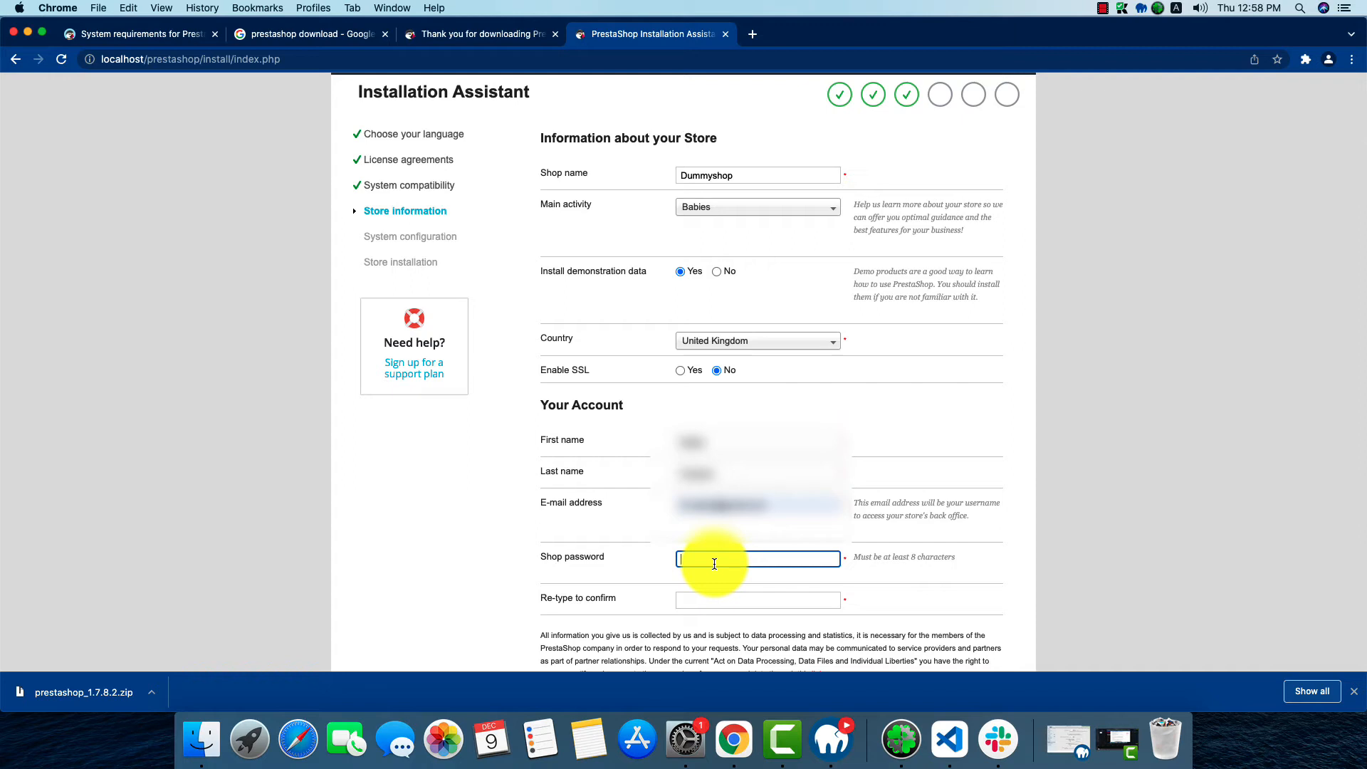
type("••••")
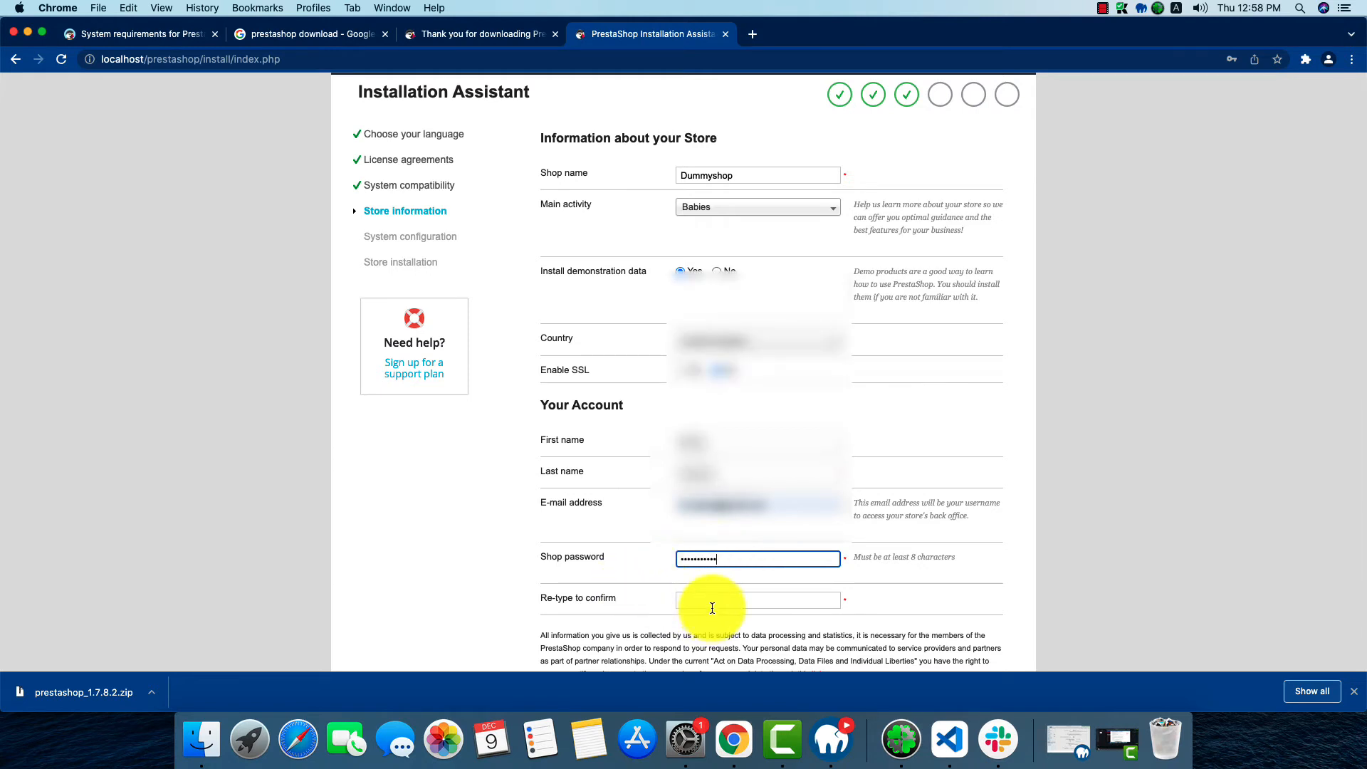
type("•••")
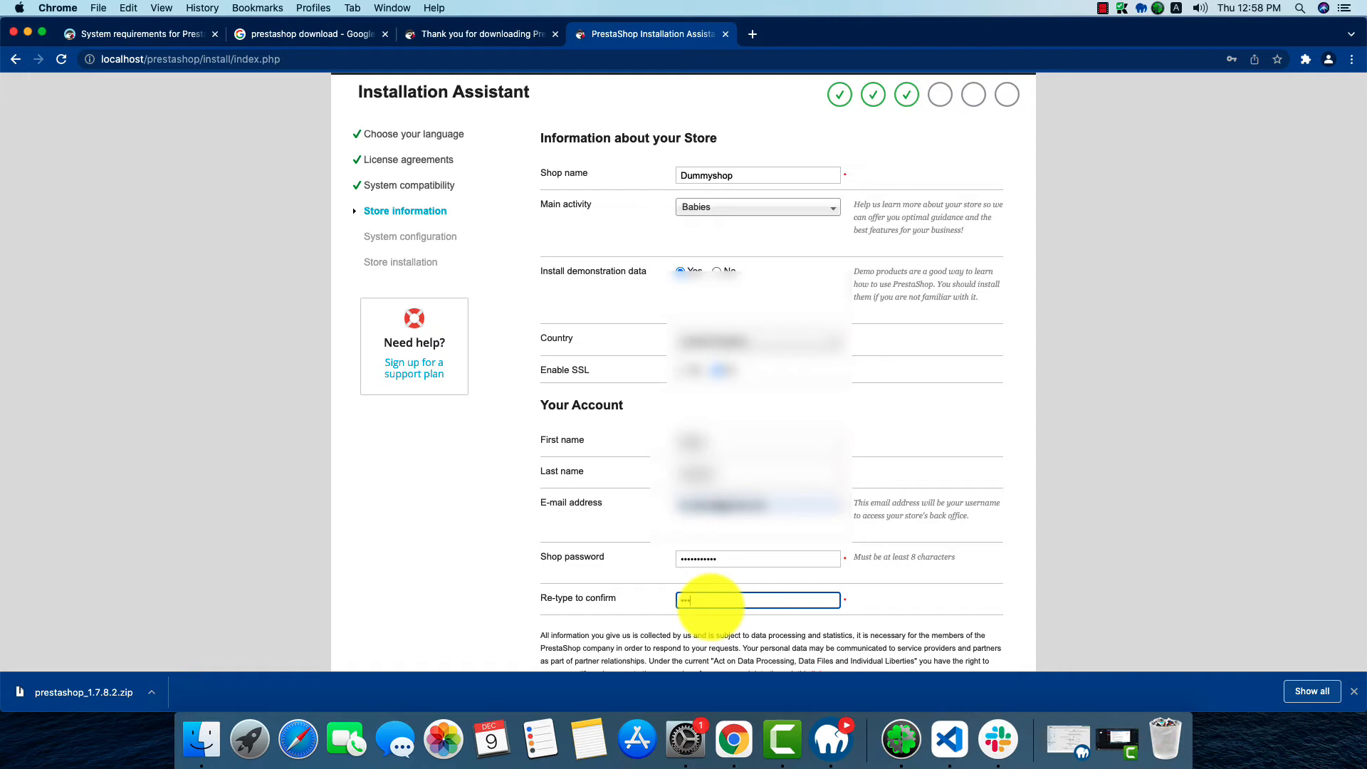
type("password")
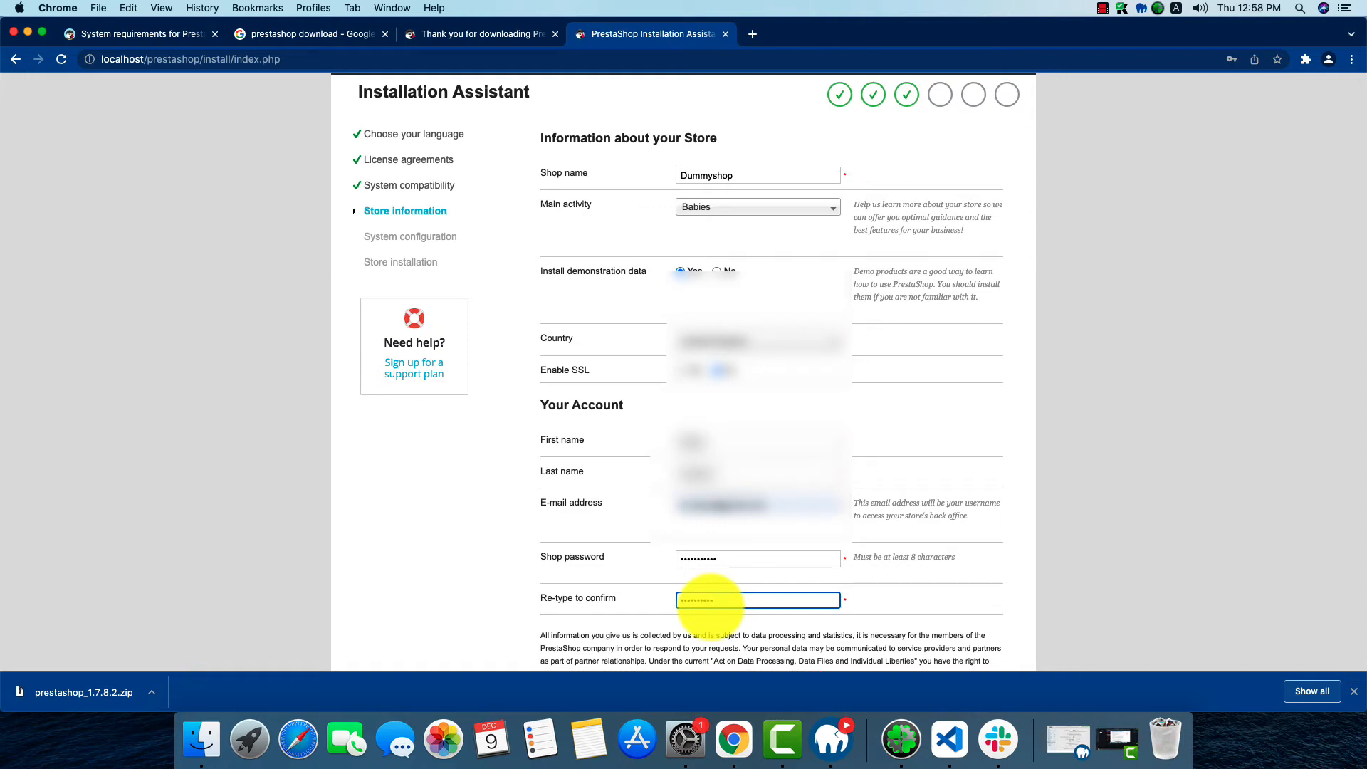
scroll("down", 3)
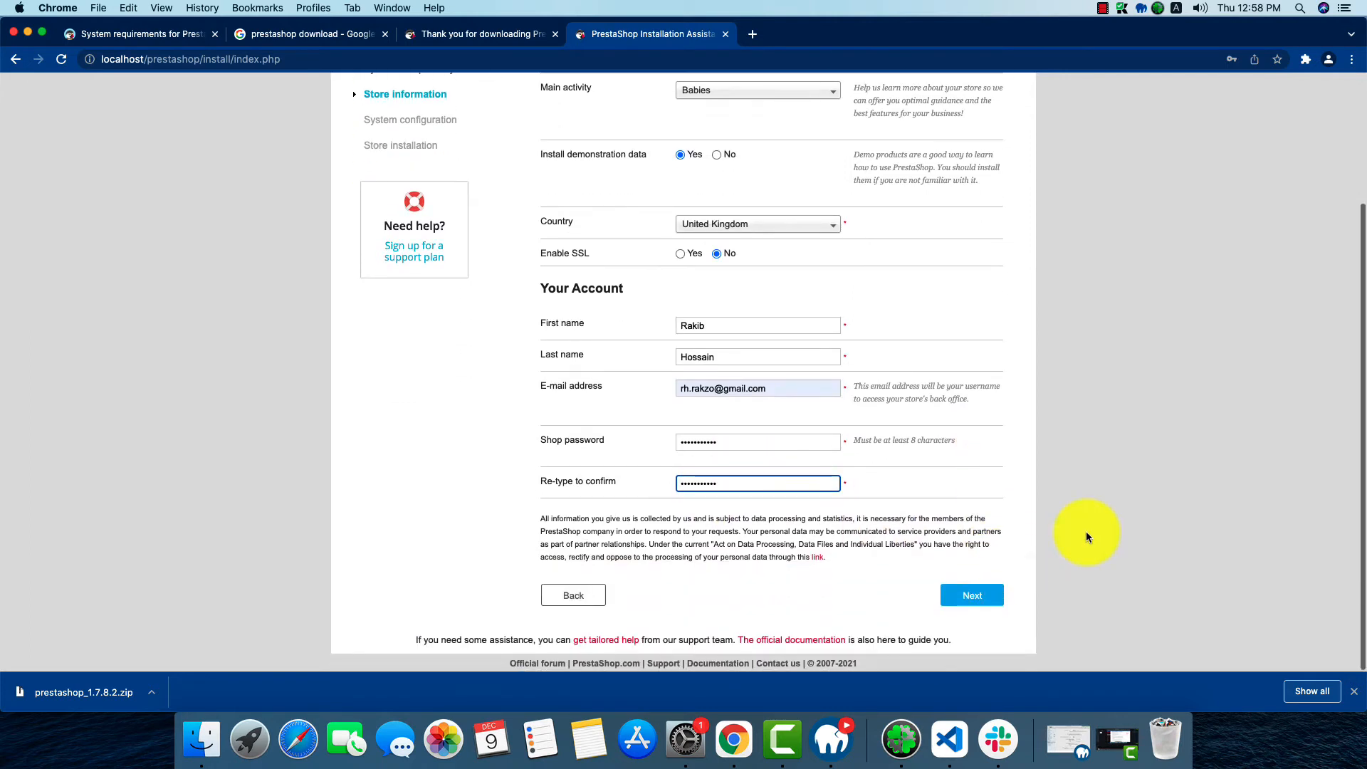
left_click(972, 595)
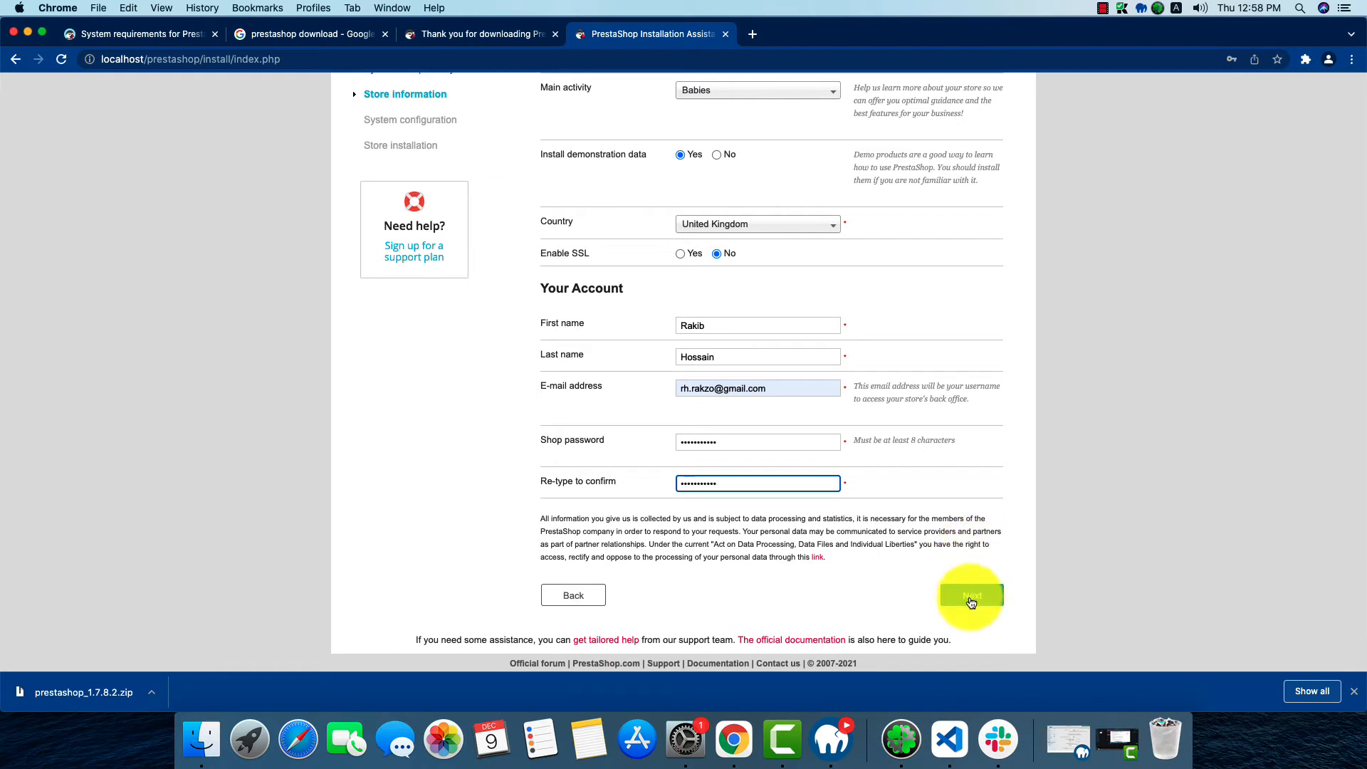
left_click(971, 596)
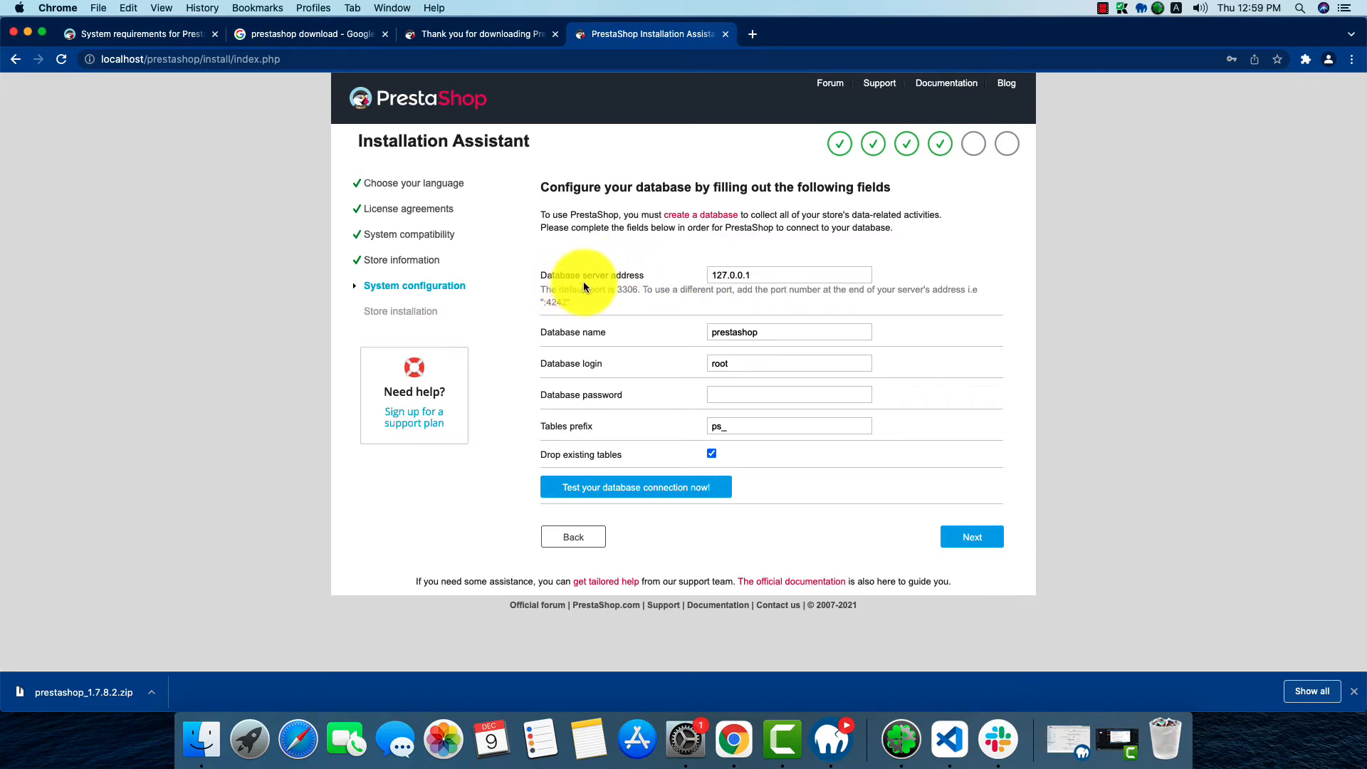
Step: Set the database server to localhost and the database name to database_store
left_click(789, 275)
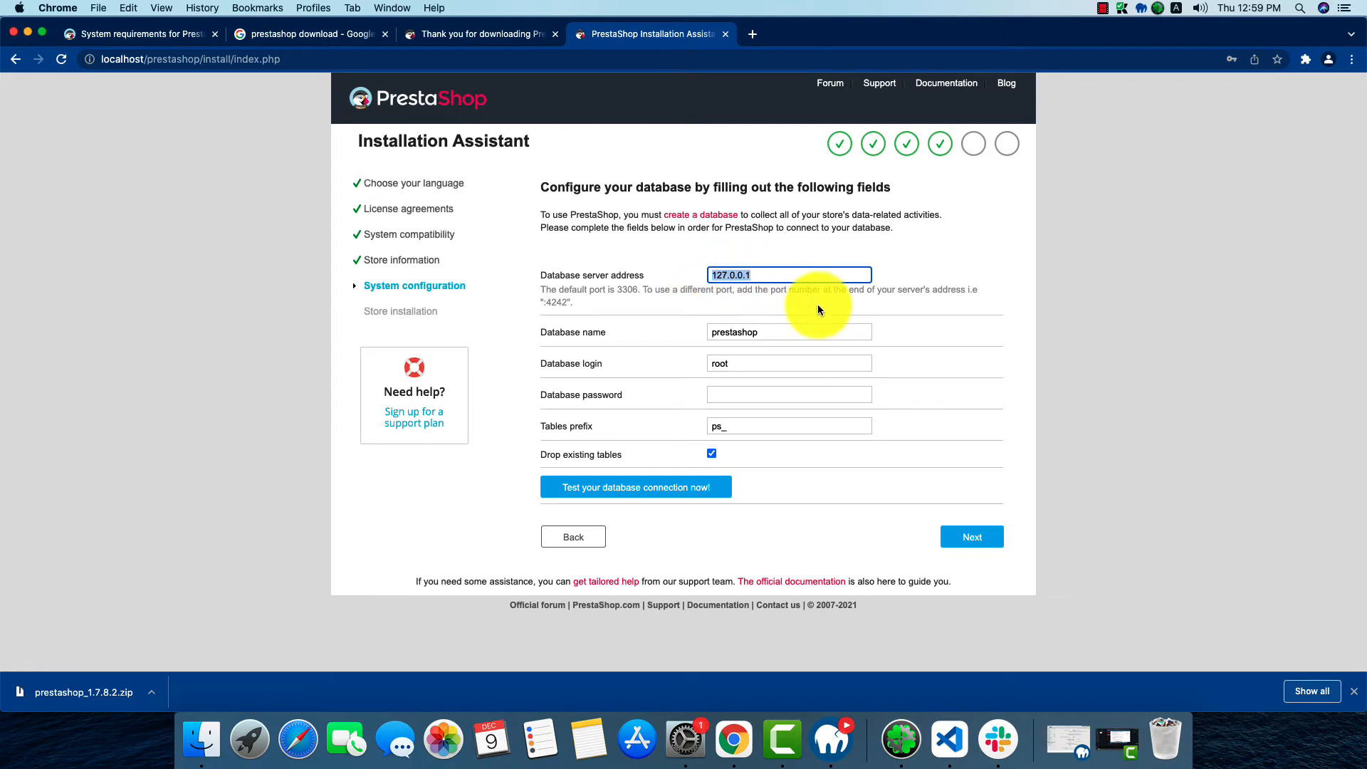
type("local")
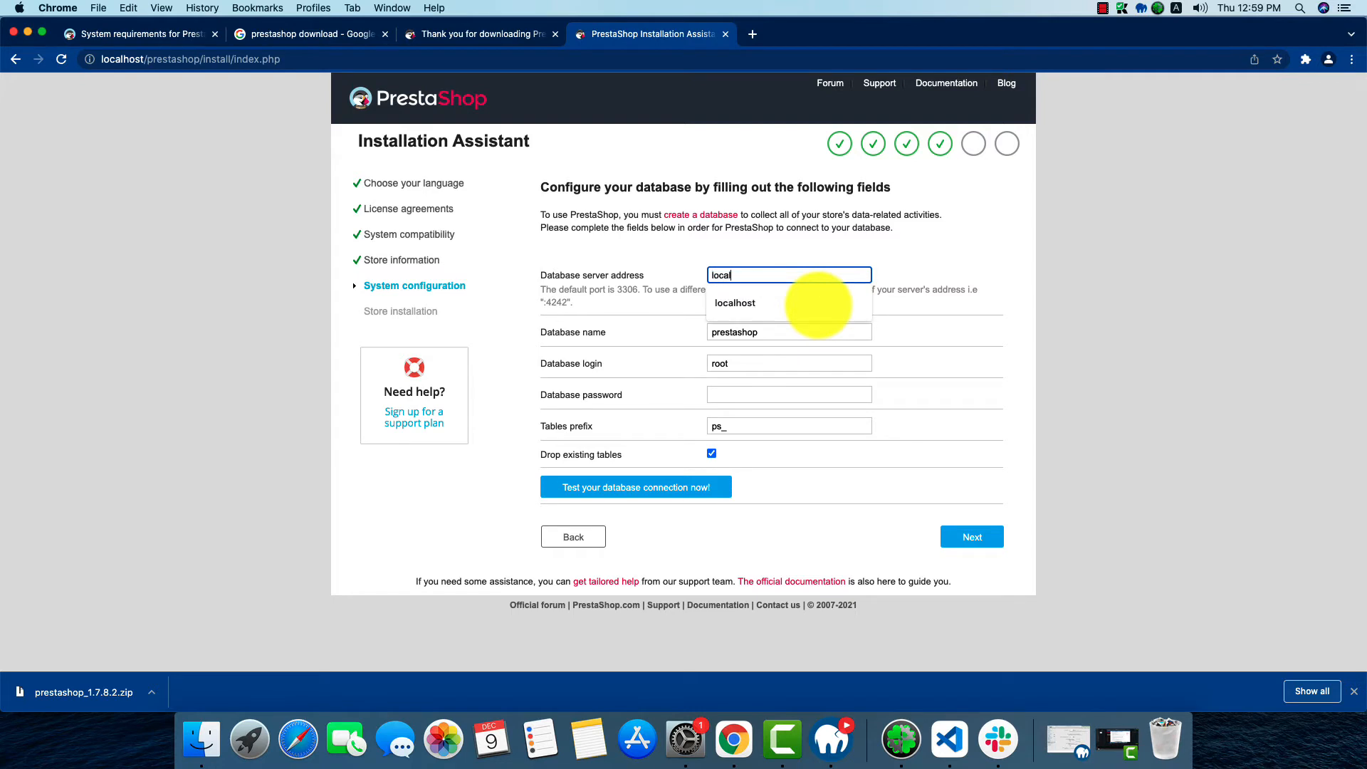
left_click(735, 302)
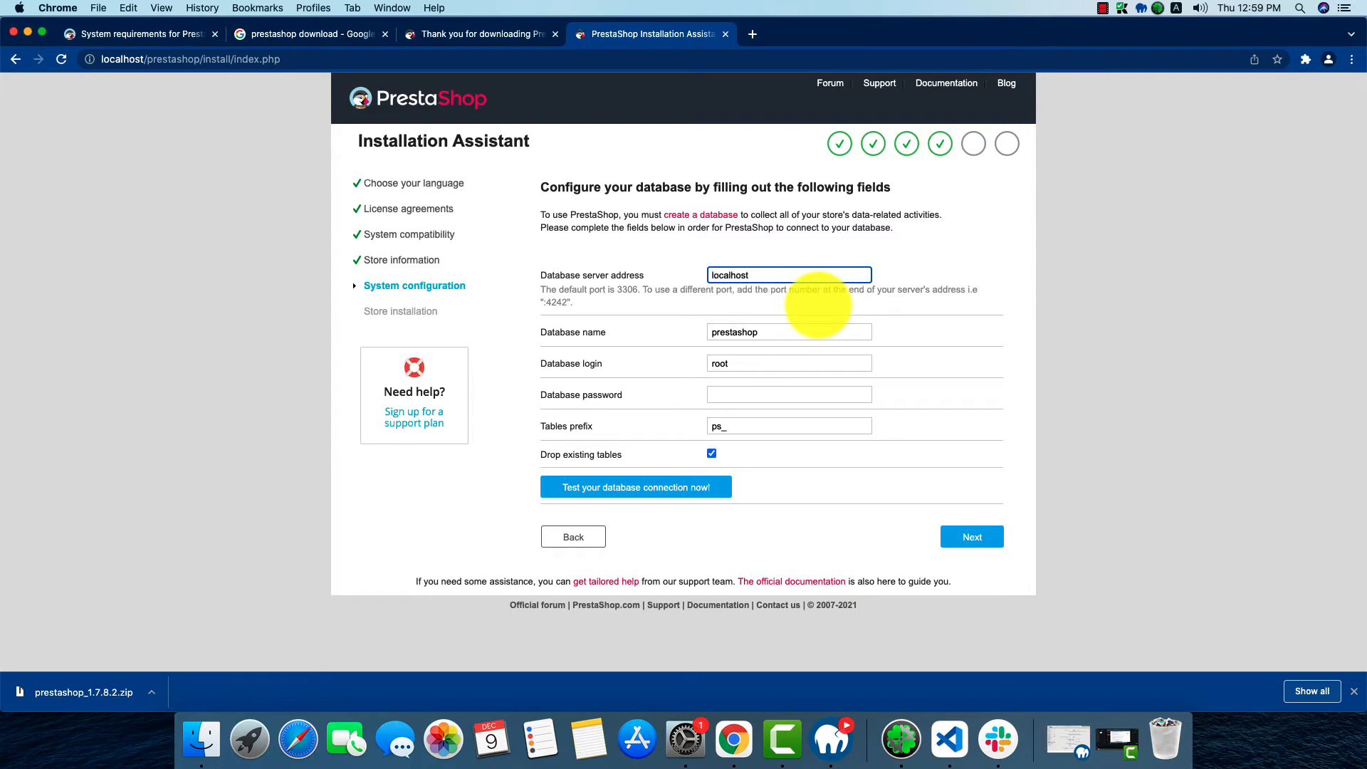
left_click(790, 332)
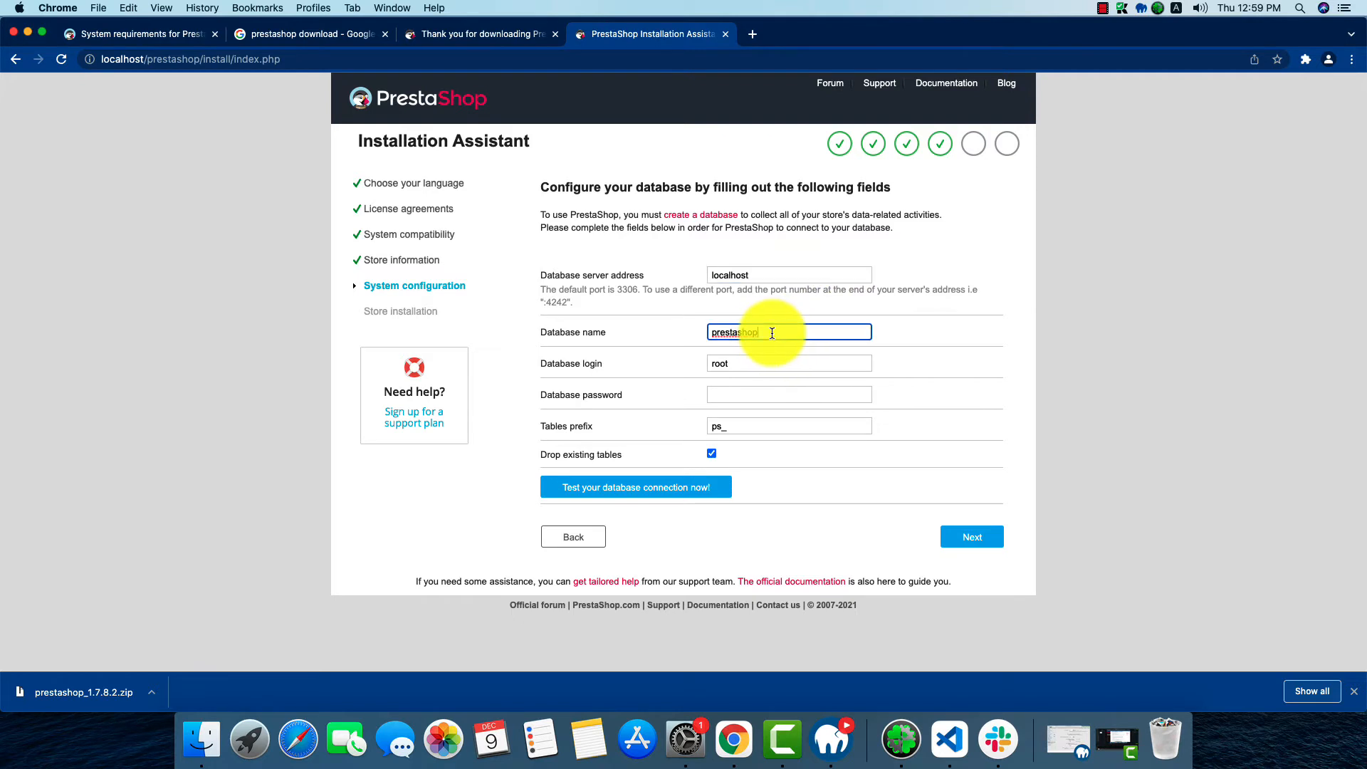
type("database_")
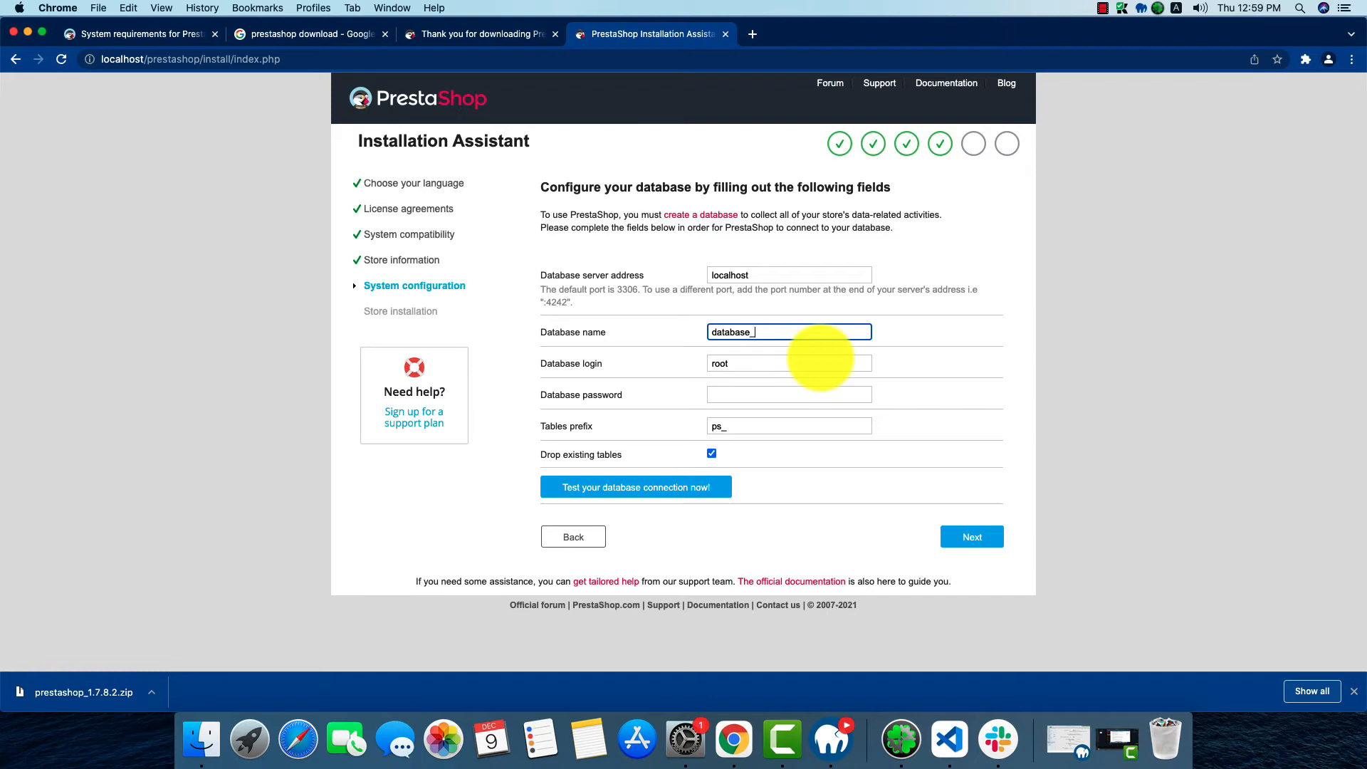
type("store")
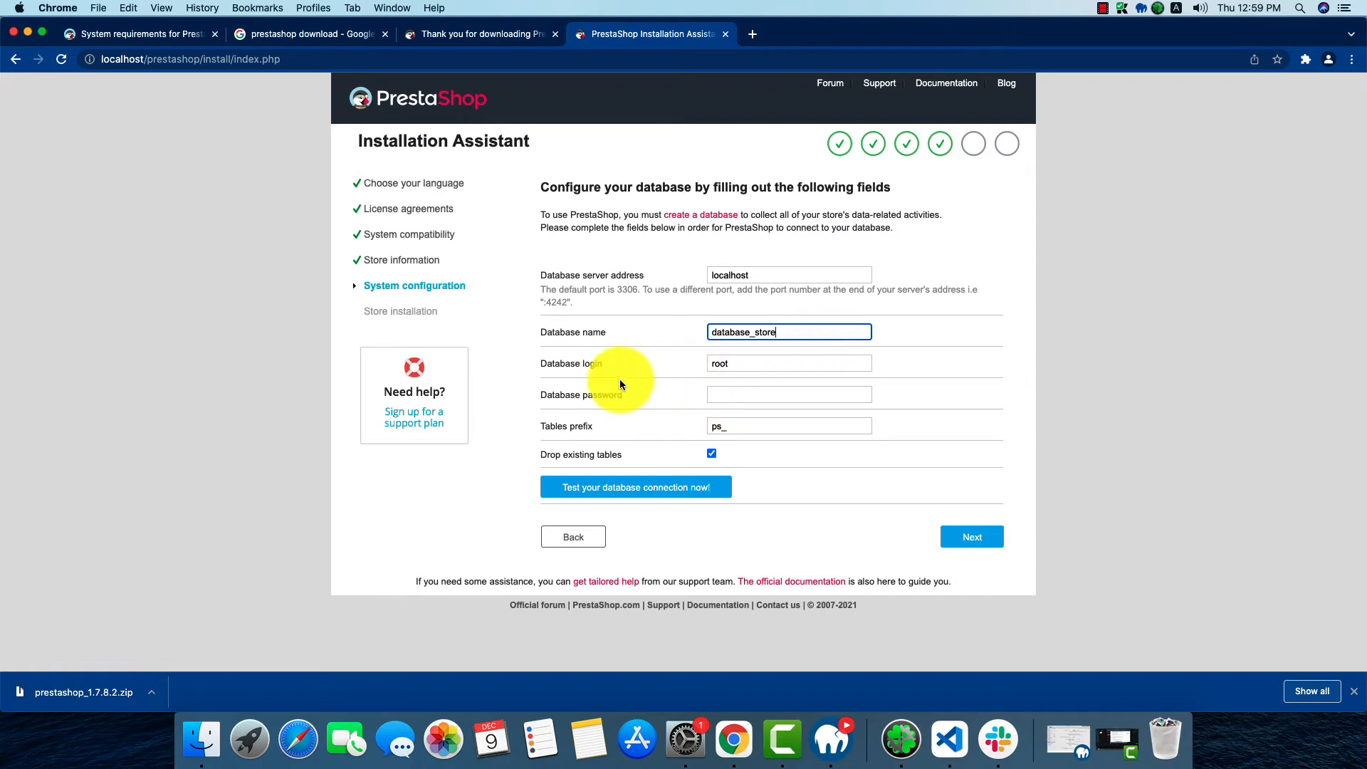
Step: Enter the database password, set prefix fps_, and test that the database is connected
left_click(789, 395)
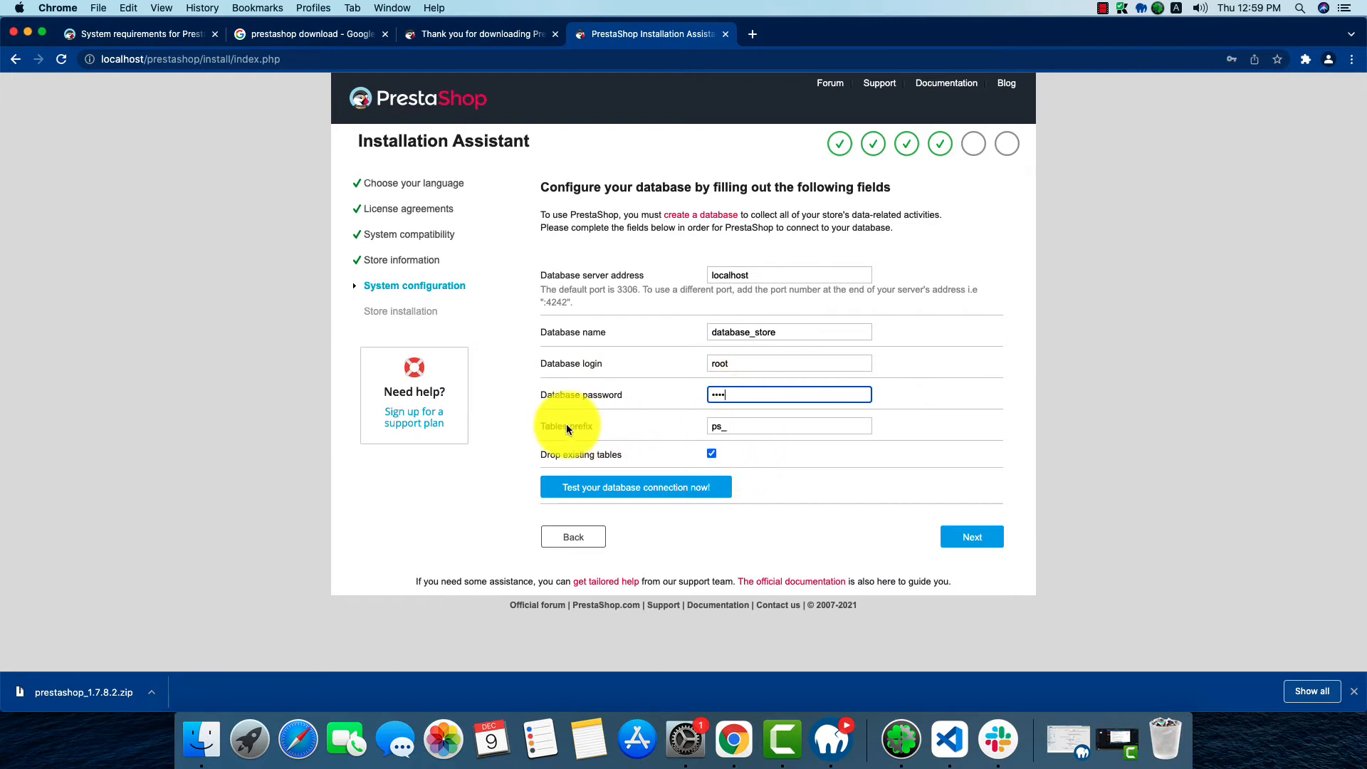
left_click(790, 426)
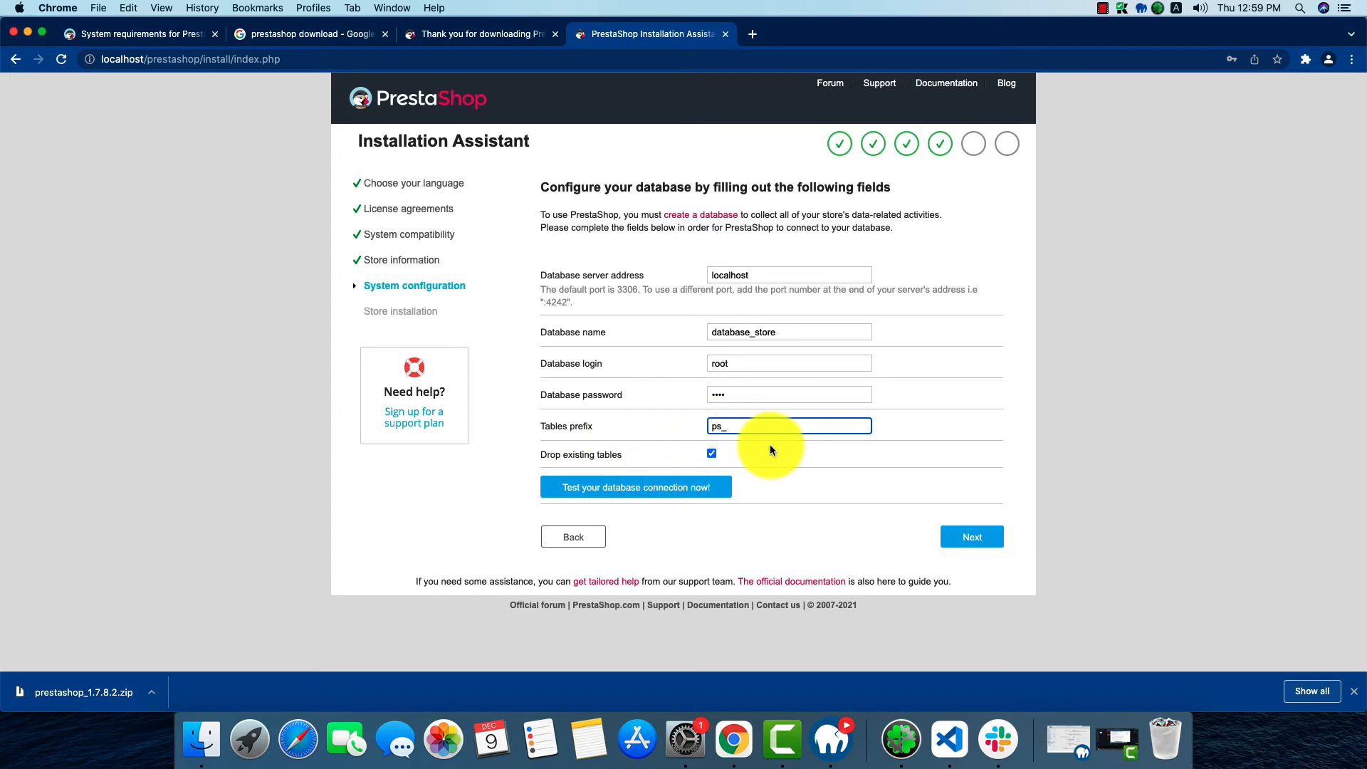
mouse_move(757, 441)
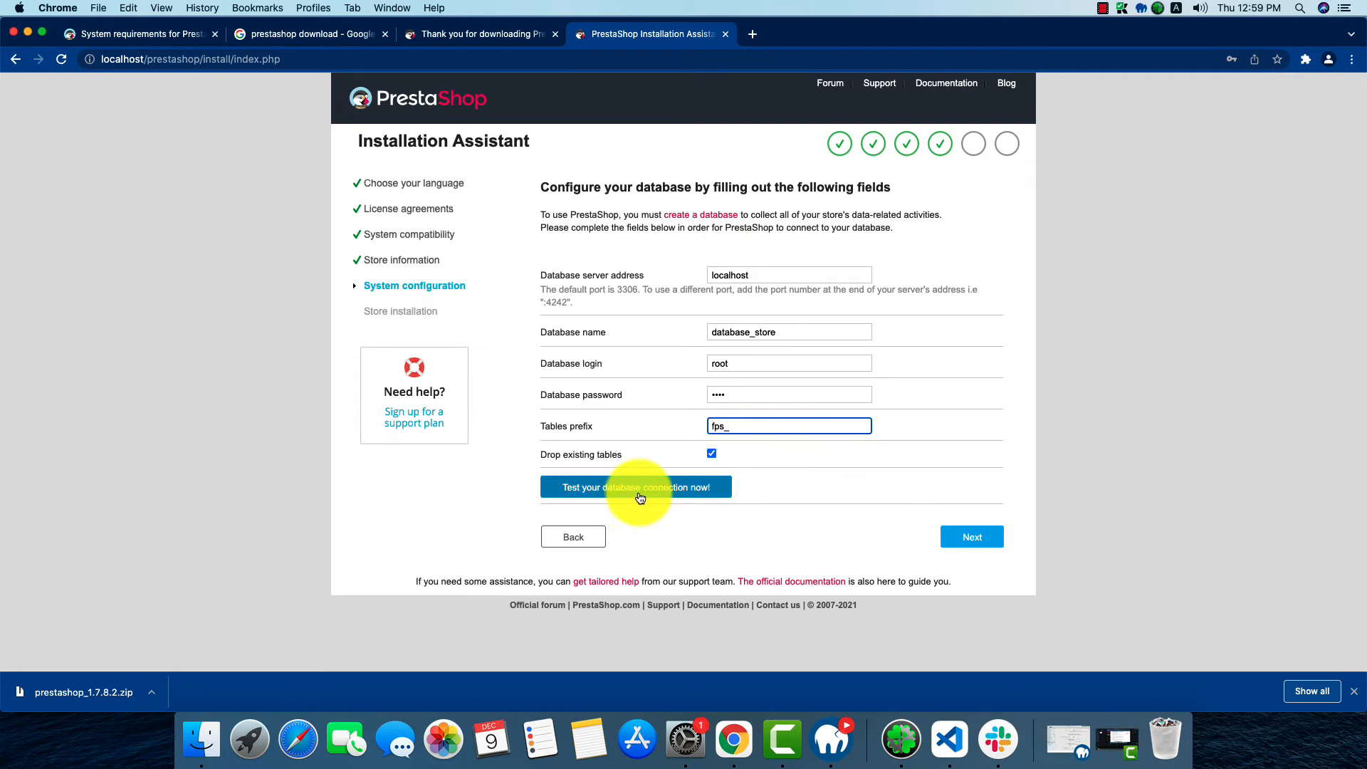
left_click(636, 487)
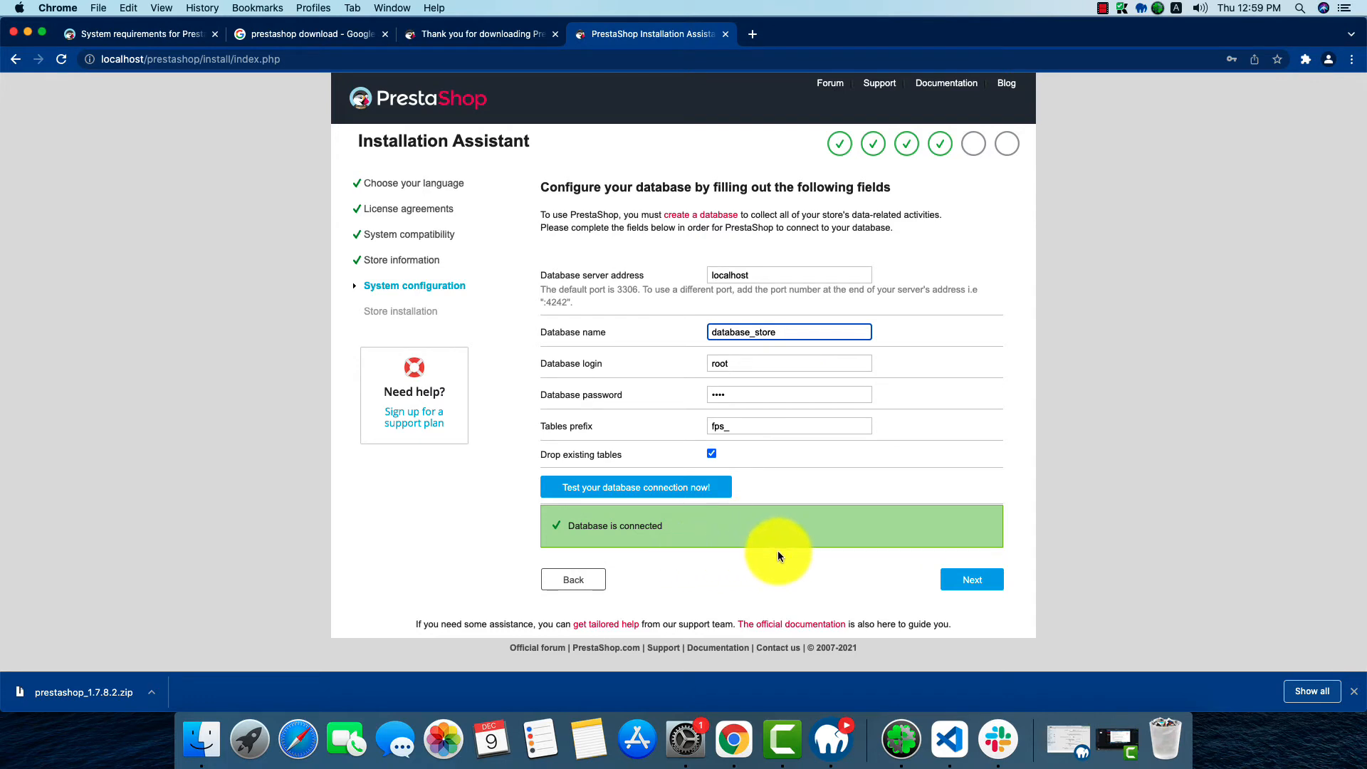
left_click(971, 580)
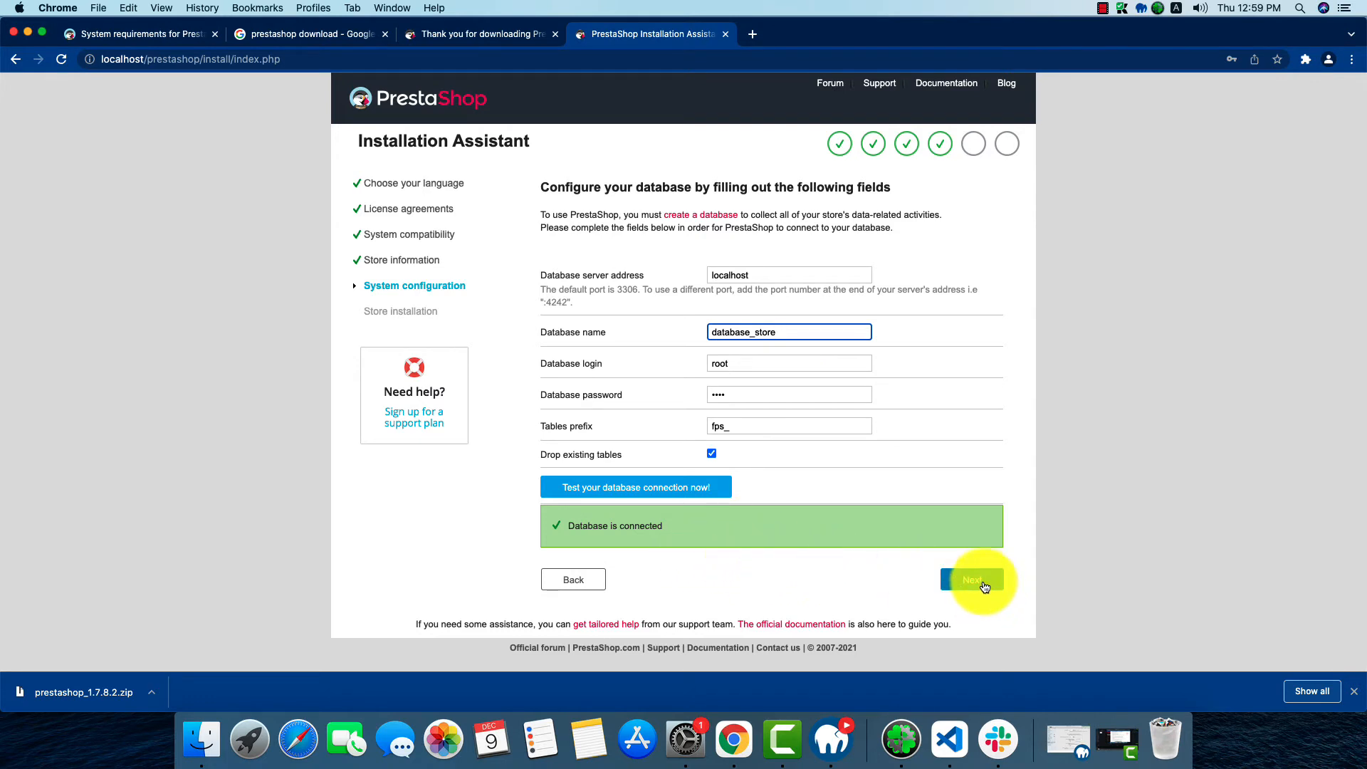
Step: Start the store installation and let its stages run
left_click(971, 578)
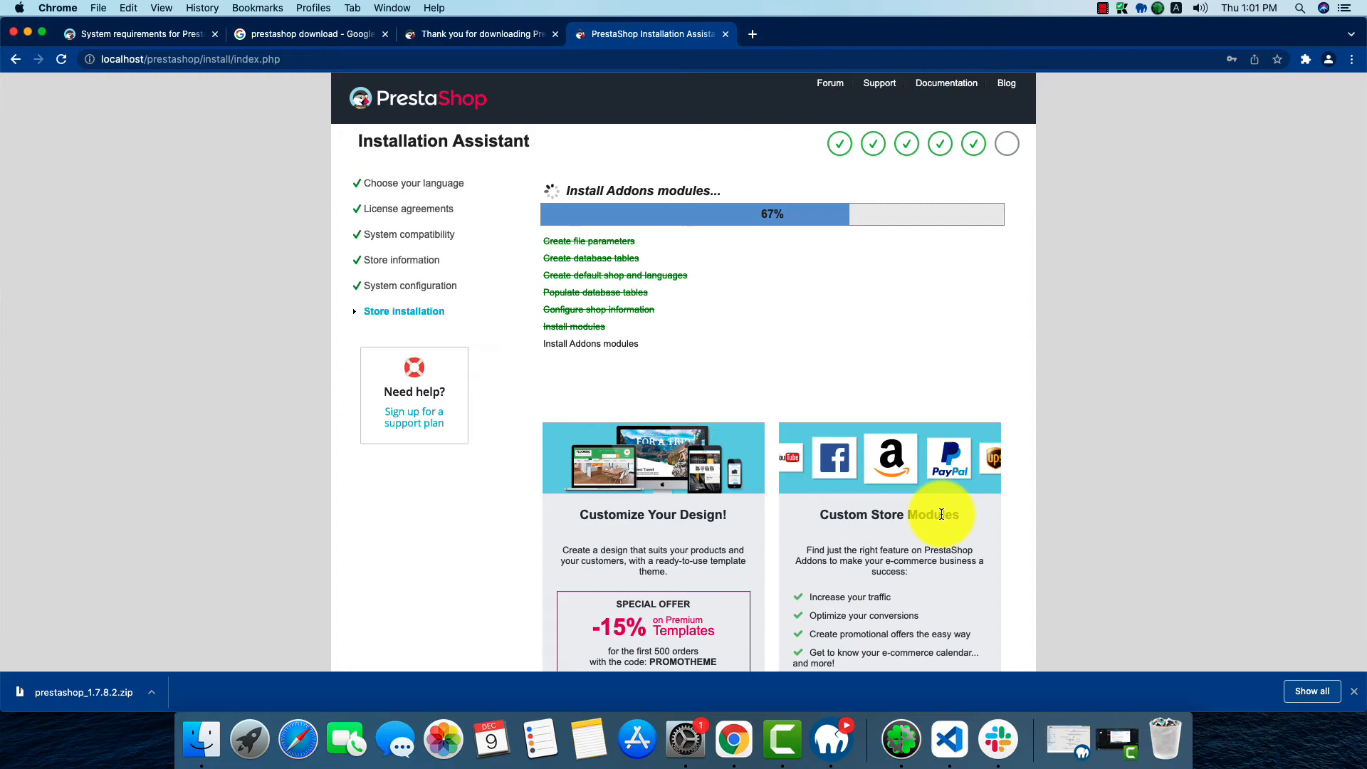
mouse_move(1197, 178)
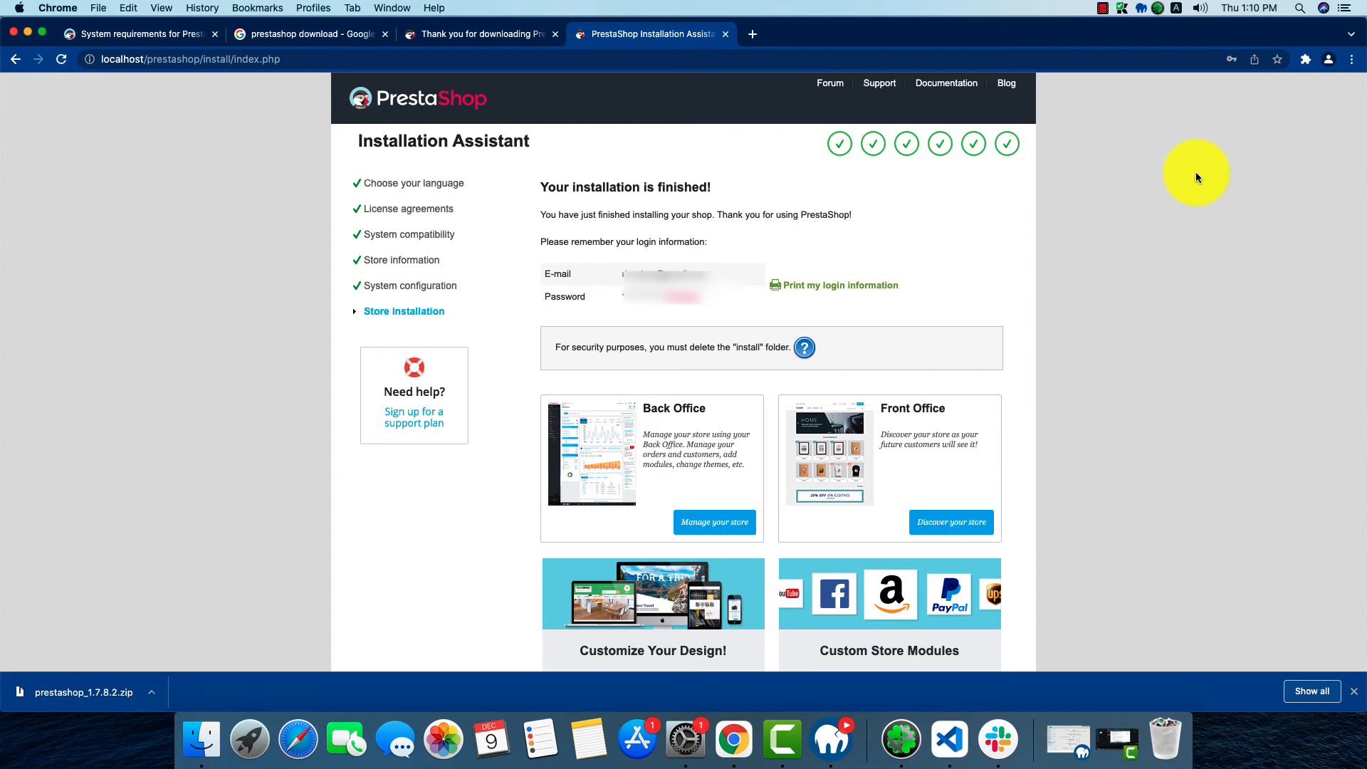
mouse_move(1036, 195)
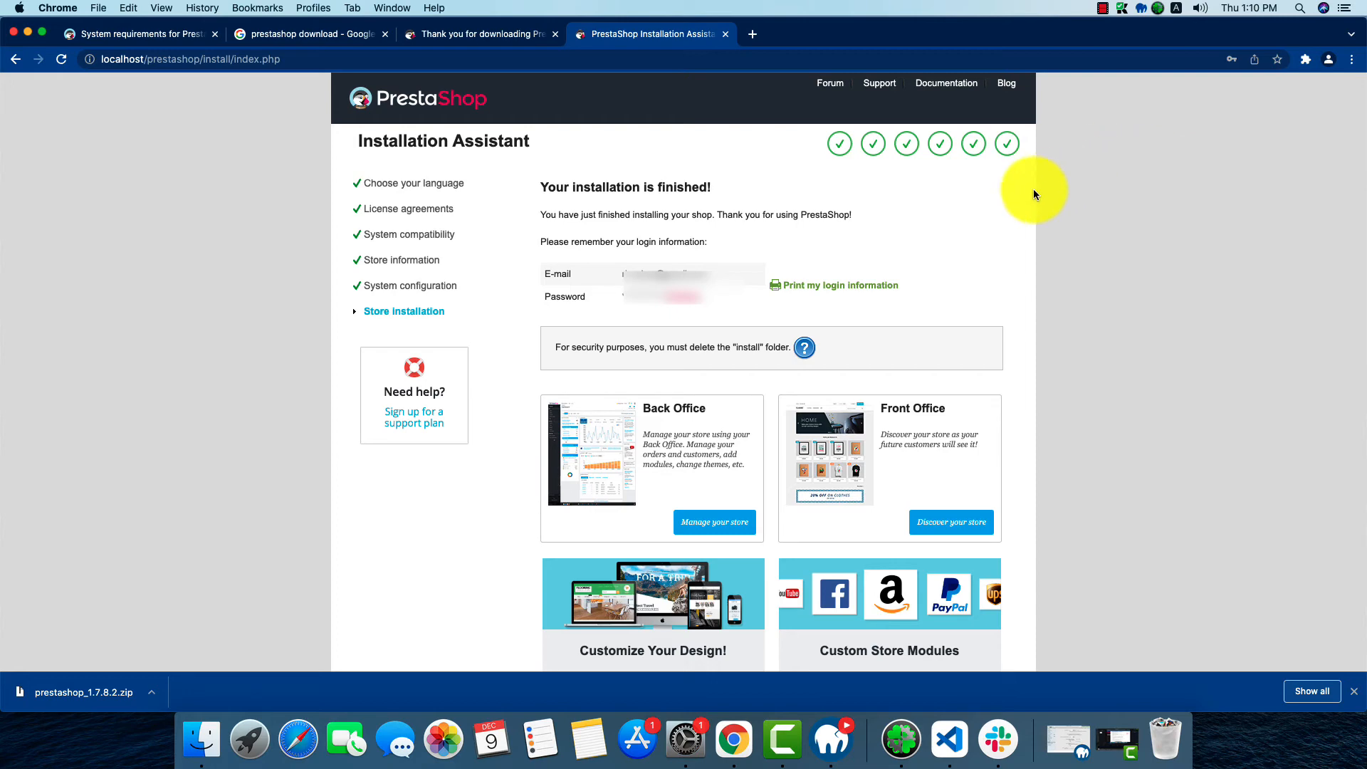
mouse_move(1011, 367)
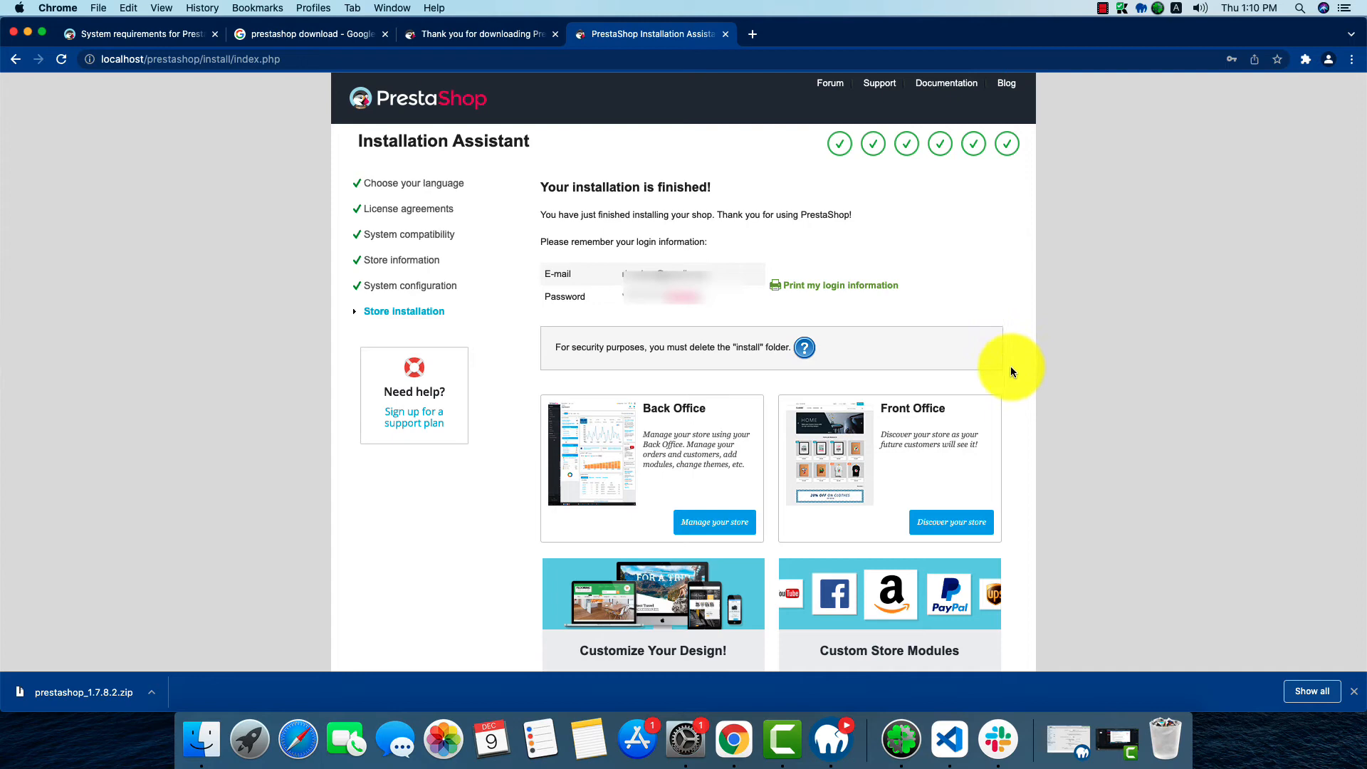
mouse_move(794, 455)
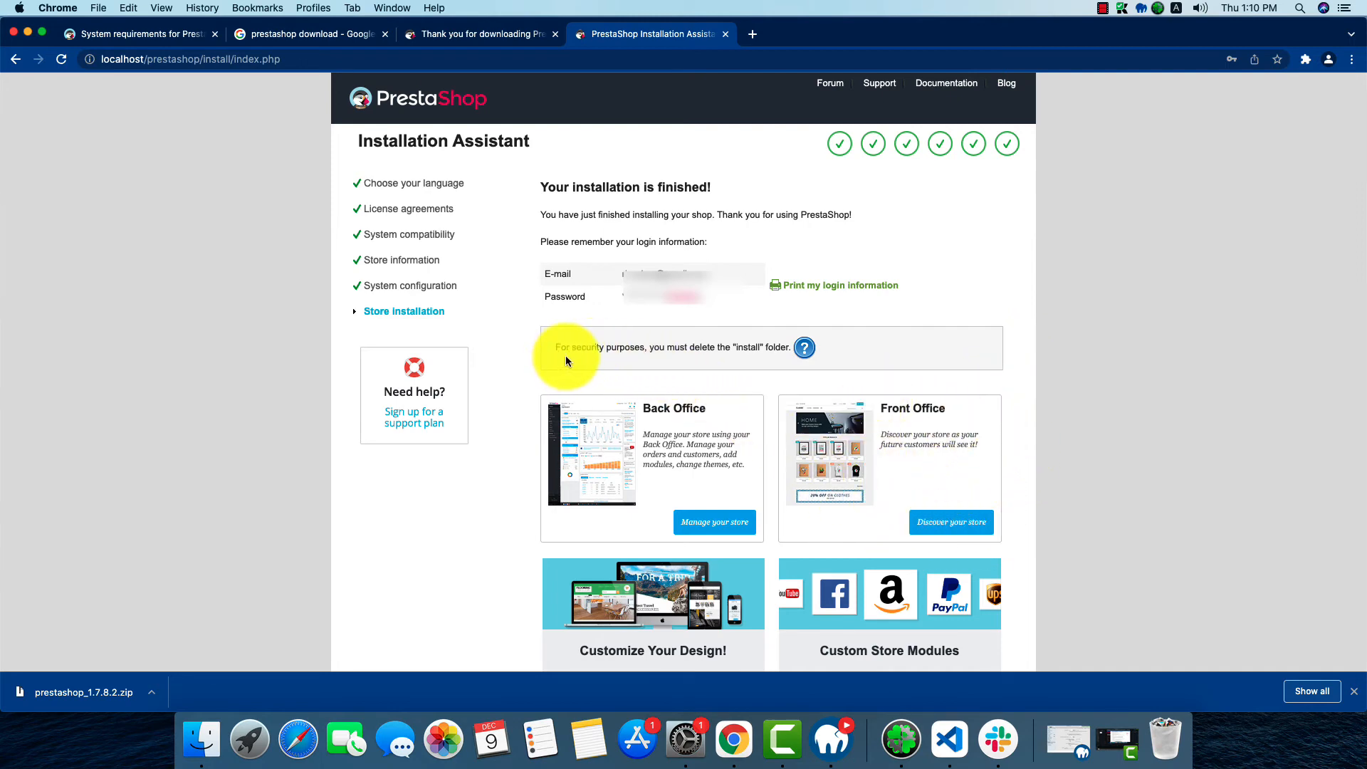
mouse_move(666, 366)
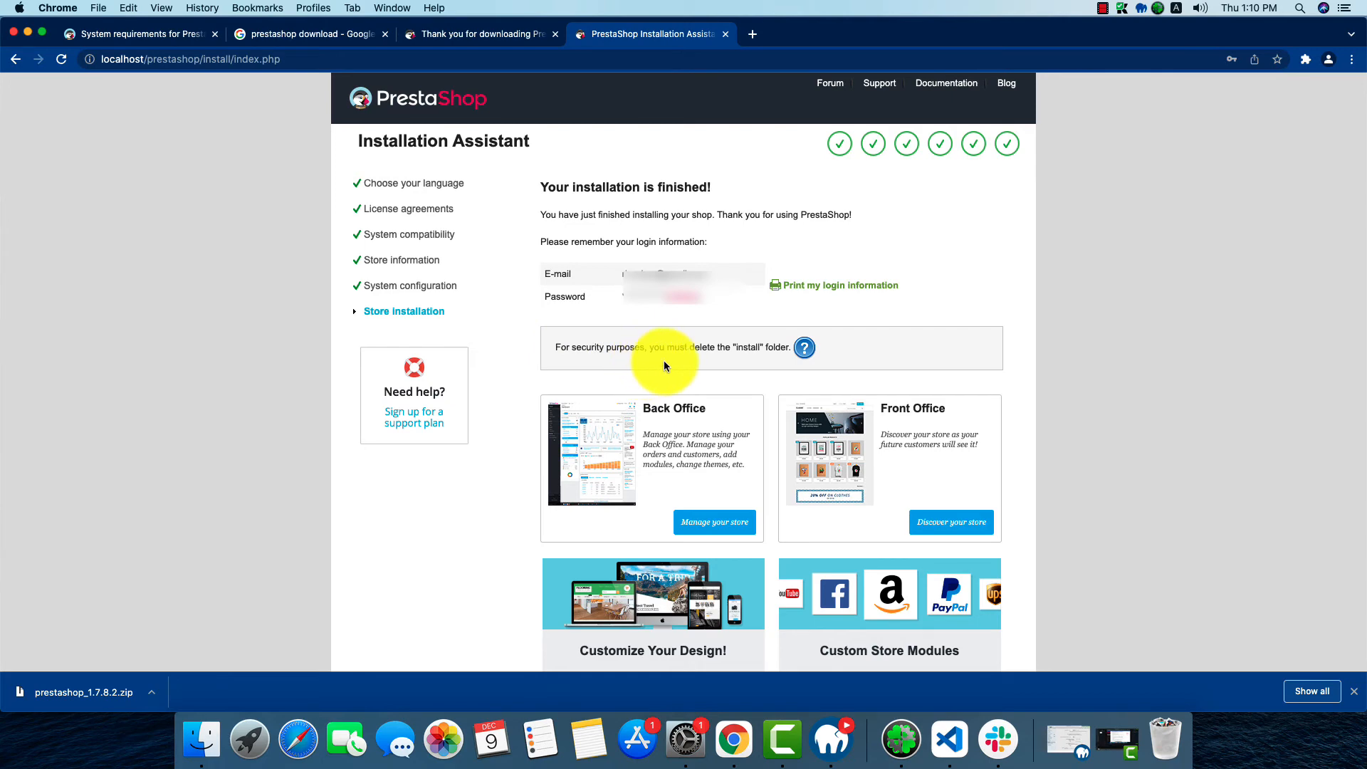
mouse_move(704, 362)
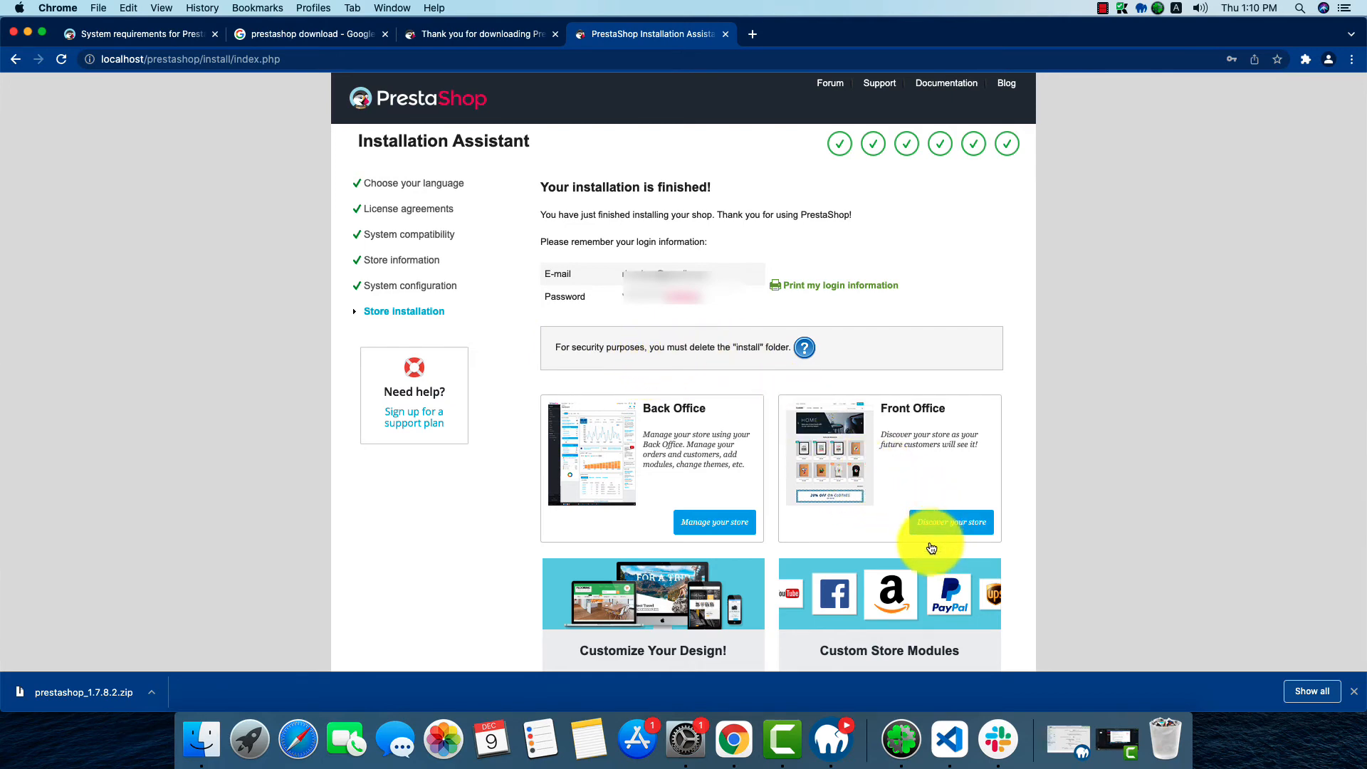
Step: Open the Discover your store link in a new tab showing the Dummyshop storefront
right_click(952, 521)
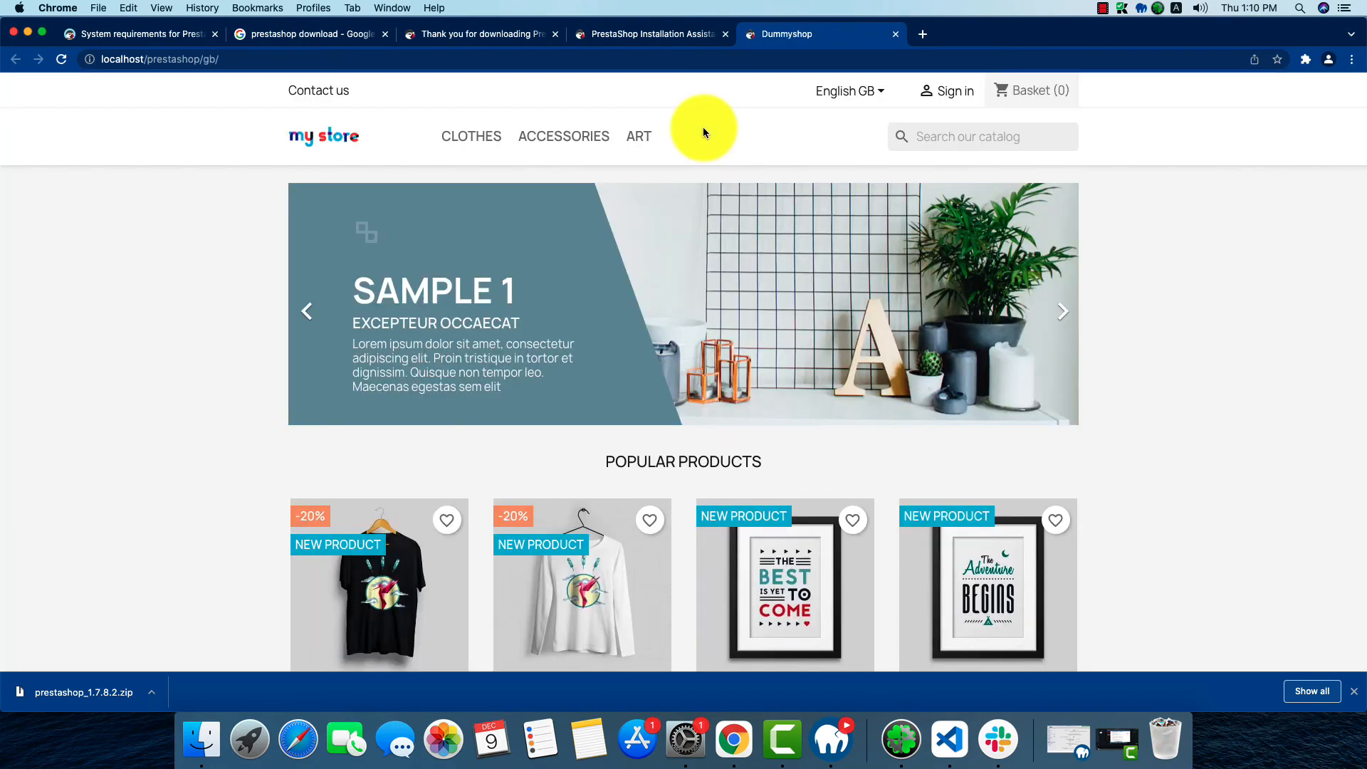
Step: Browse the storefront briefly, return to the finished-installation page, and bring up Finder
scroll("down", 3)
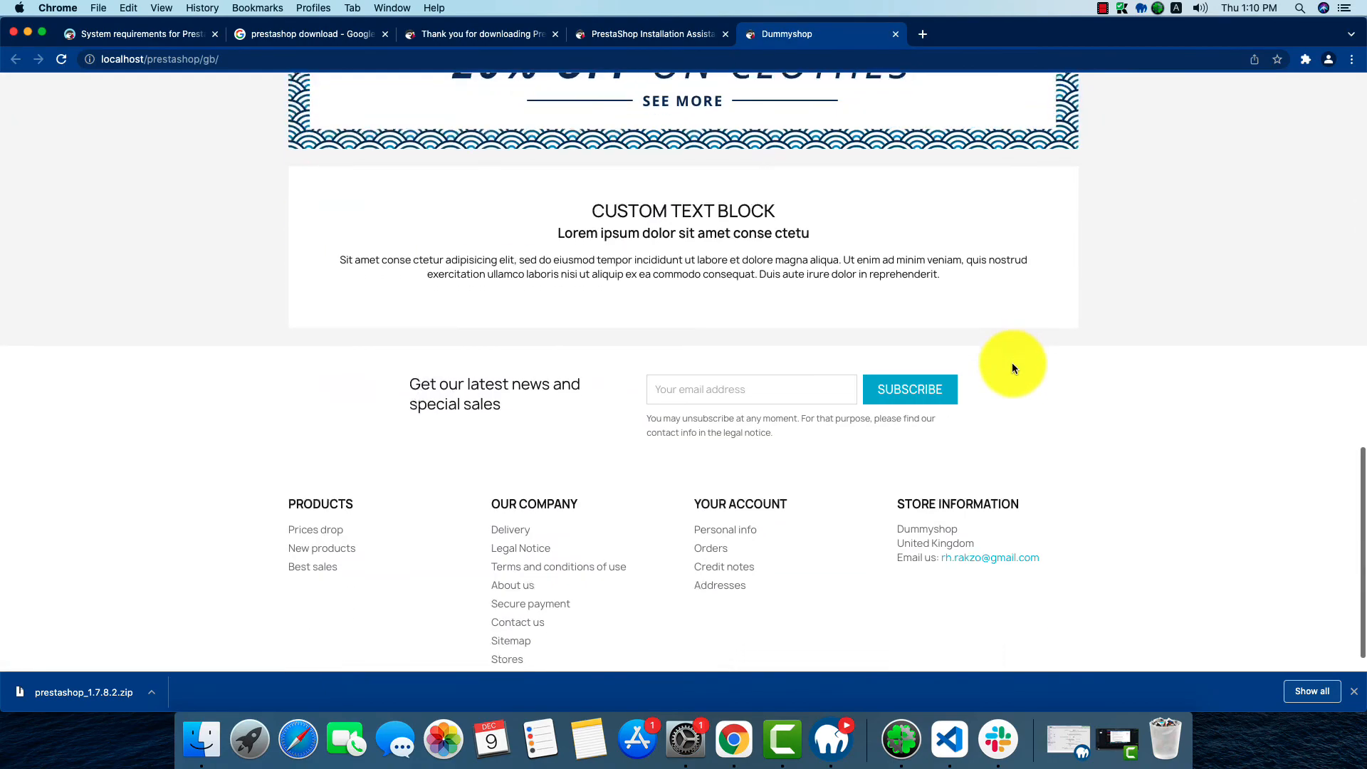
scroll("up", 3)
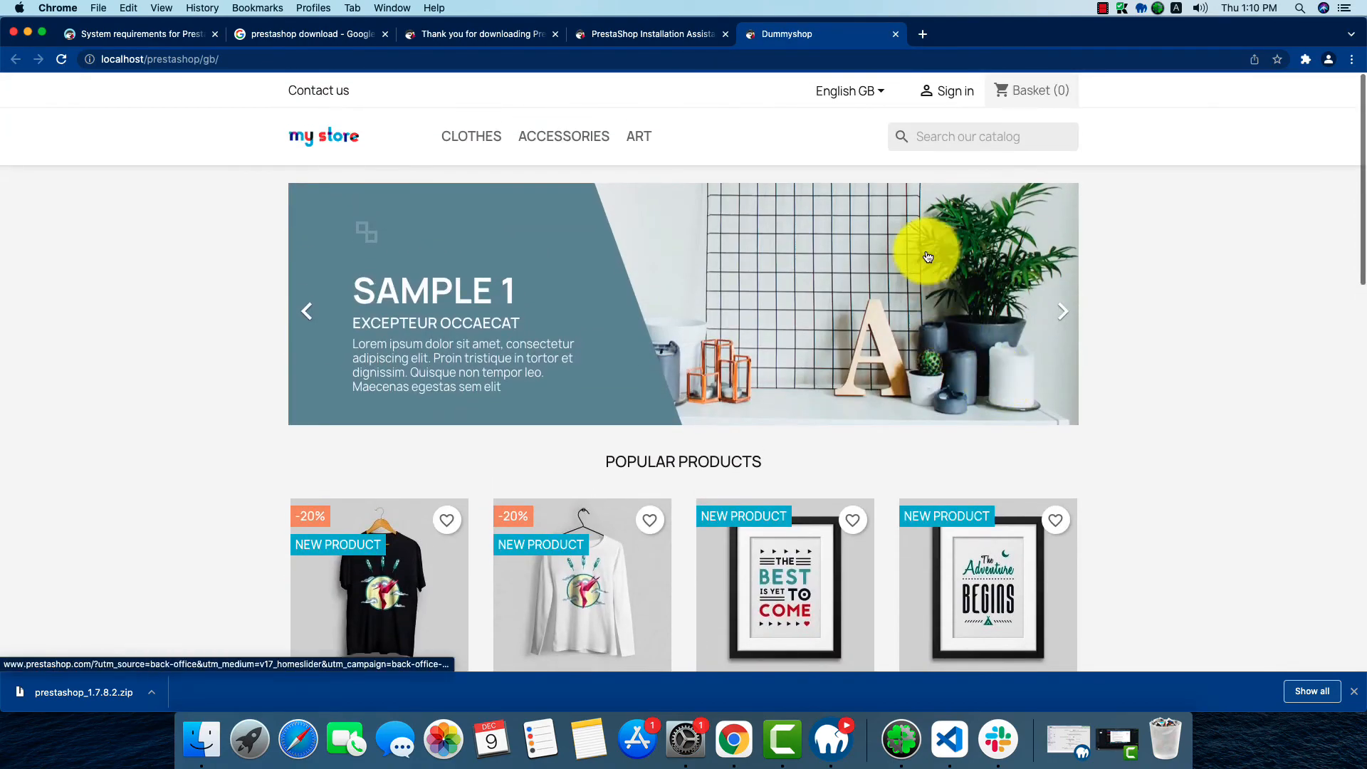
left_click(650, 34)
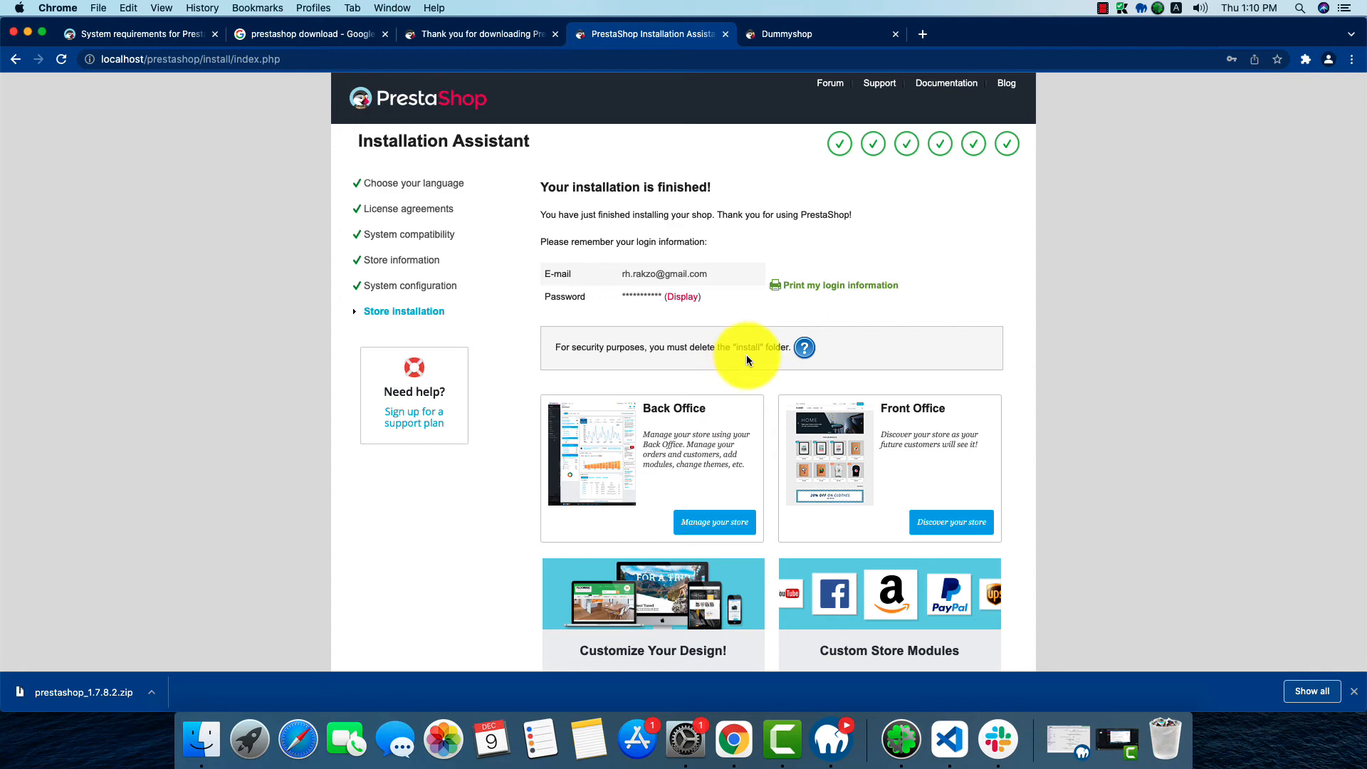
mouse_move(718, 459)
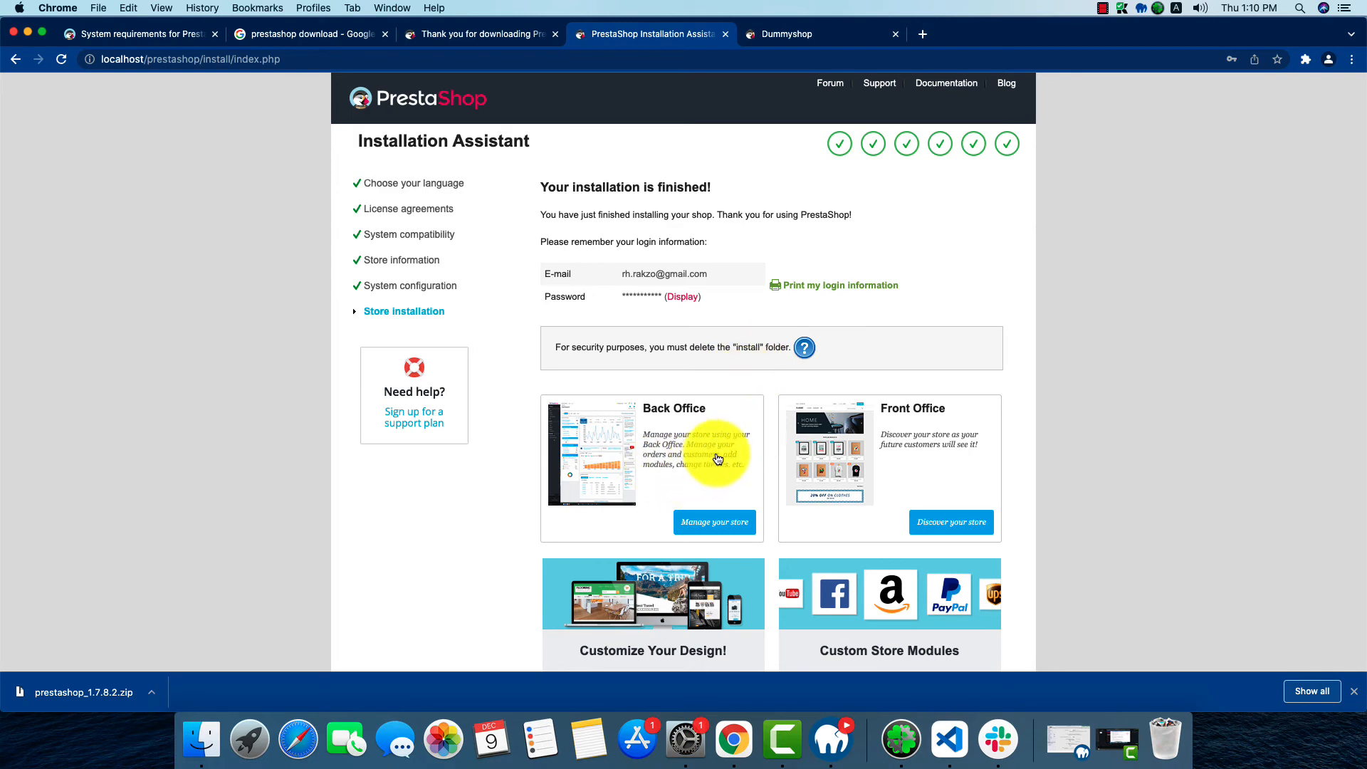
left_click(202, 737)
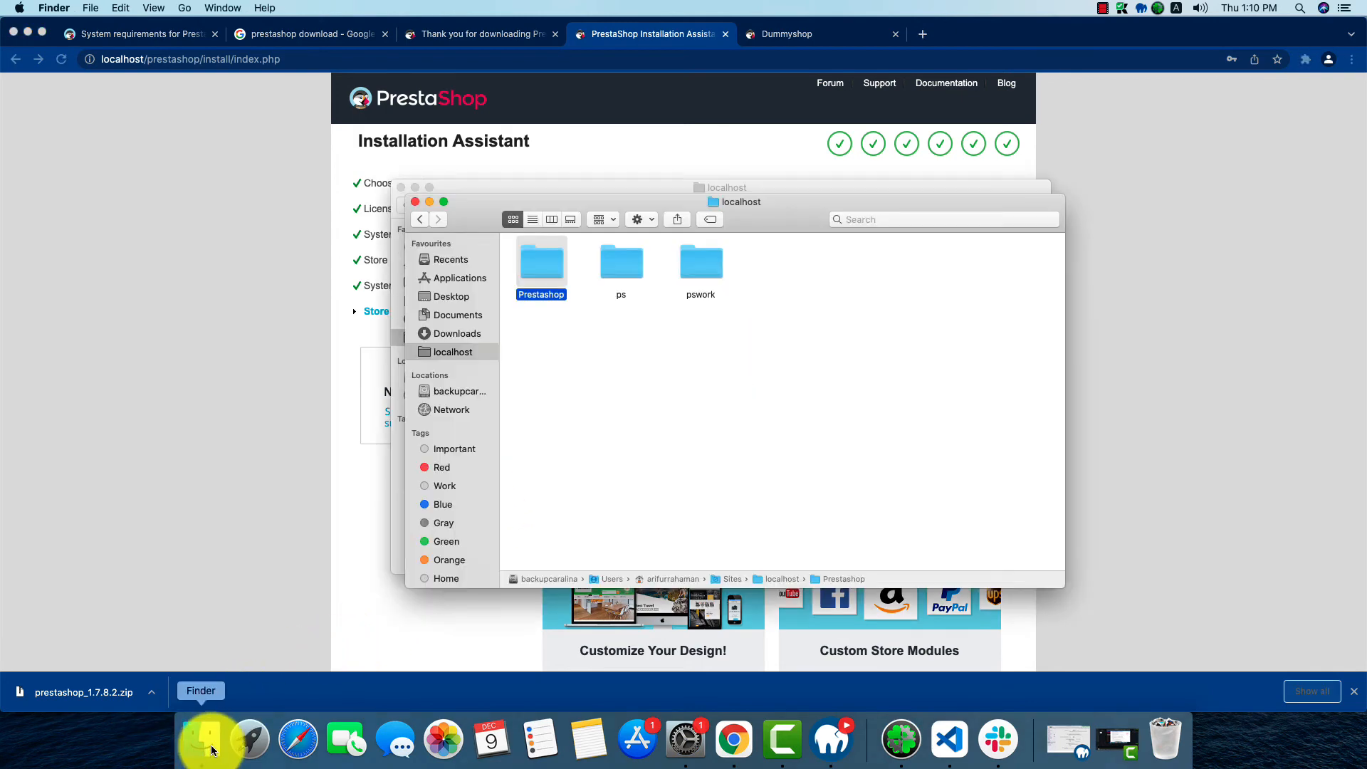
Step: In the Prestashop site folder, move the install folder to the Bin
left_click(584, 339)
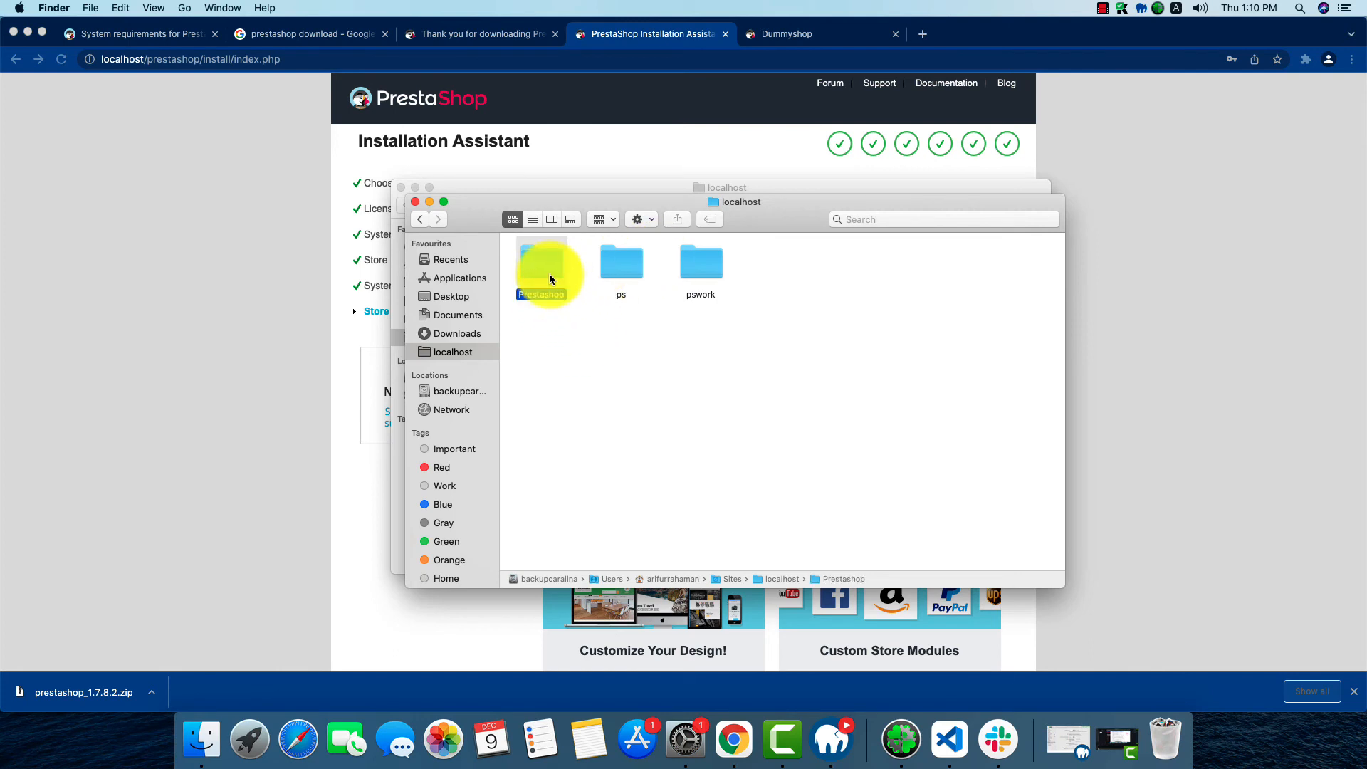
double_click(541, 262)
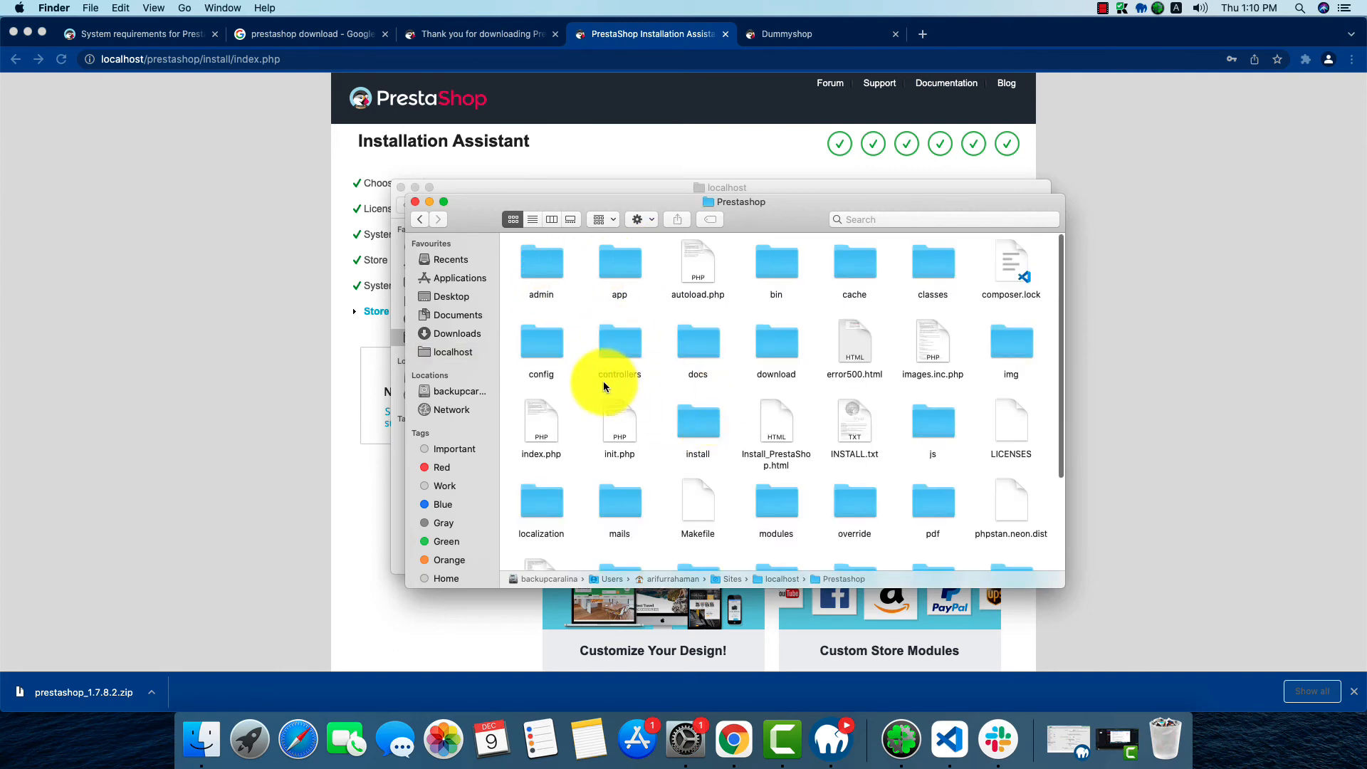
mouse_move(767, 486)
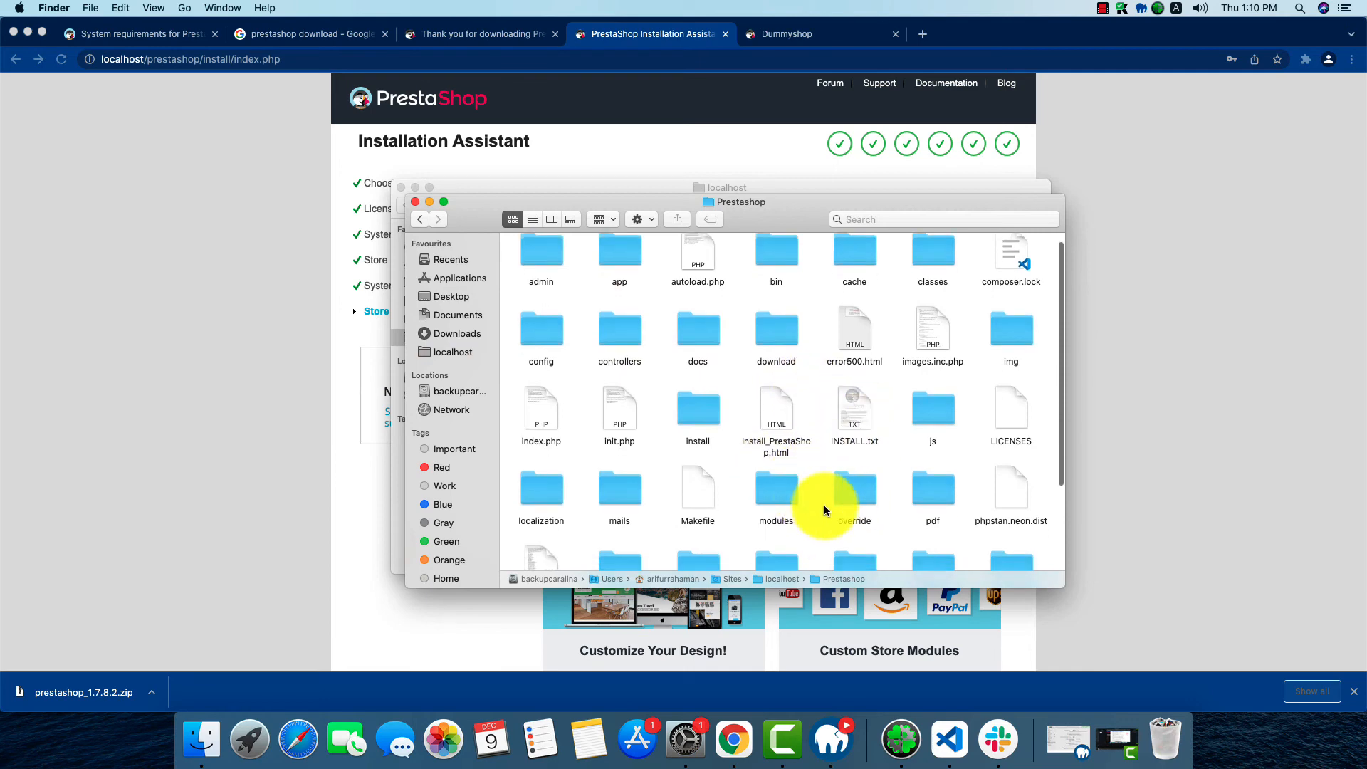
scroll("down", 3)
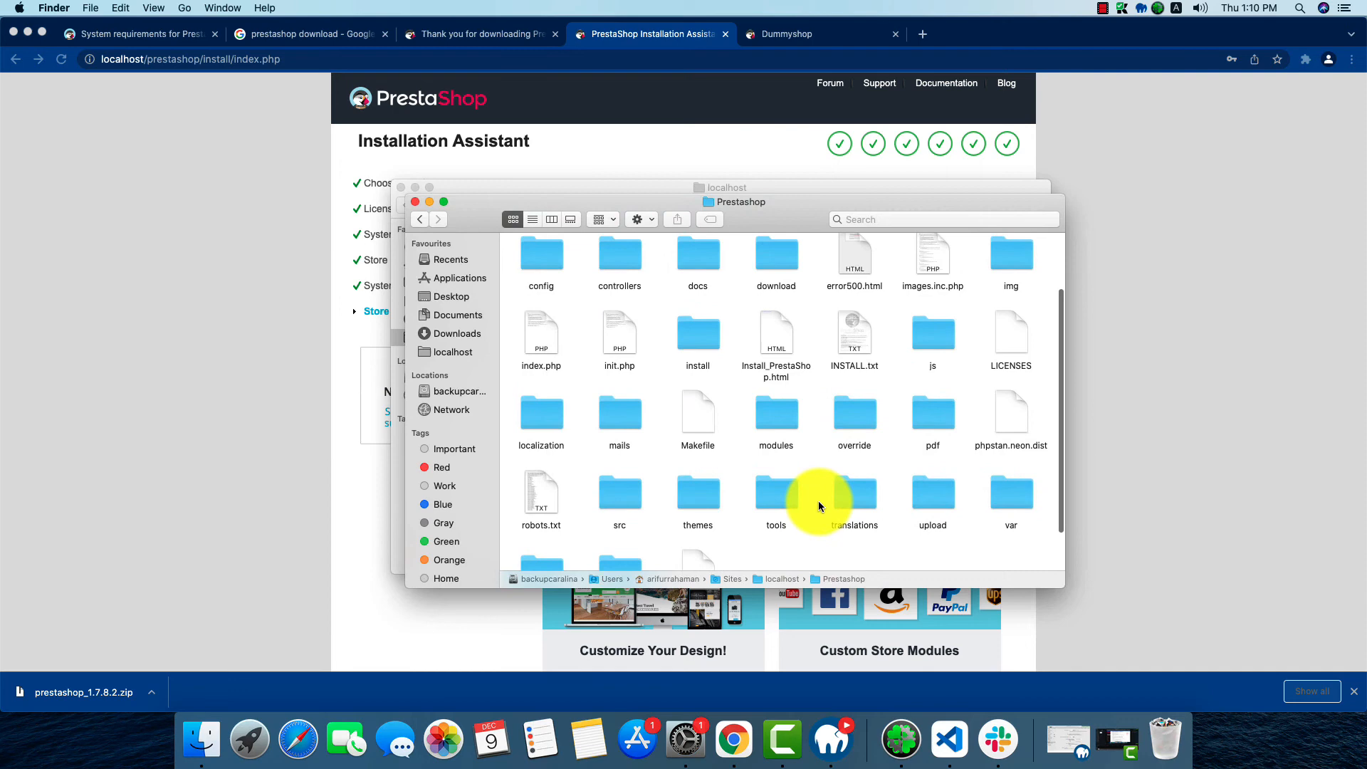
mouse_move(929, 388)
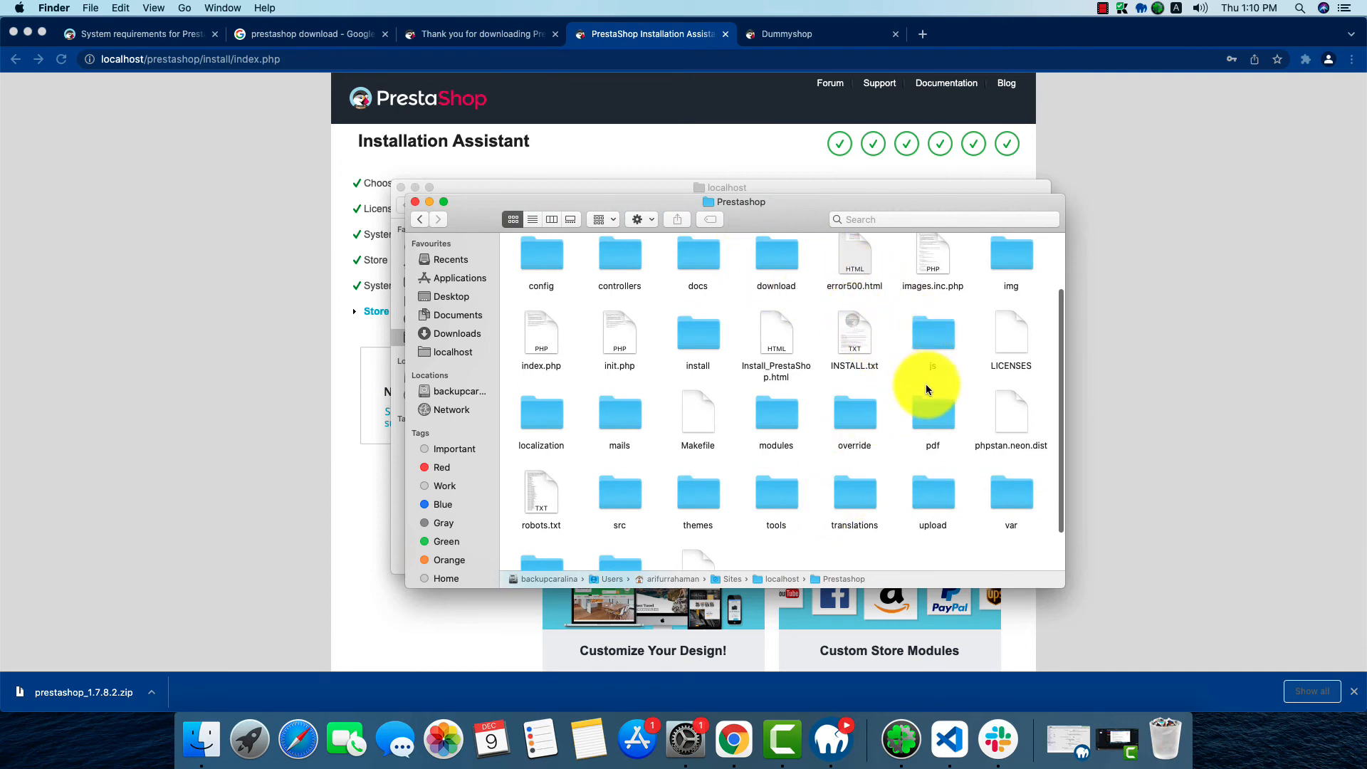
right_click(698, 333)
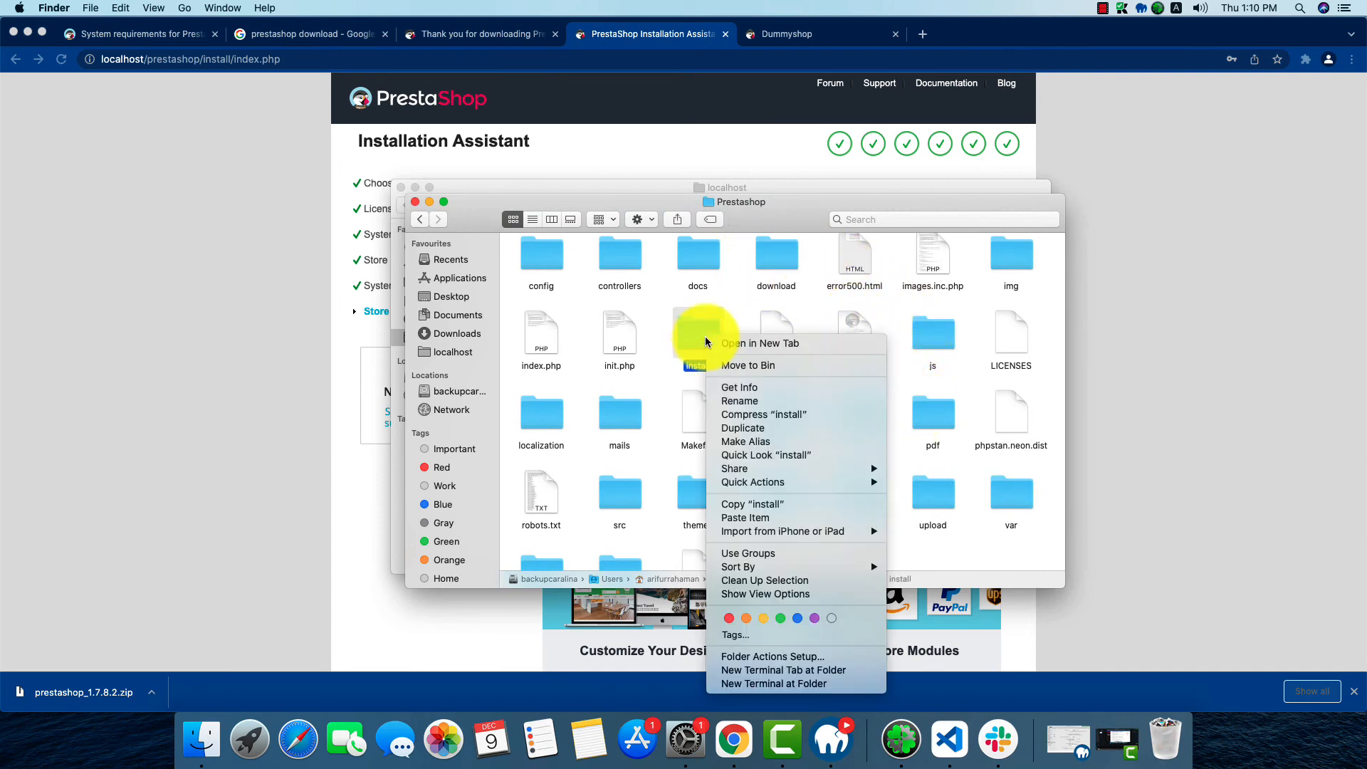
mouse_move(746, 364)
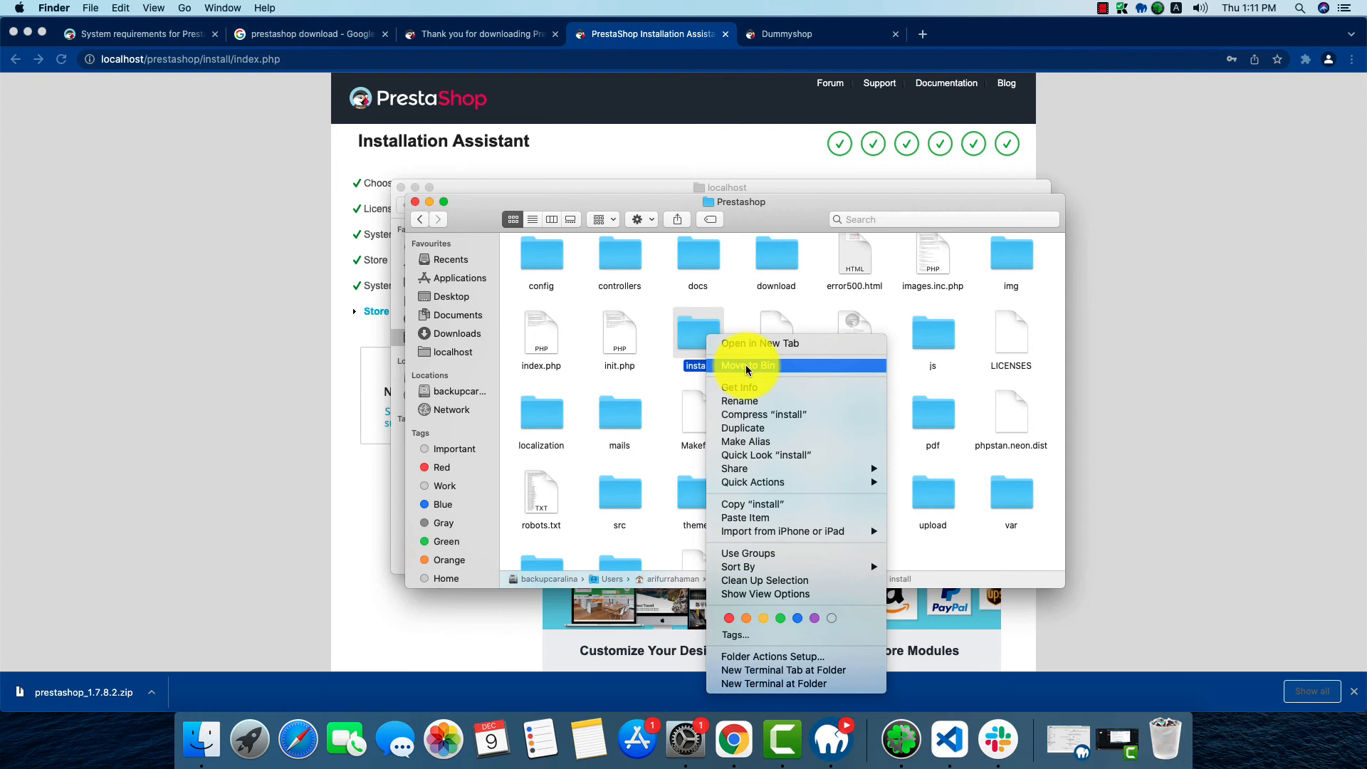
left_click(748, 364)
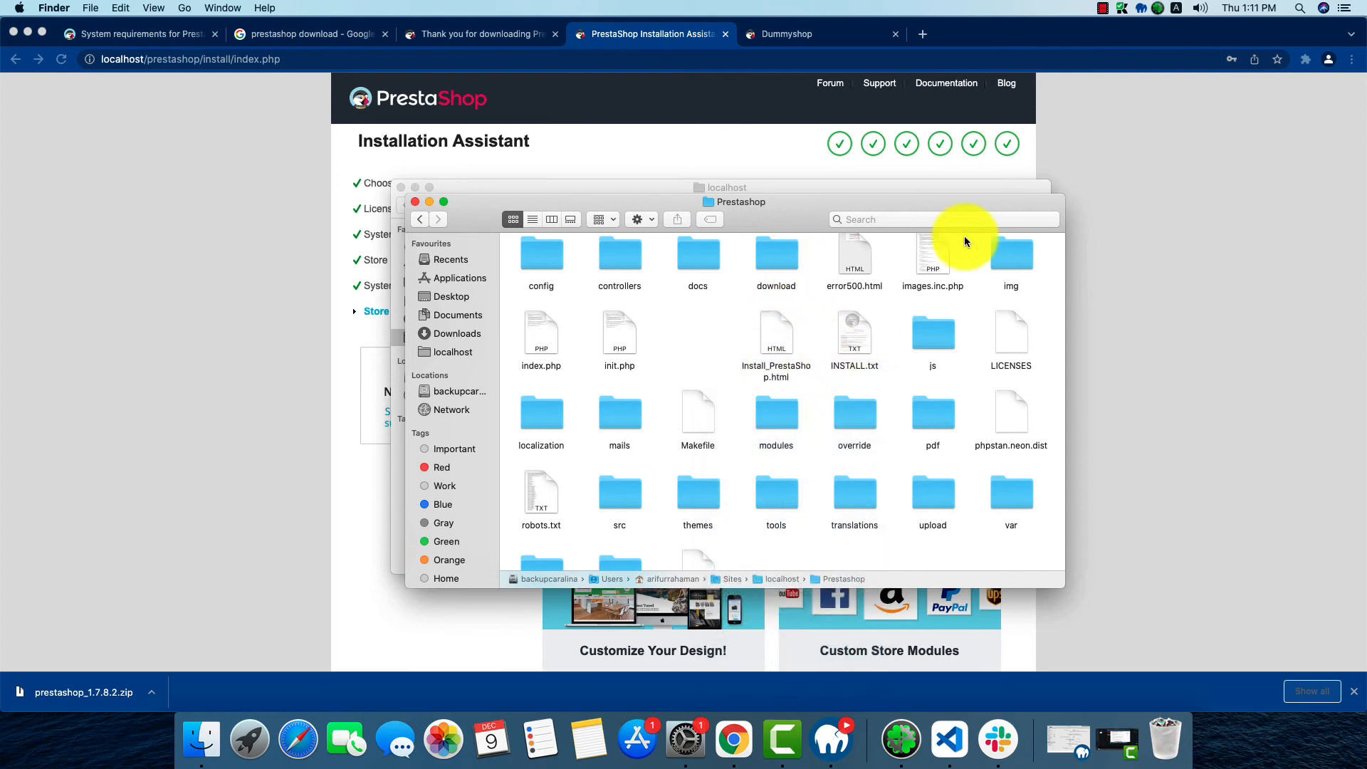
mouse_move(763, 227)
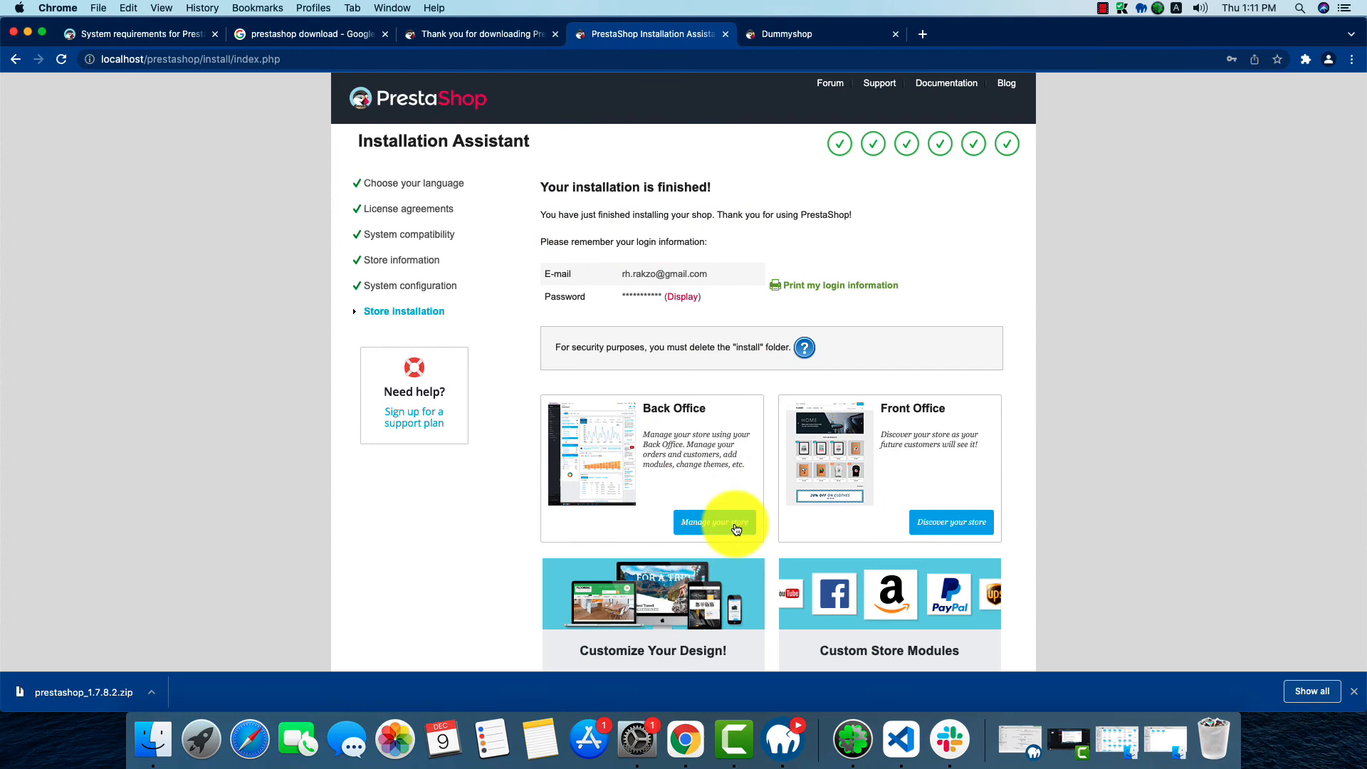
Step: Log in to the Dummyshop back office with the admin email and password to reach the Dashboard
left_click(715, 522)
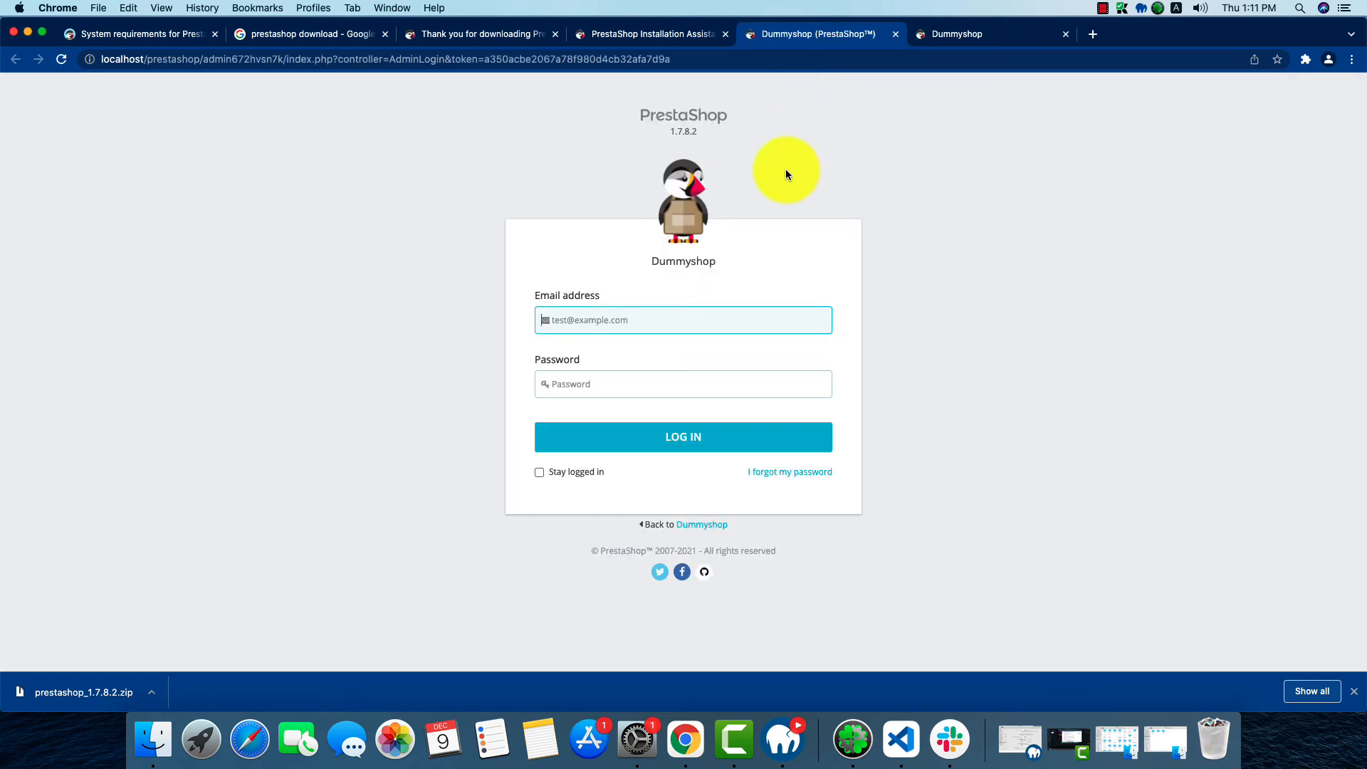
left_click(589, 321)
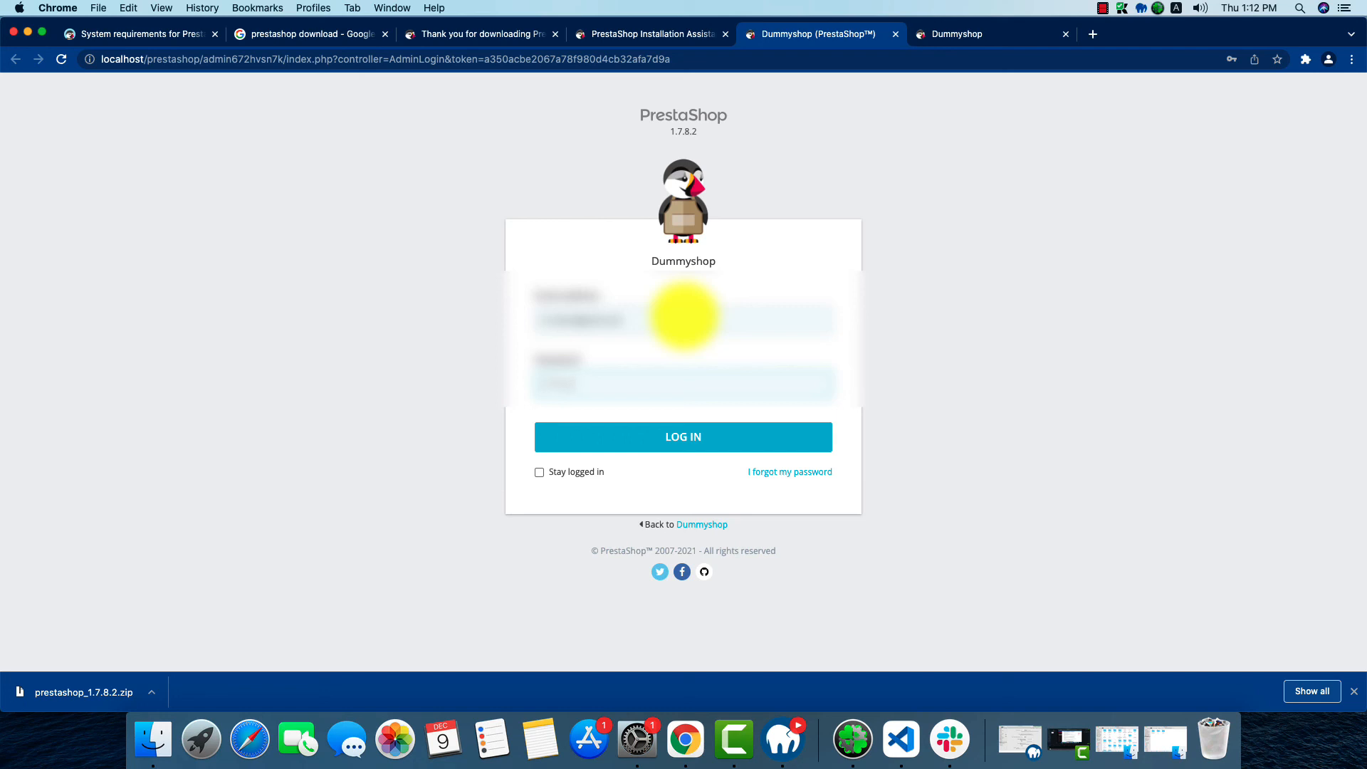
left_click(683, 437)
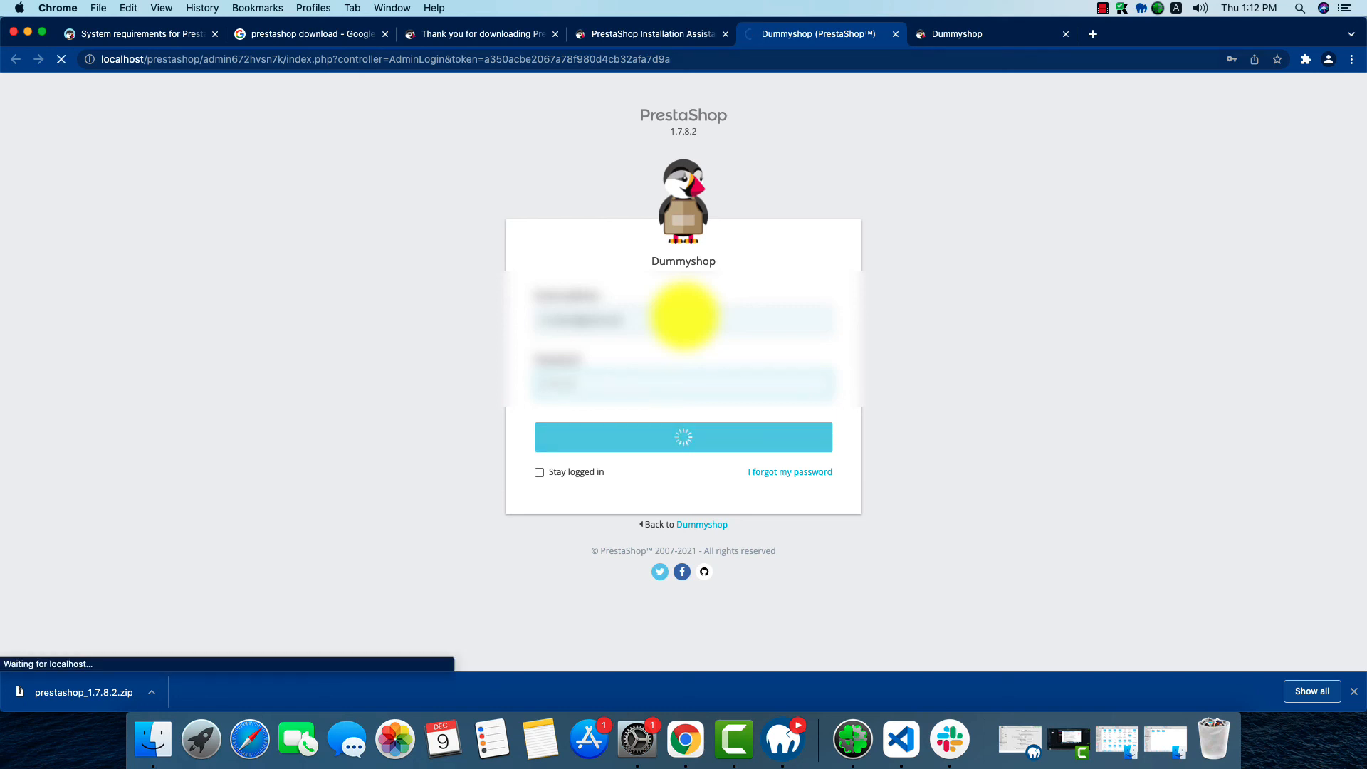
mouse_move(889, 232)
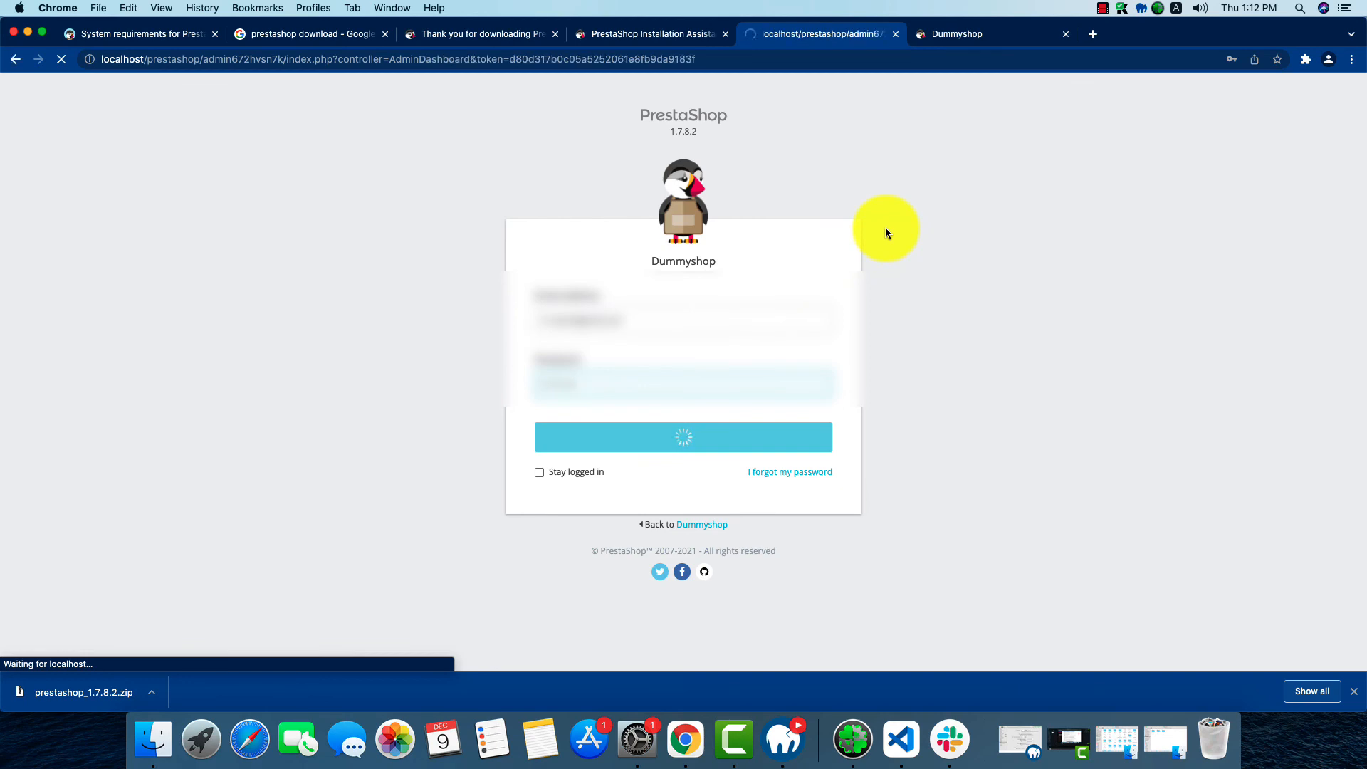
left_click(684, 437)
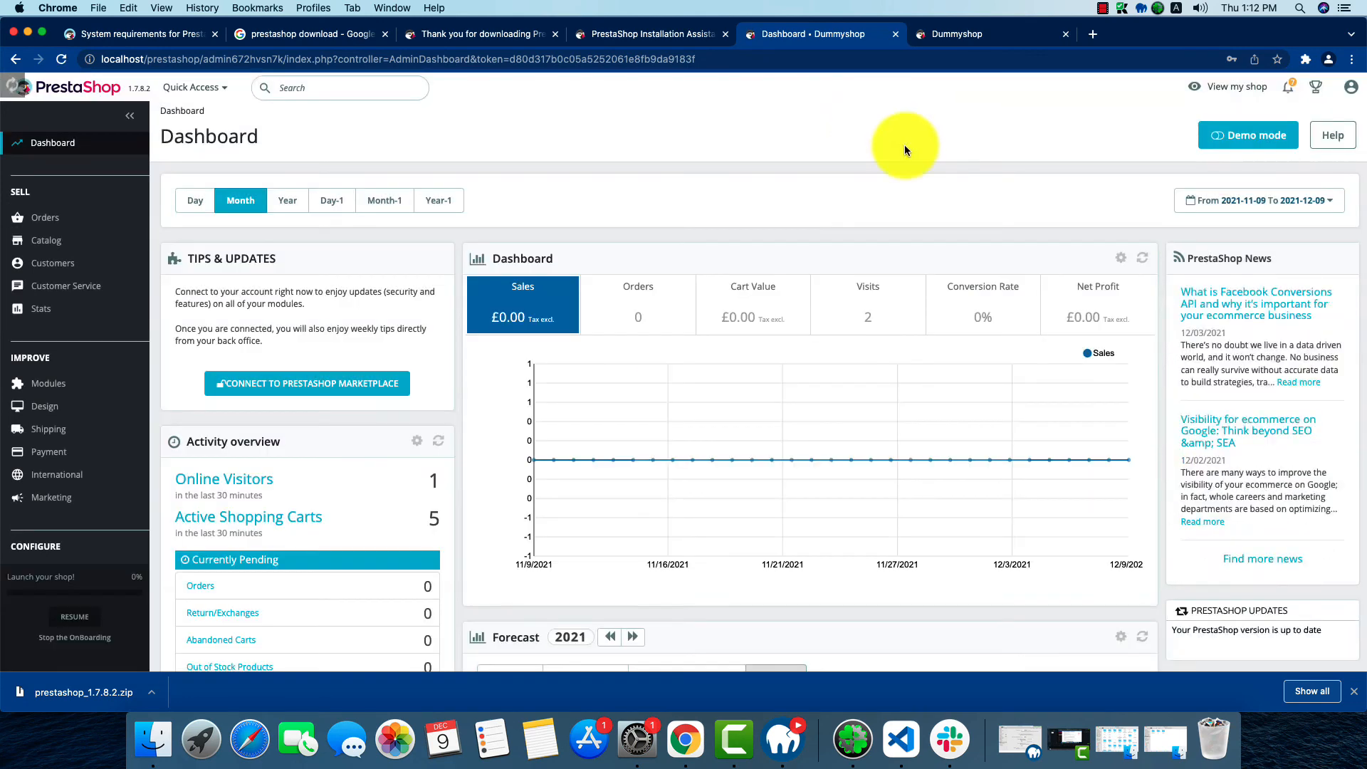
mouse_move(482, 111)
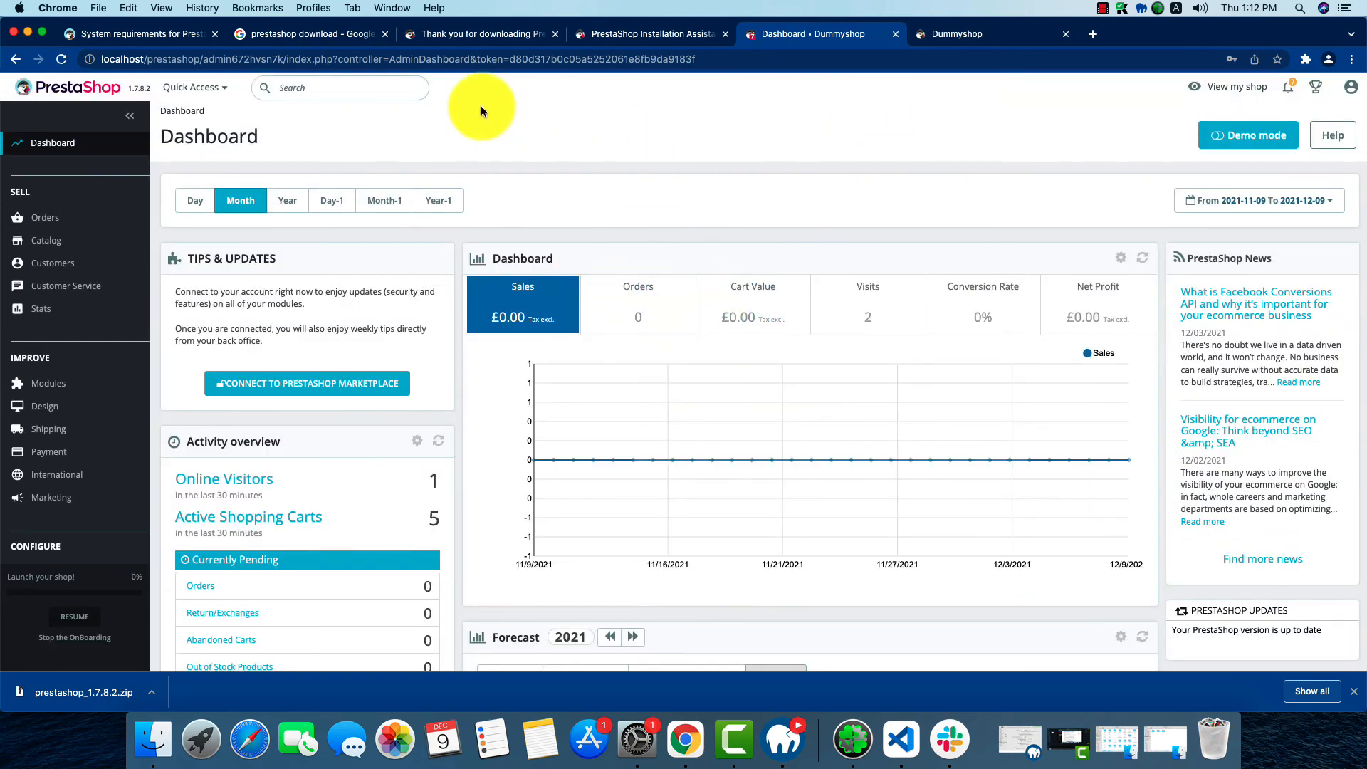
mouse_move(430, 113)
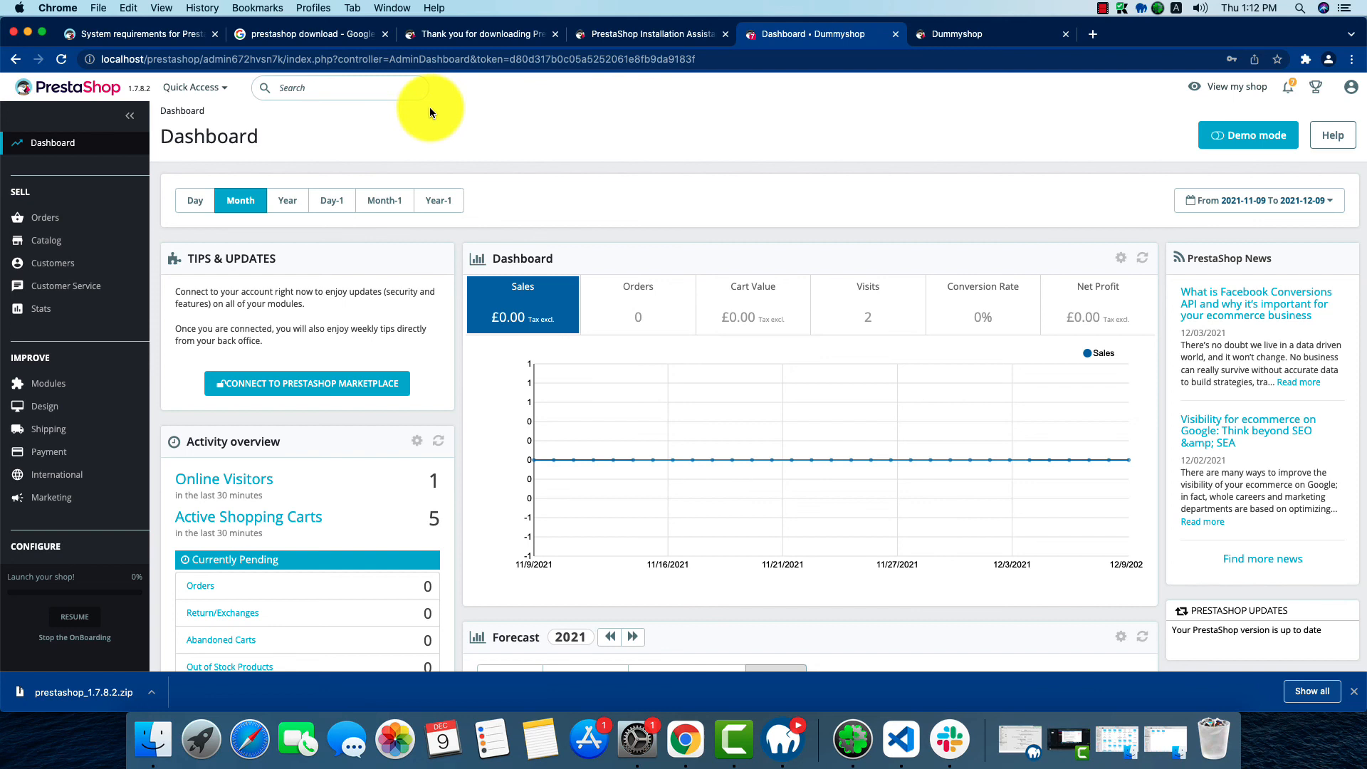
mouse_move(625, 208)
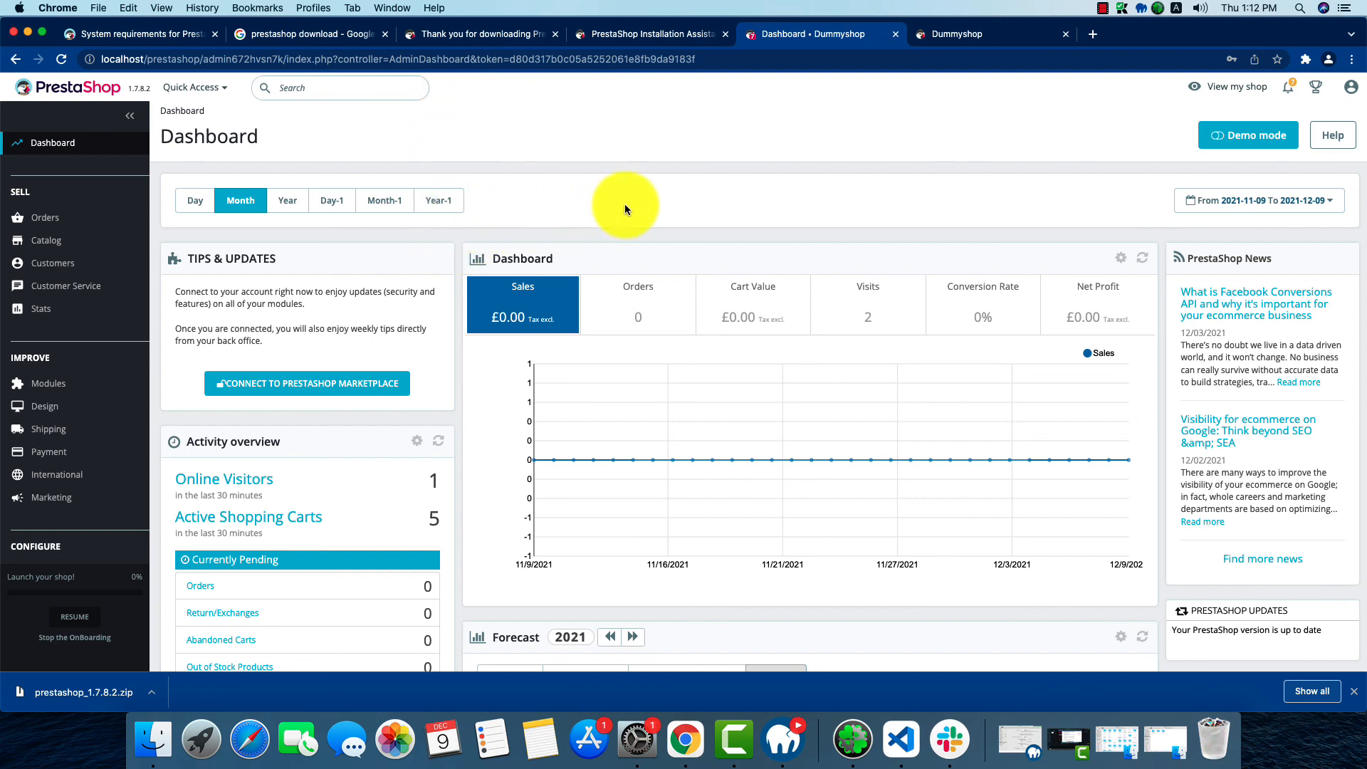
mouse_move(501, 328)
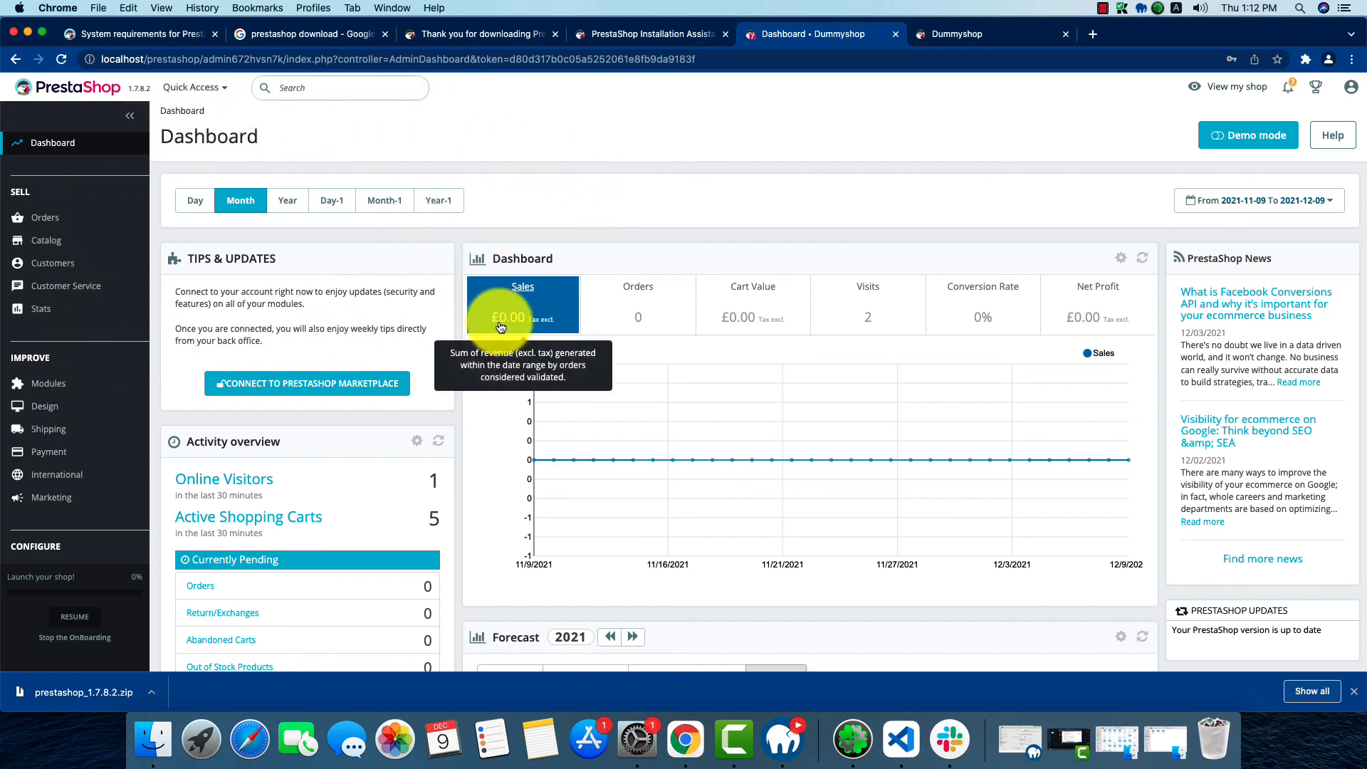
mouse_move(242, 280)
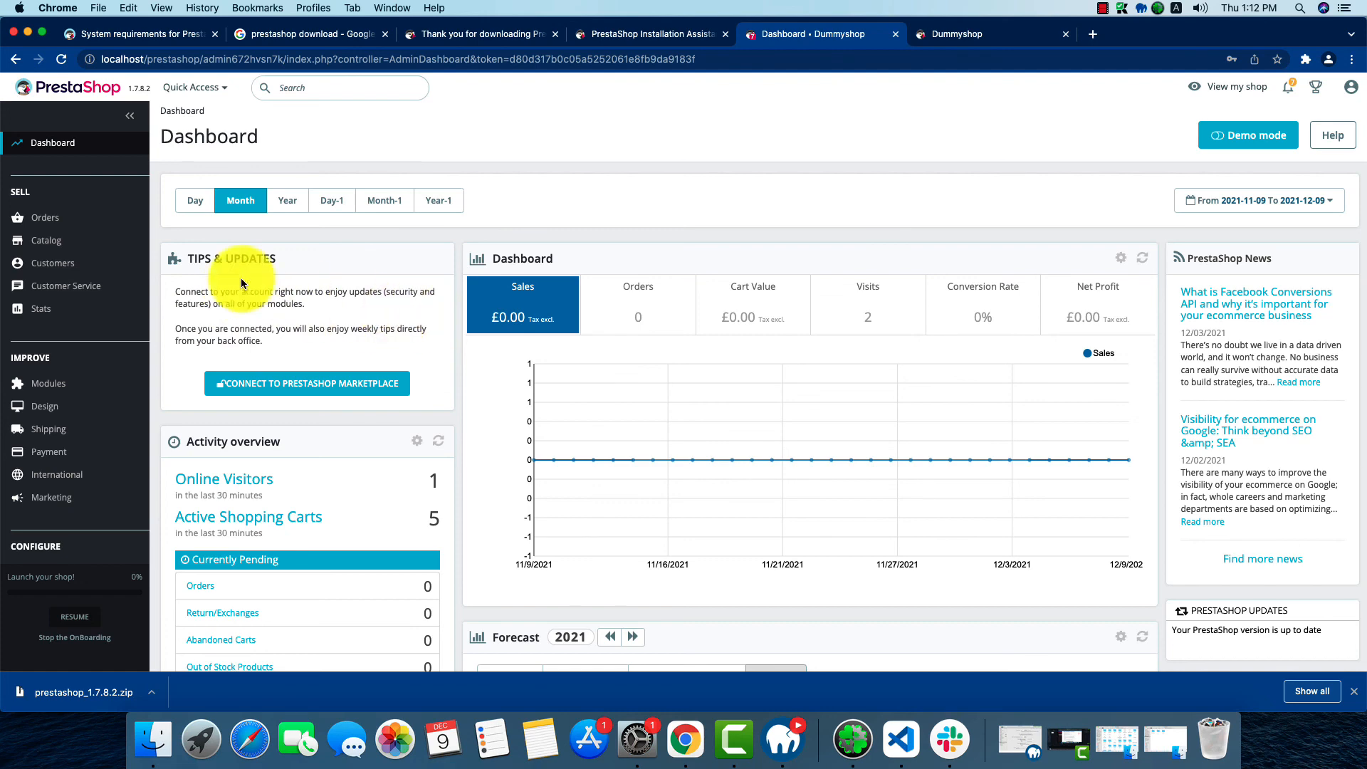
mouse_move(83, 264)
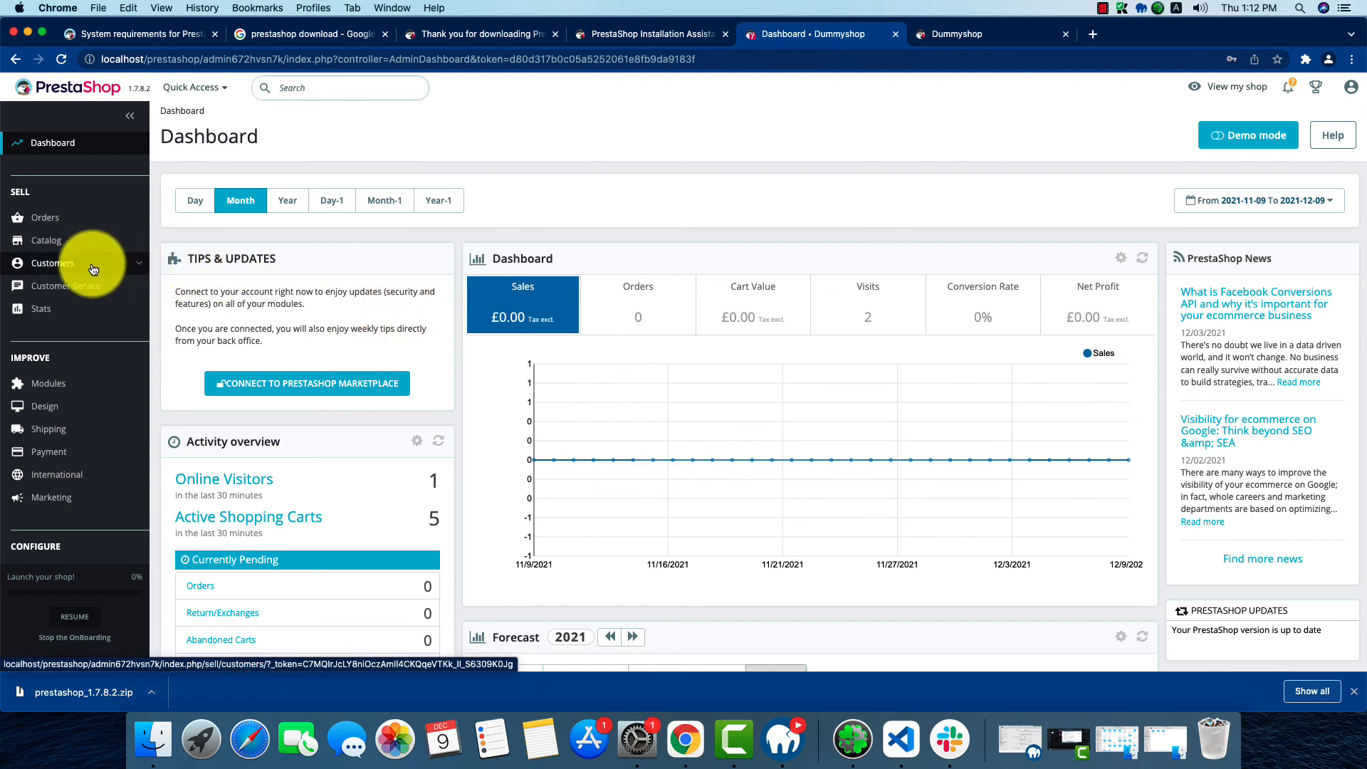
mouse_move(365, 239)
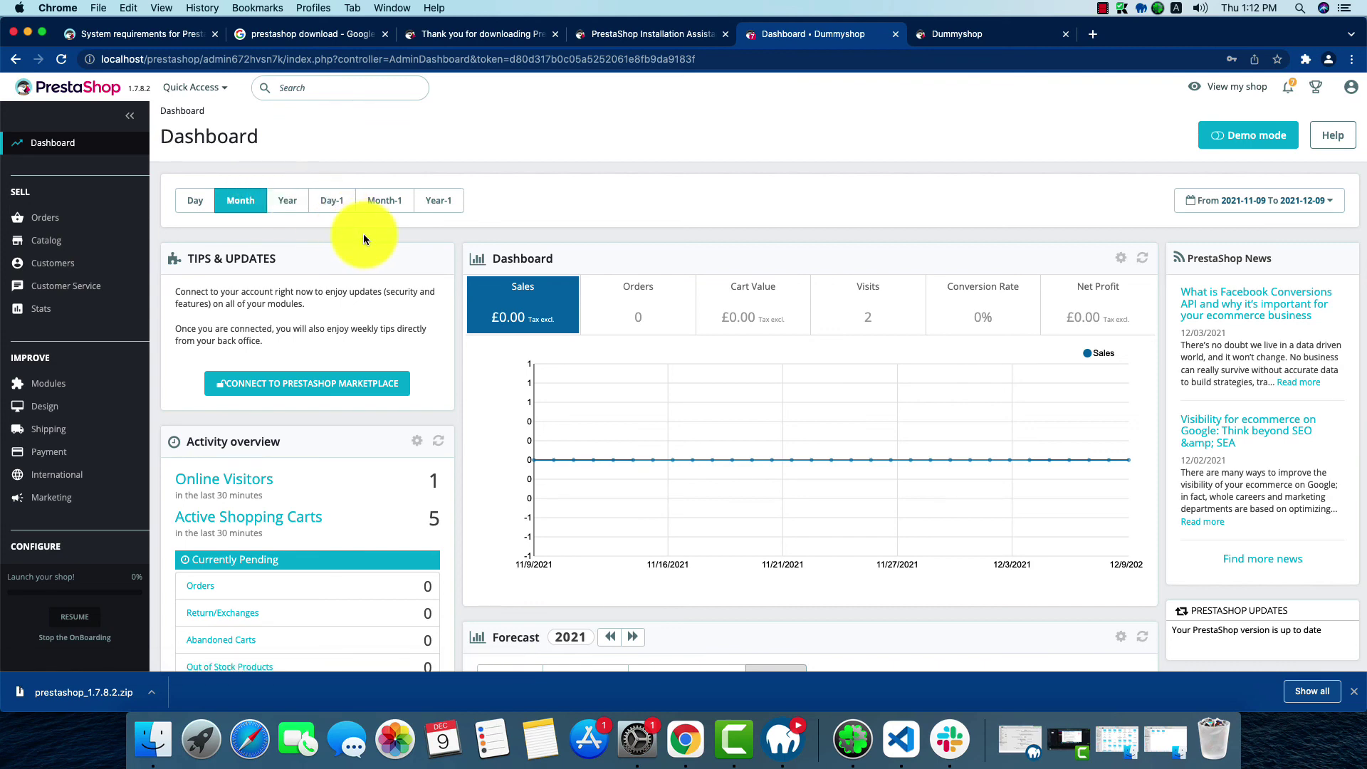